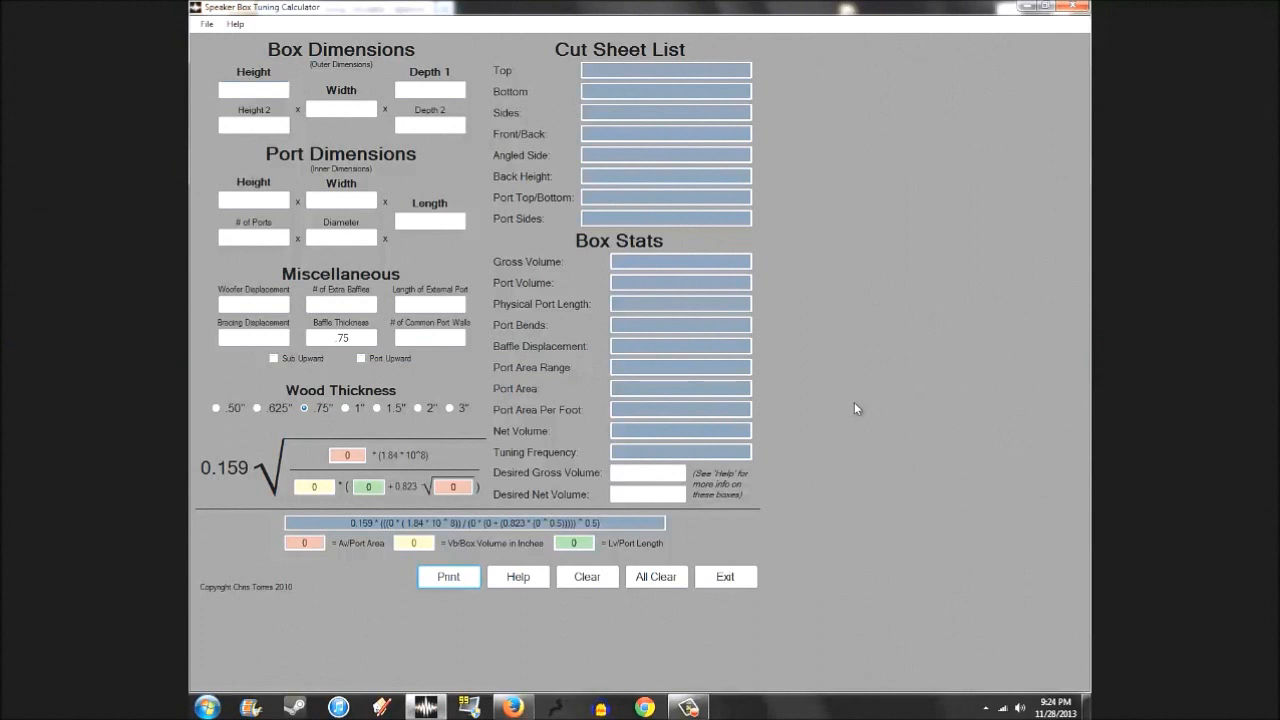
Switch from the blank calculator form to the Steve Meade Designs forum thread in Firefox.
click(253, 89)
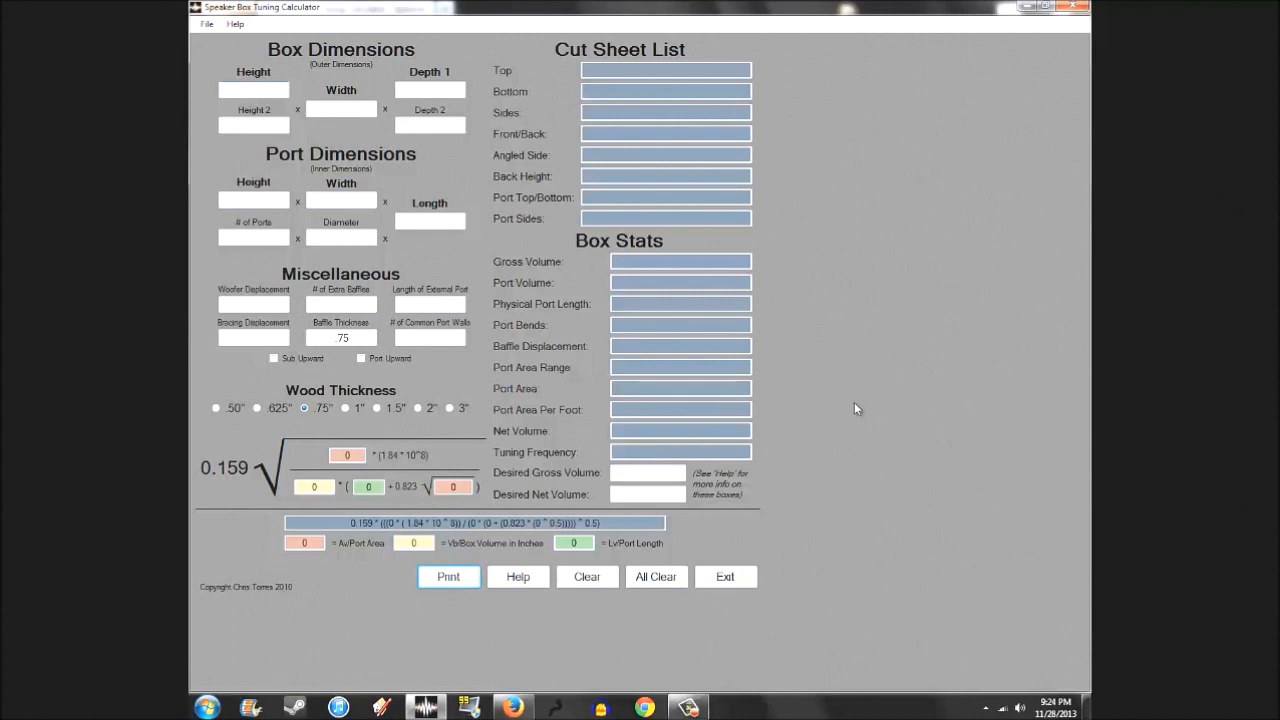
click(253, 89)
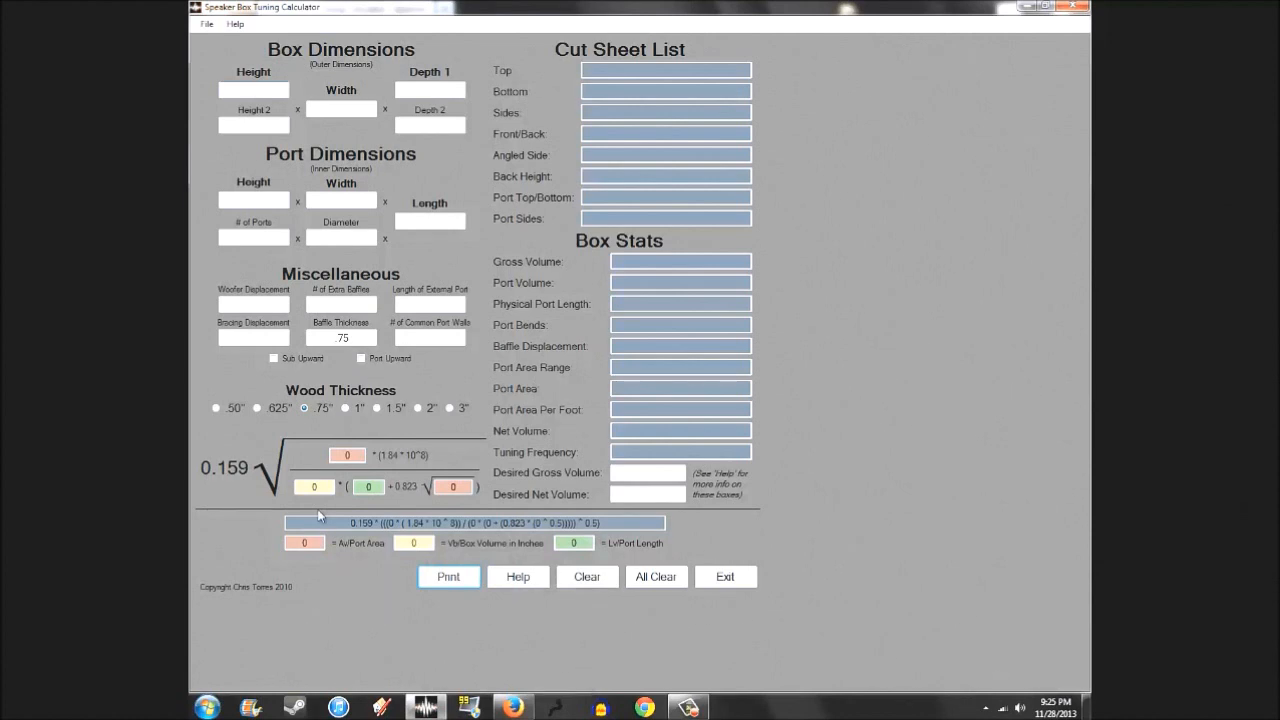
click(253, 89)
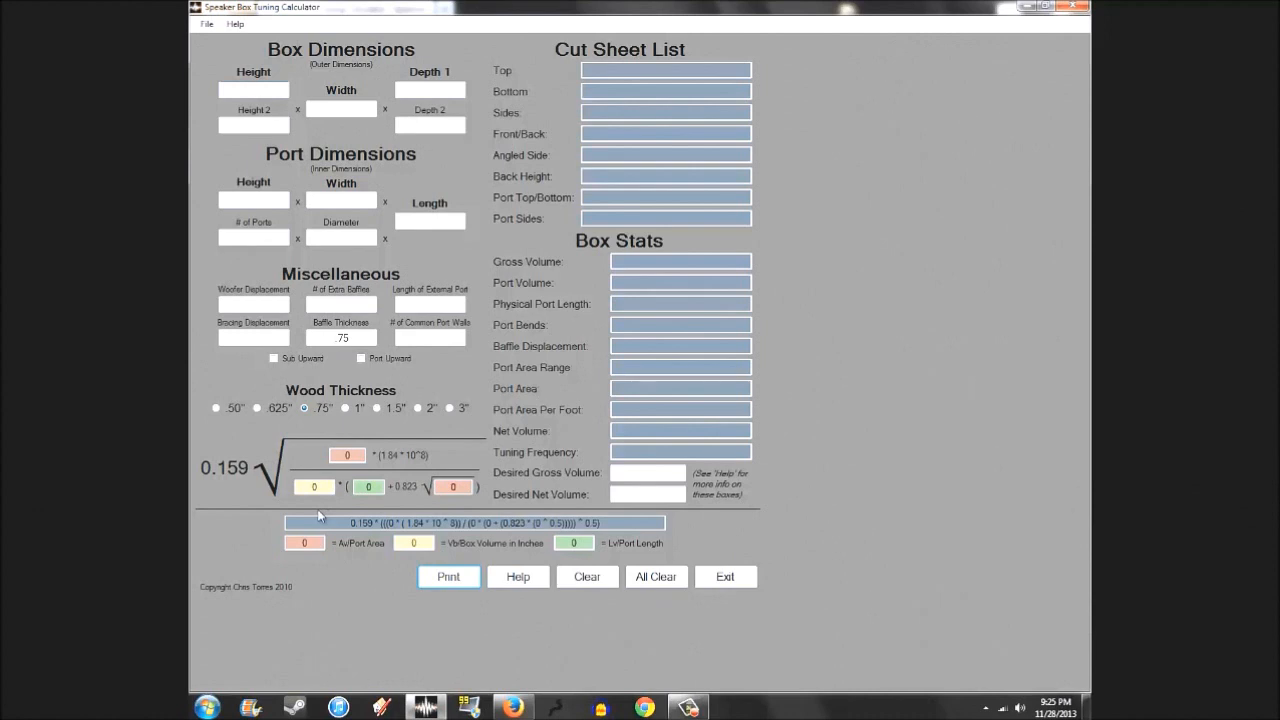
click(253, 90)
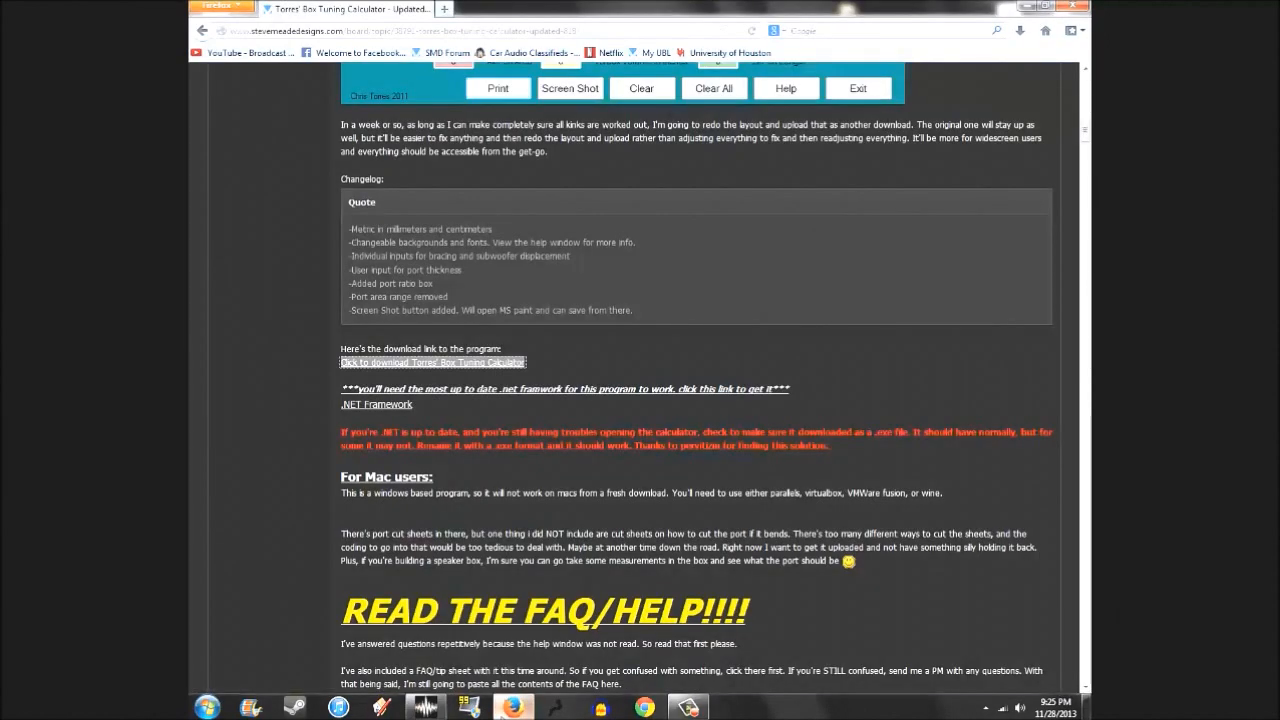
Search Google for 'torres box calculator' in a new tab and open the Steve Meade Designs result.
scroll(up, 3)
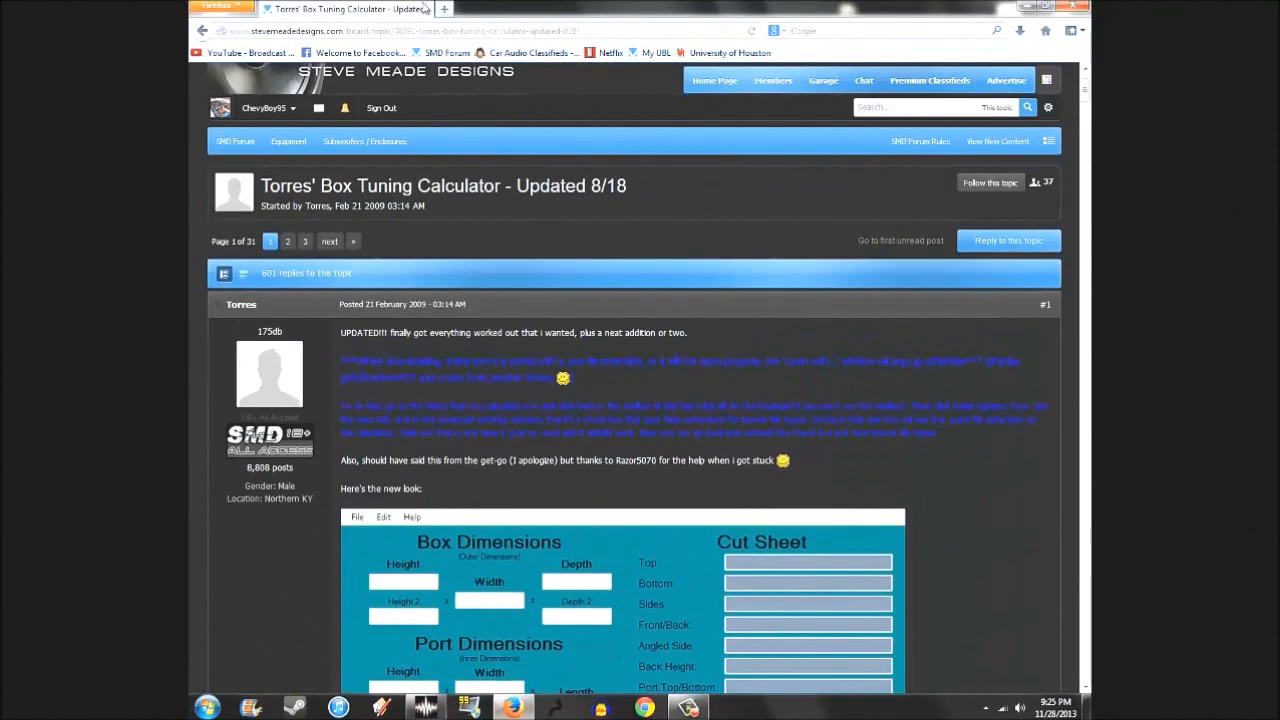
click(444, 9)
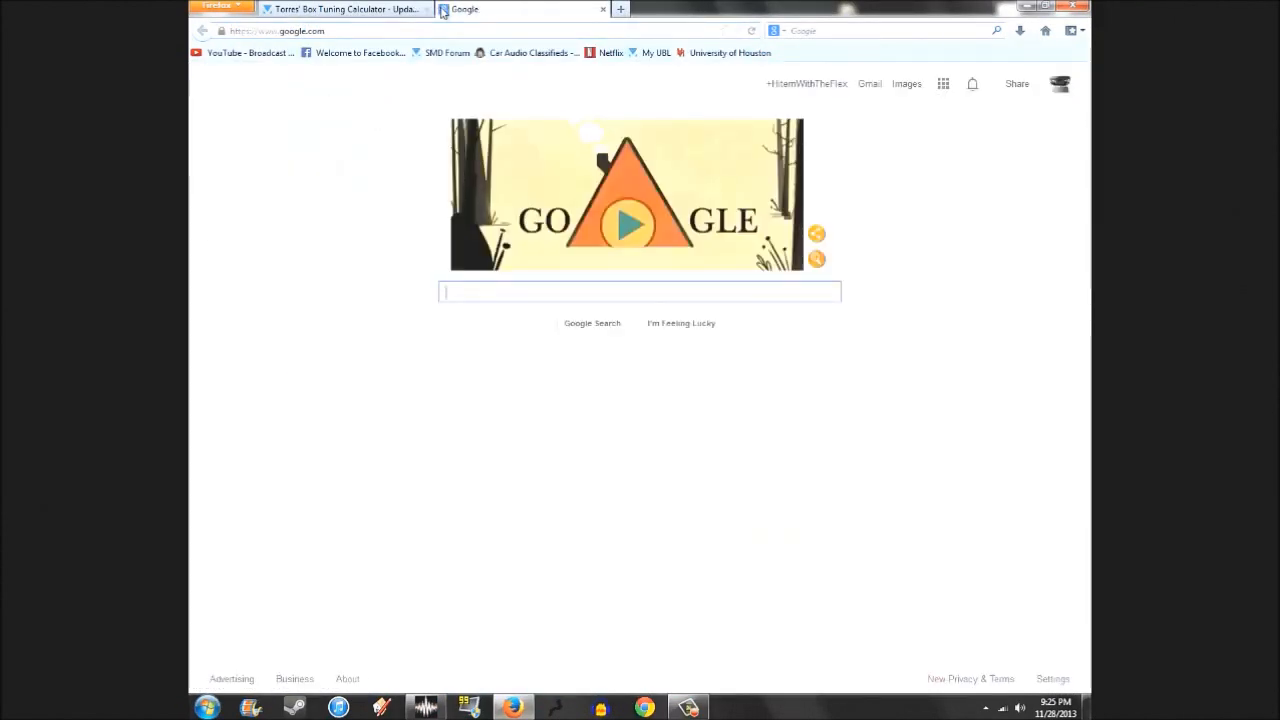
text(torres box calculator)
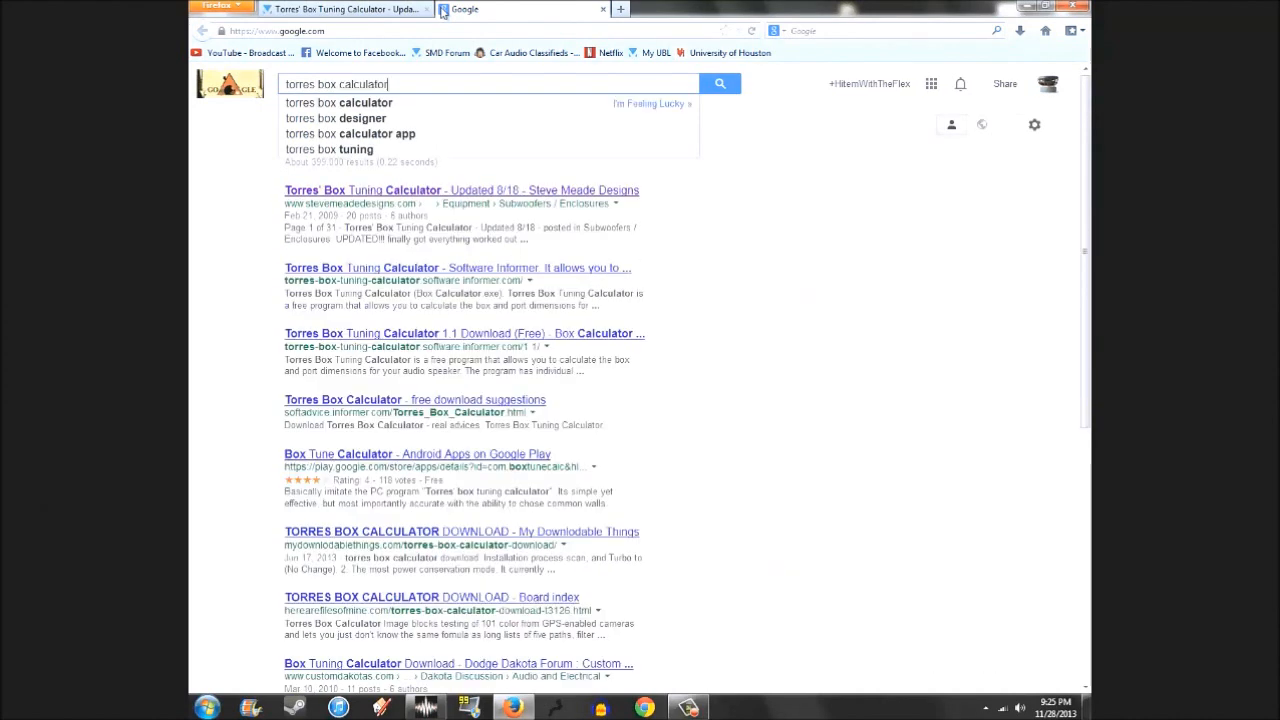
key(Return)
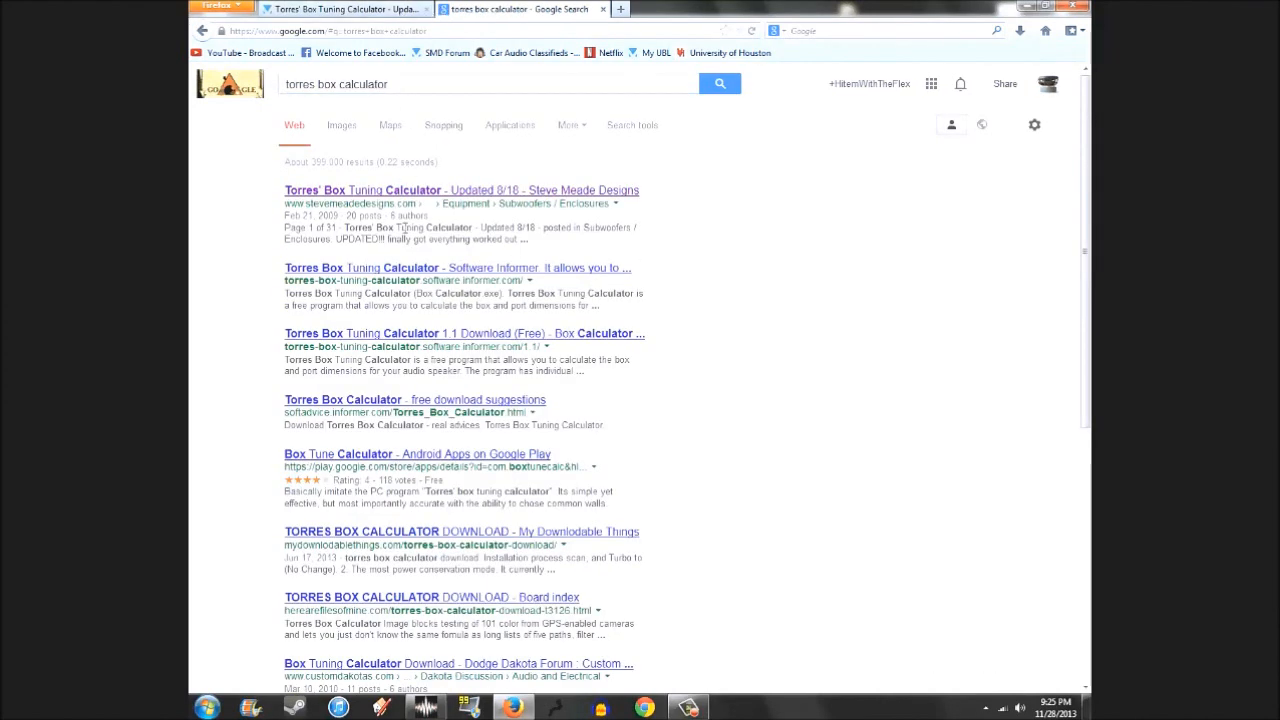
mouse_move(536, 204)
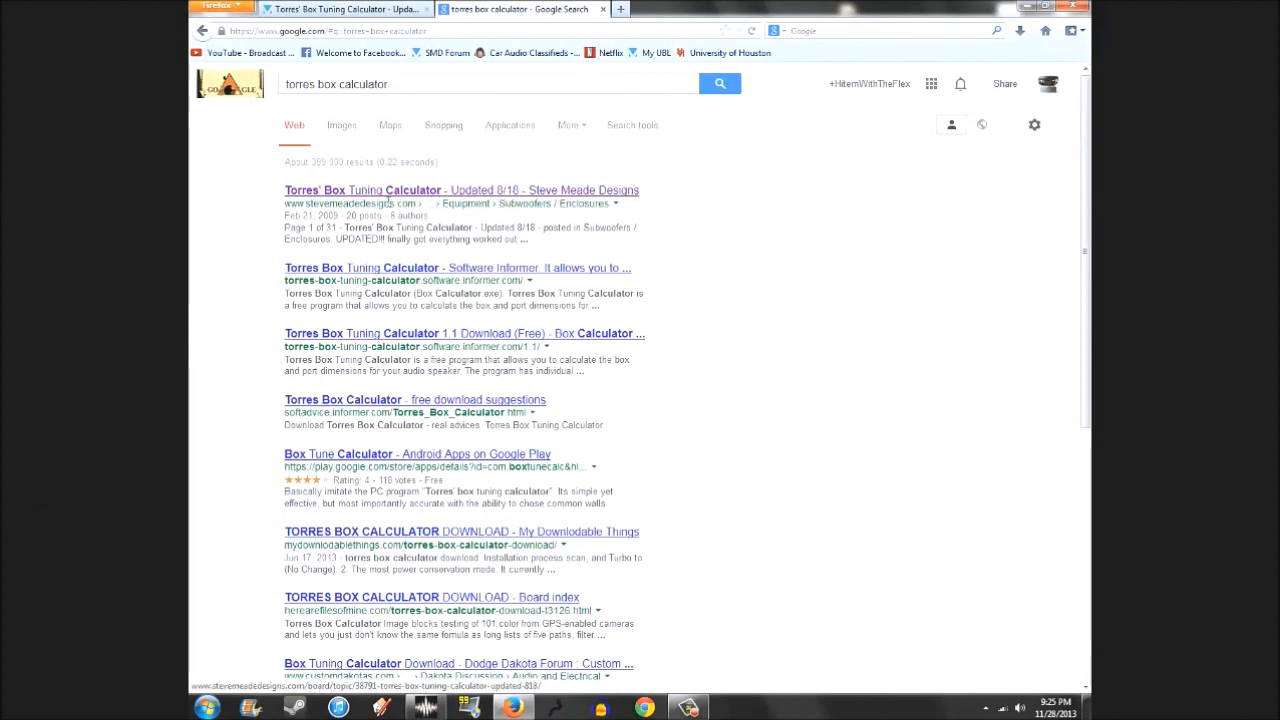
click(461, 190)
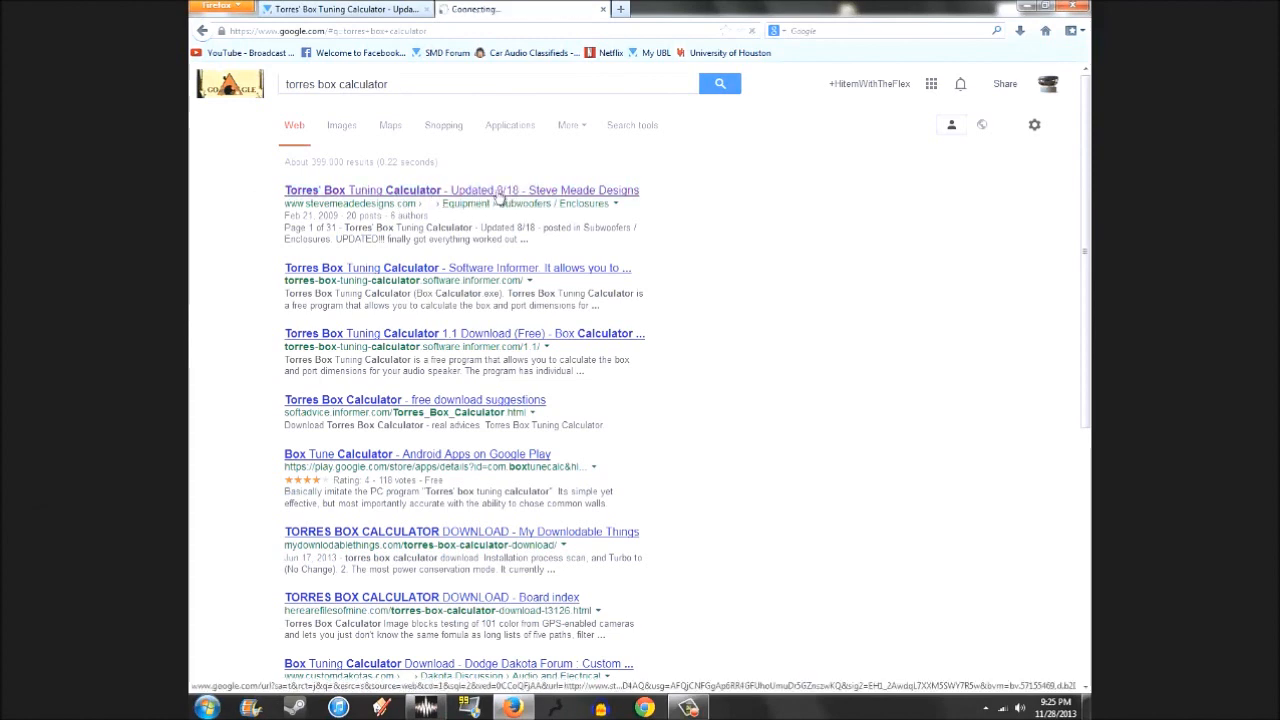
Scroll past the screenshot and changelog and follow the 'Click to download Torres' Box Tuning Calculator' link.
click(461, 190)
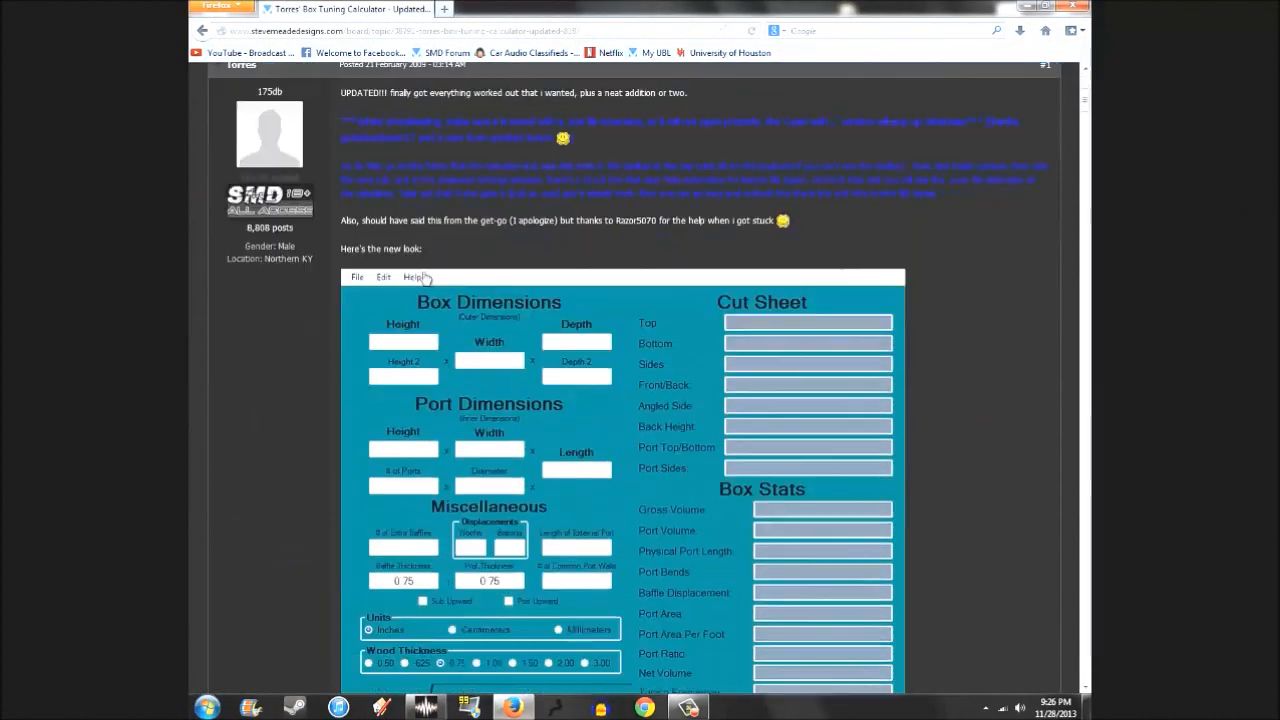
scroll(down, 3)
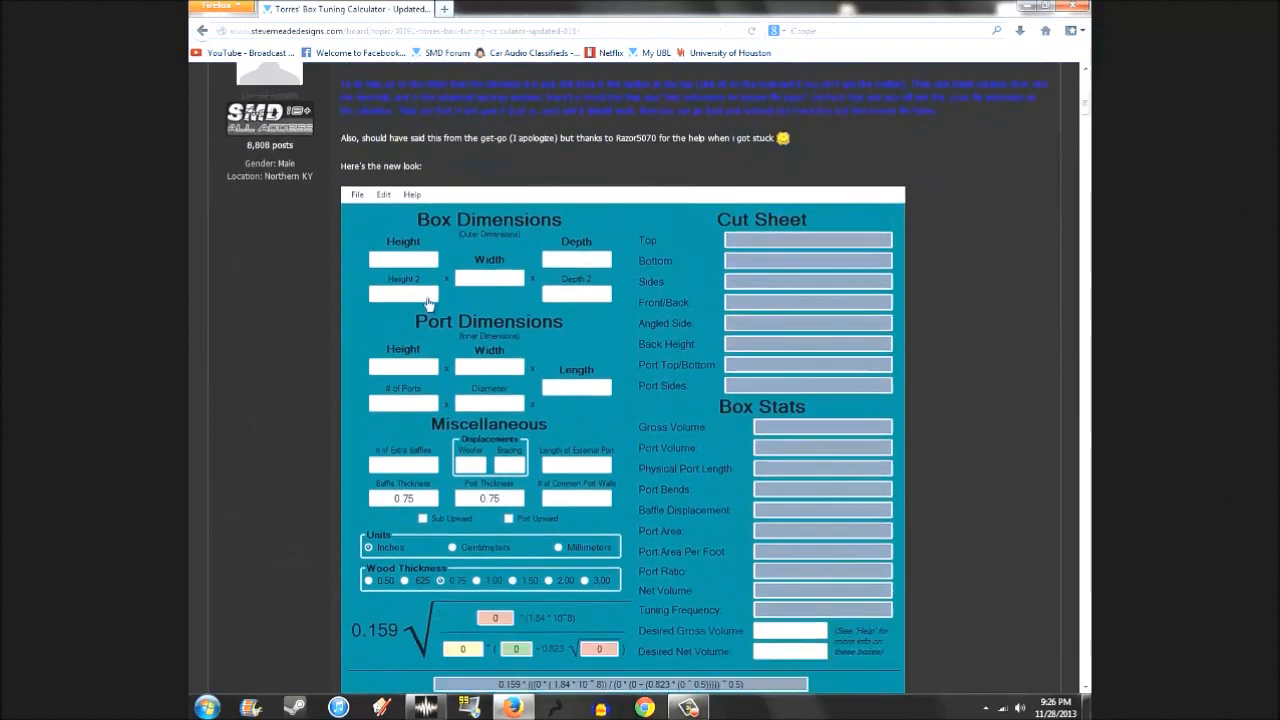
scroll(down, 3)
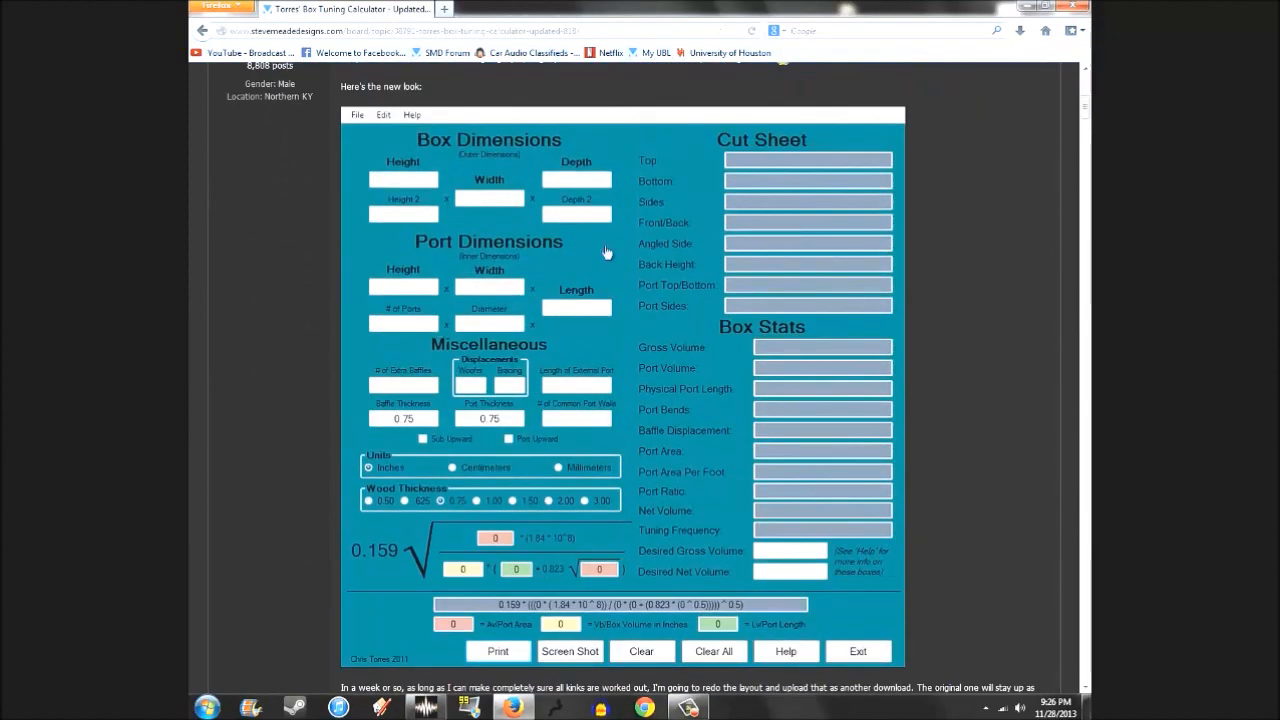
mouse_move(490, 425)
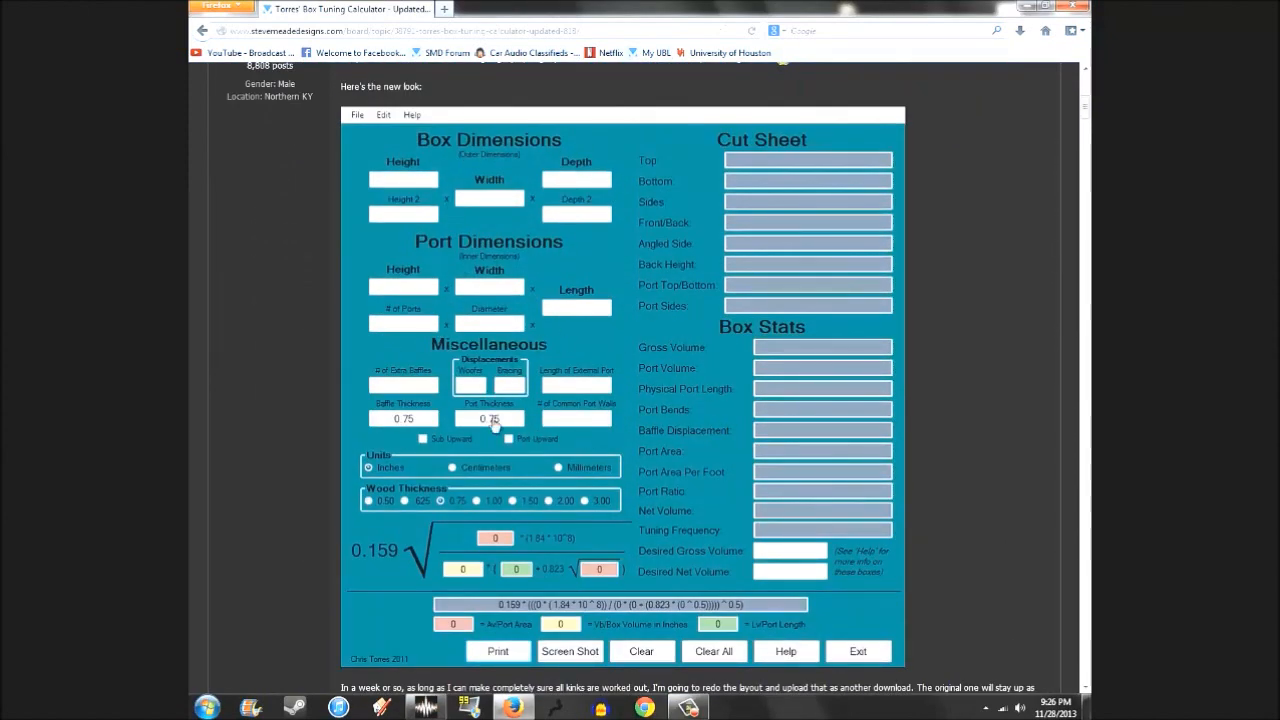
mouse_move(455, 465)
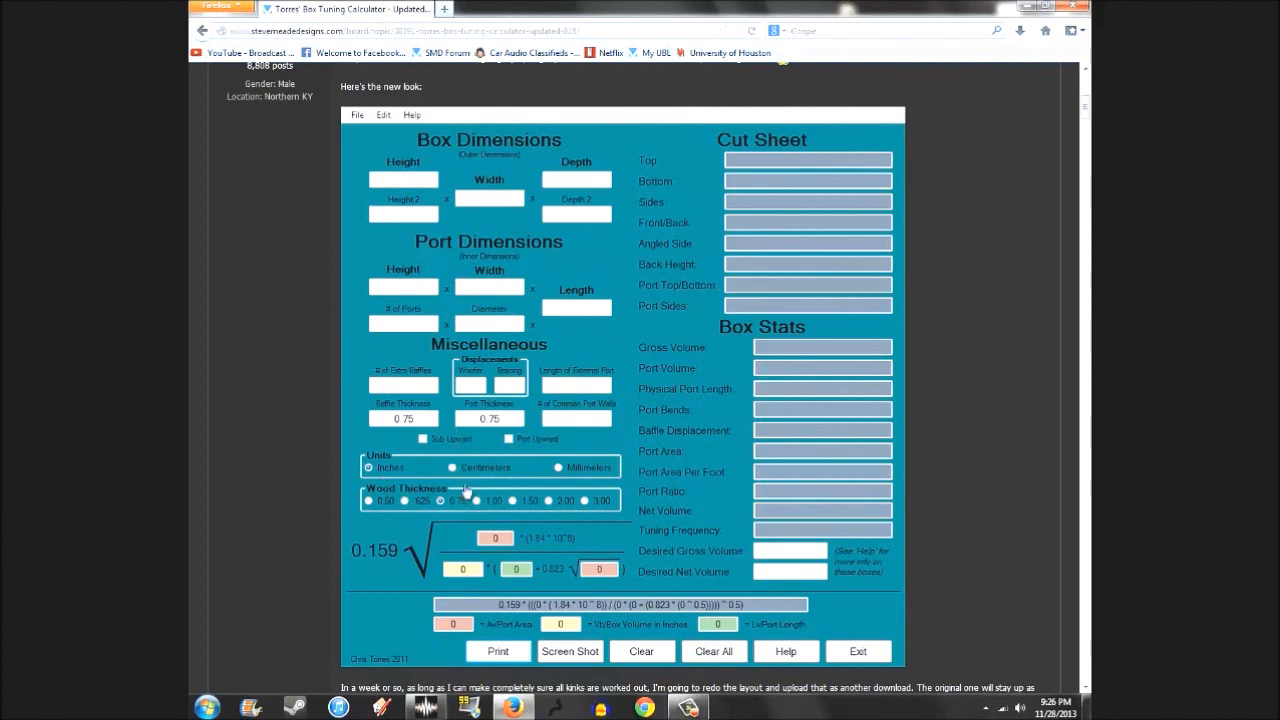
scroll(down, 3)
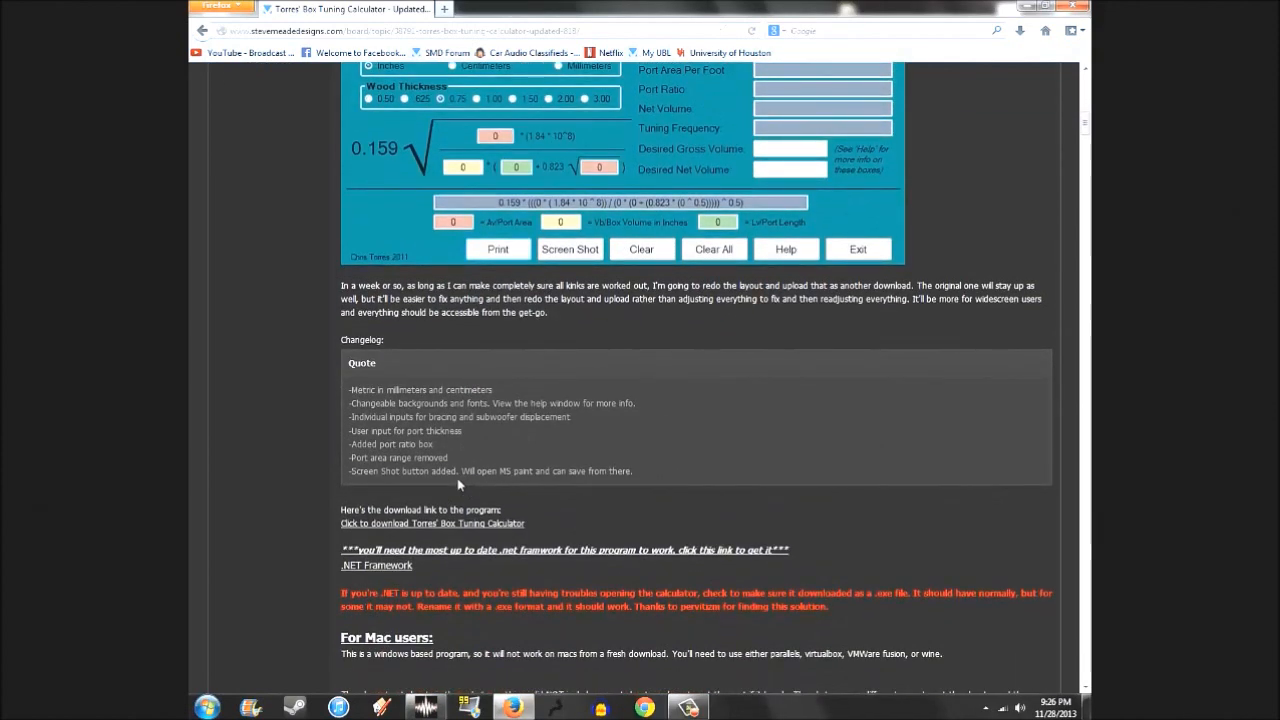
scroll(down, 3)
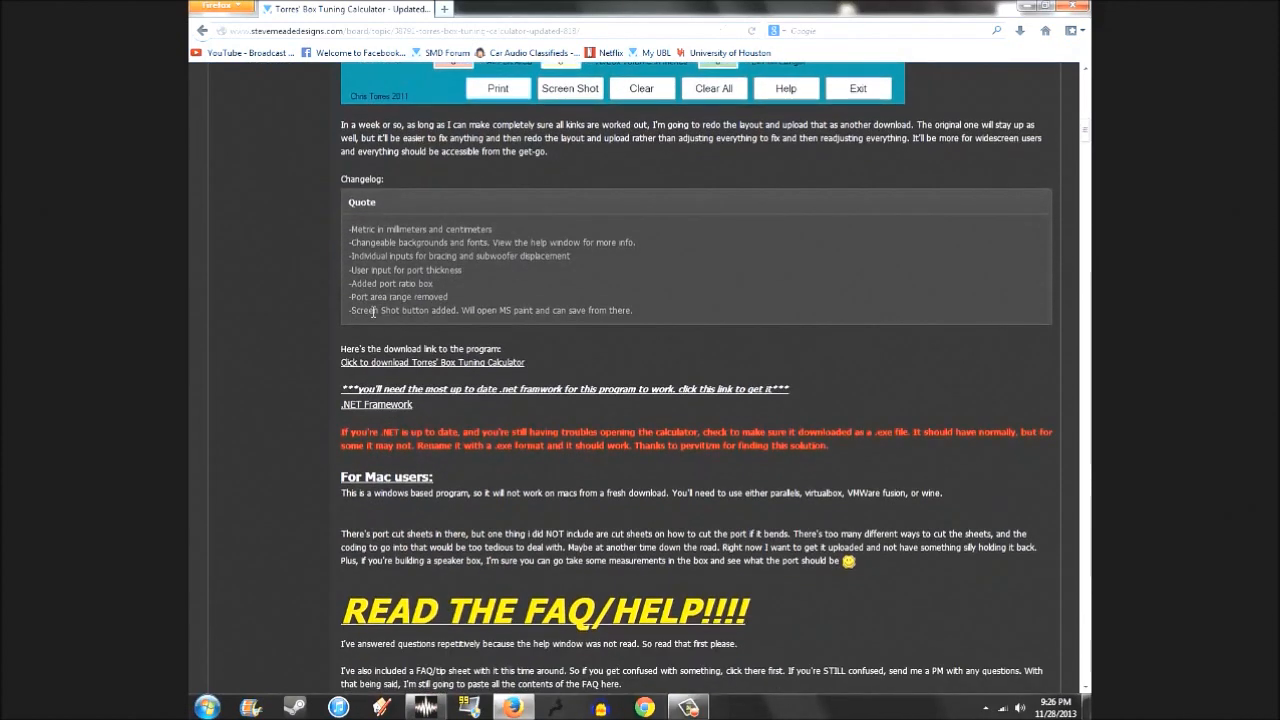
mouse_move(529, 346)
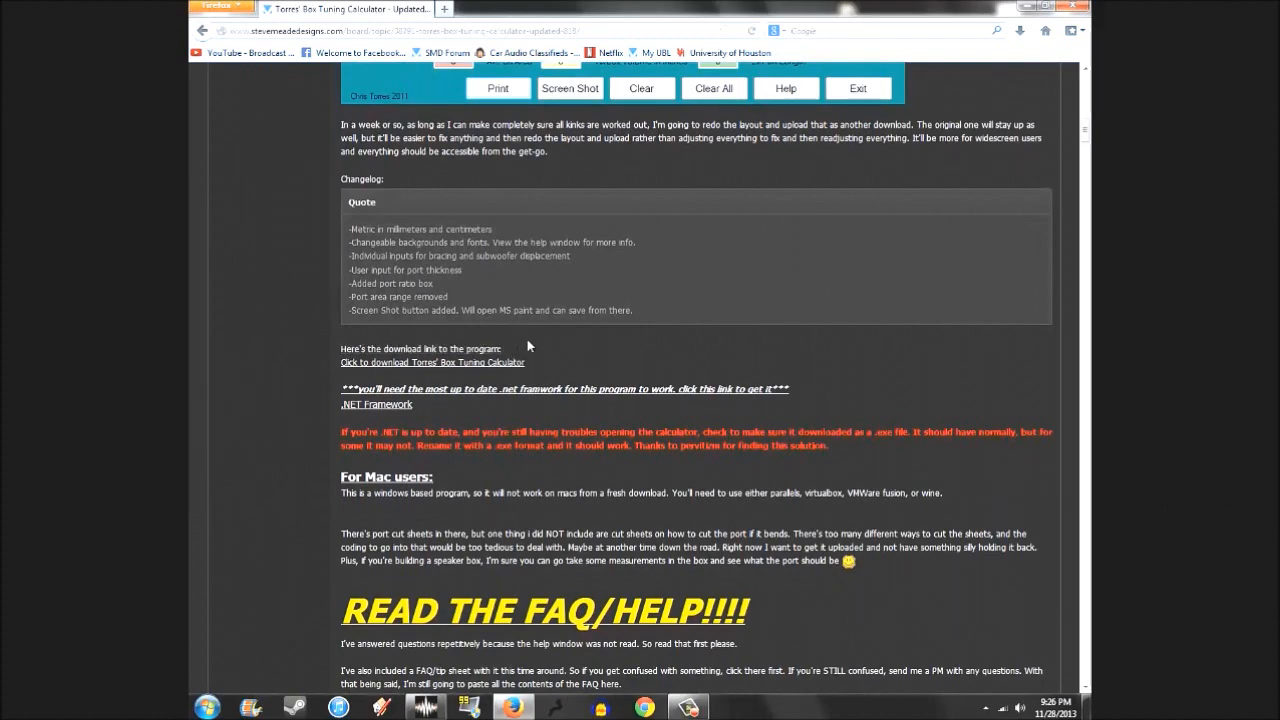
click(432, 362)
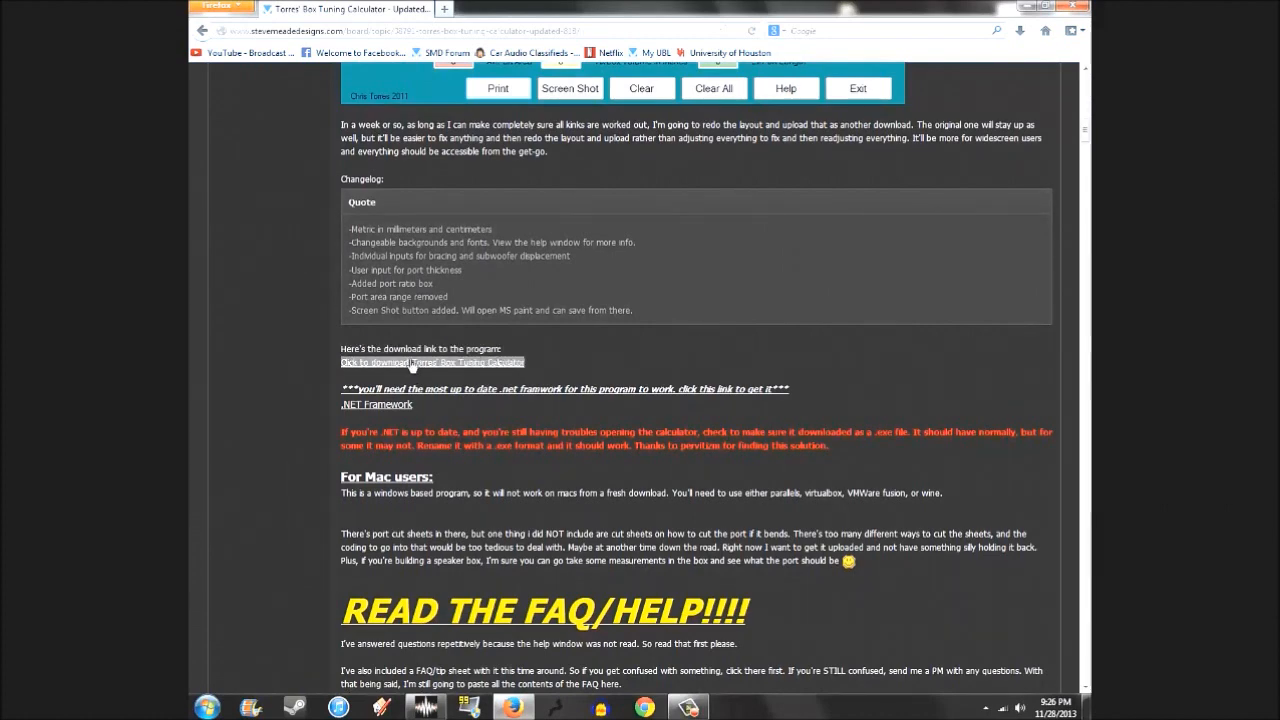
click(432, 362)
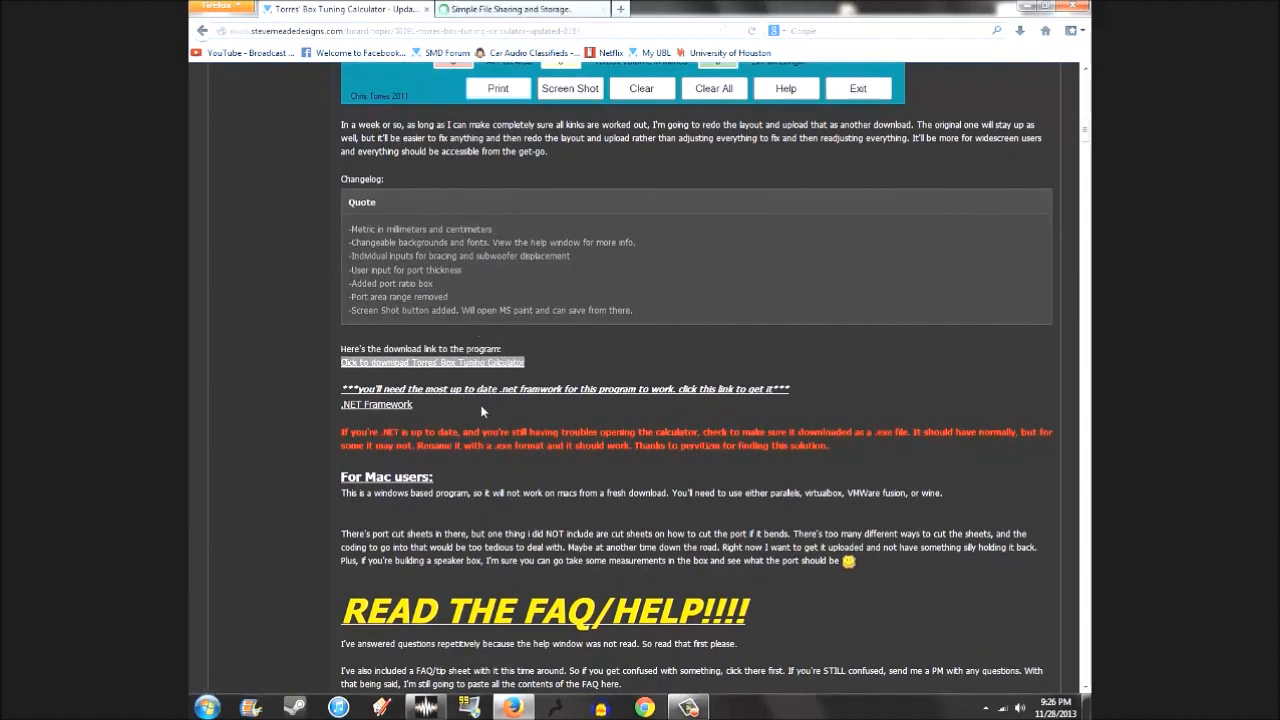
Scroll through the thread's FAQ, tip guide and box dimension diagrams.
scroll(down, 3)
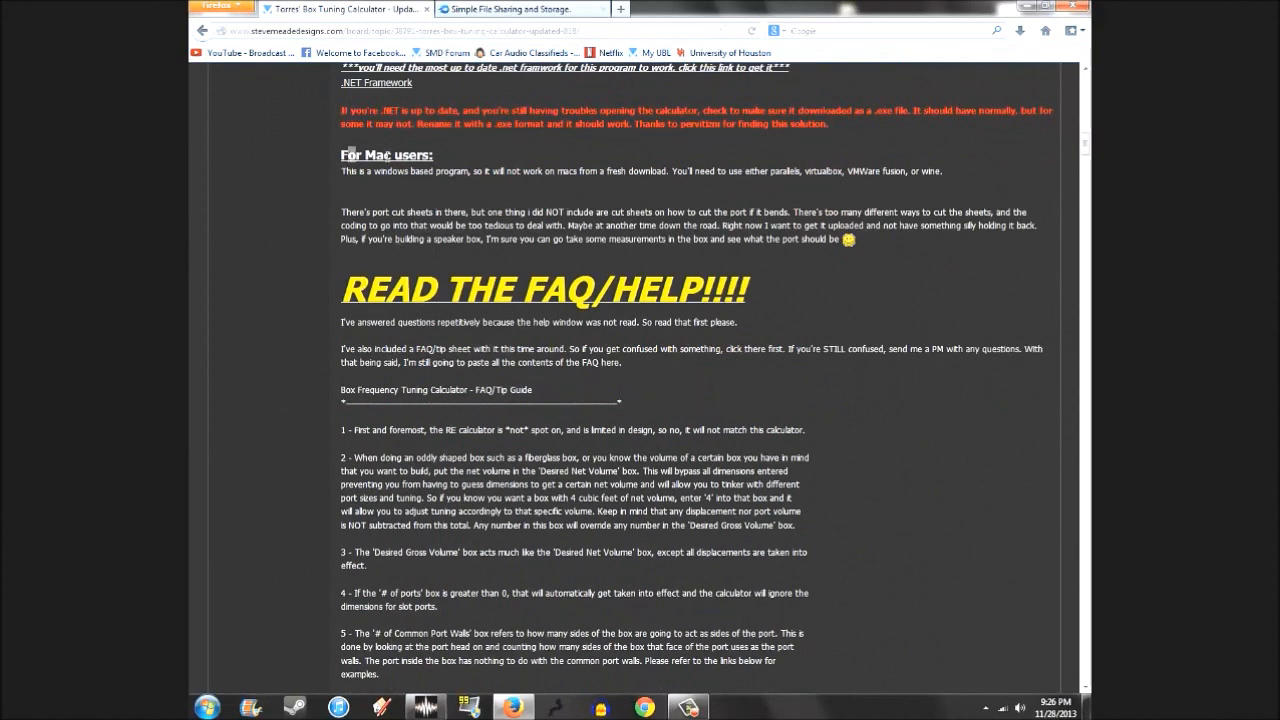
scroll(up, 3)
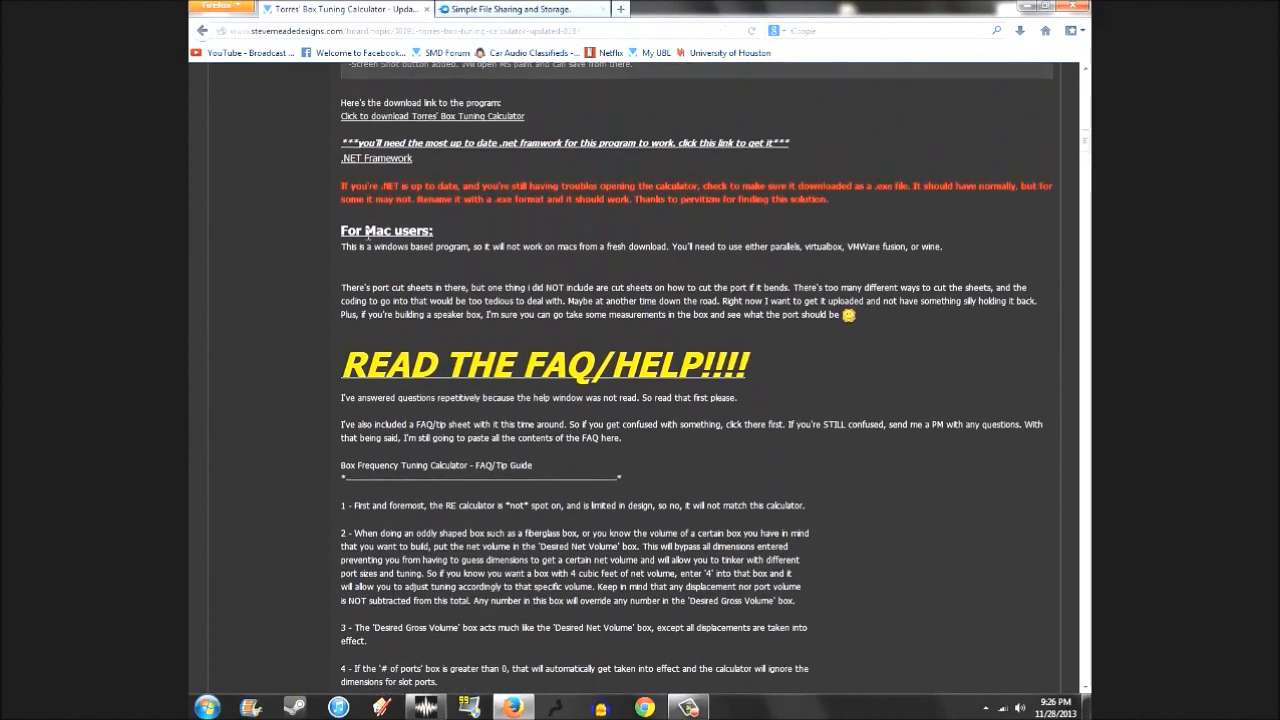
scroll(down, 3)
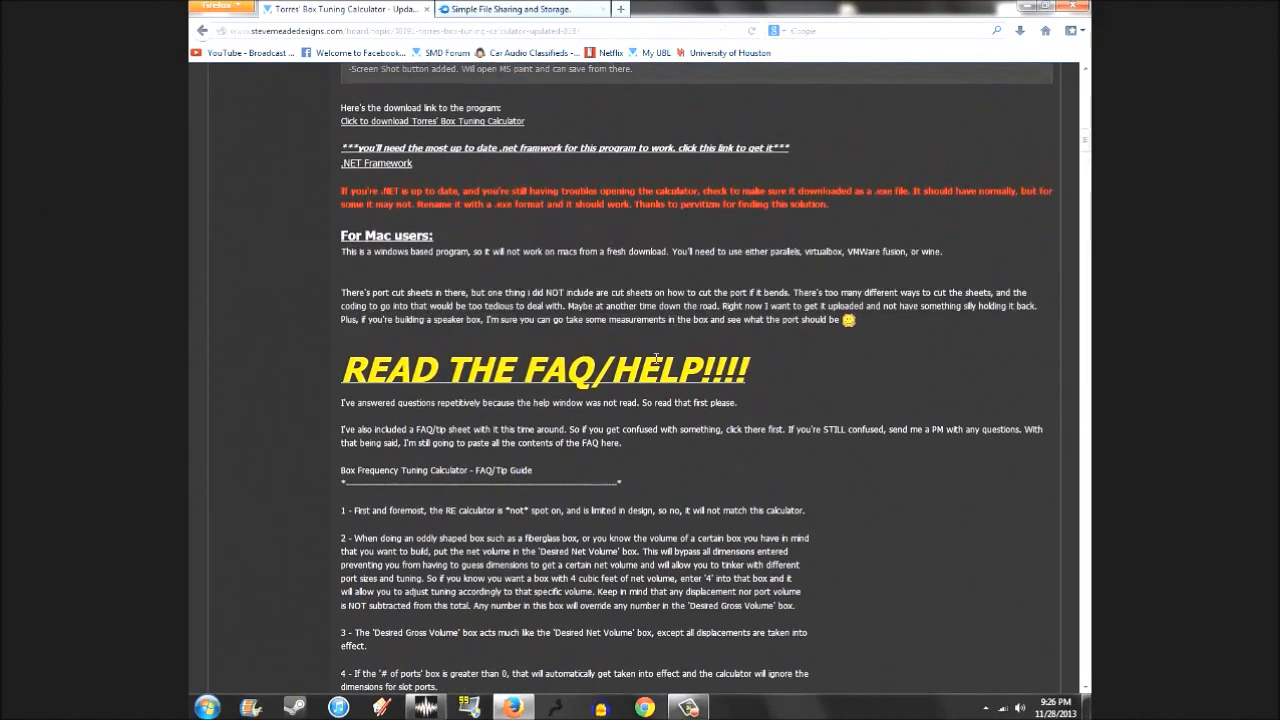
scroll(down, 3)
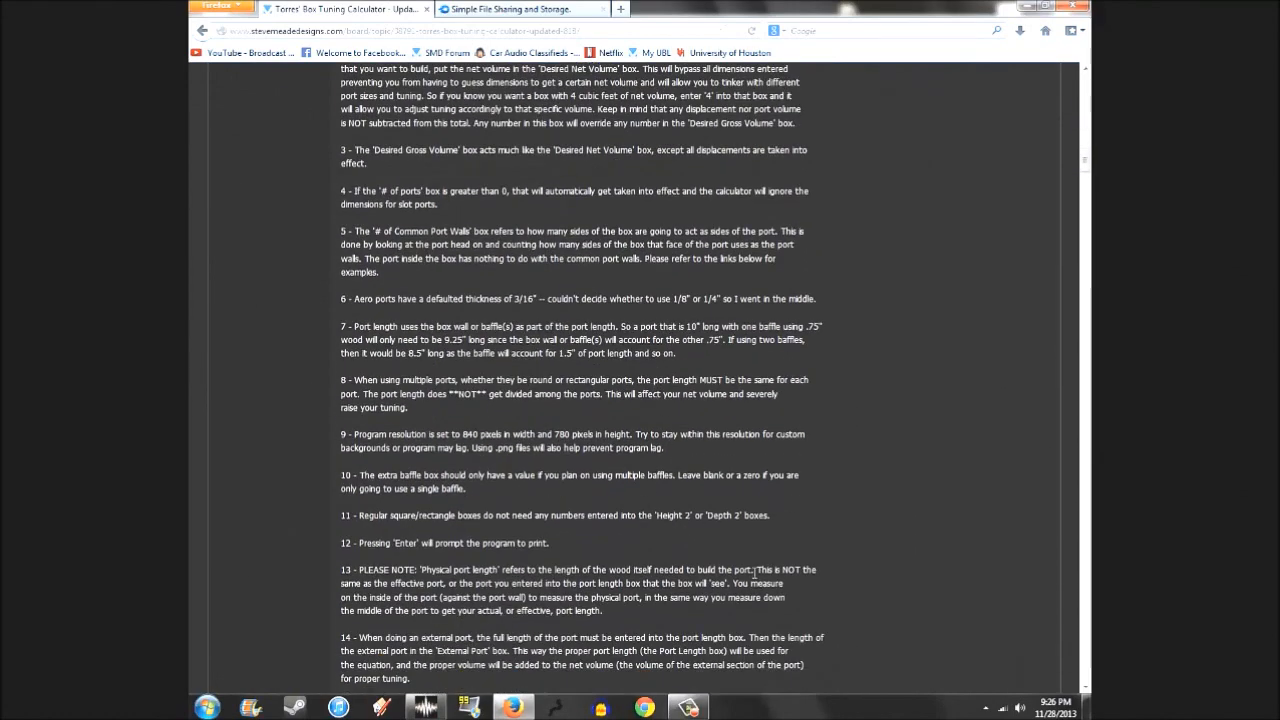
scroll(down, 3)
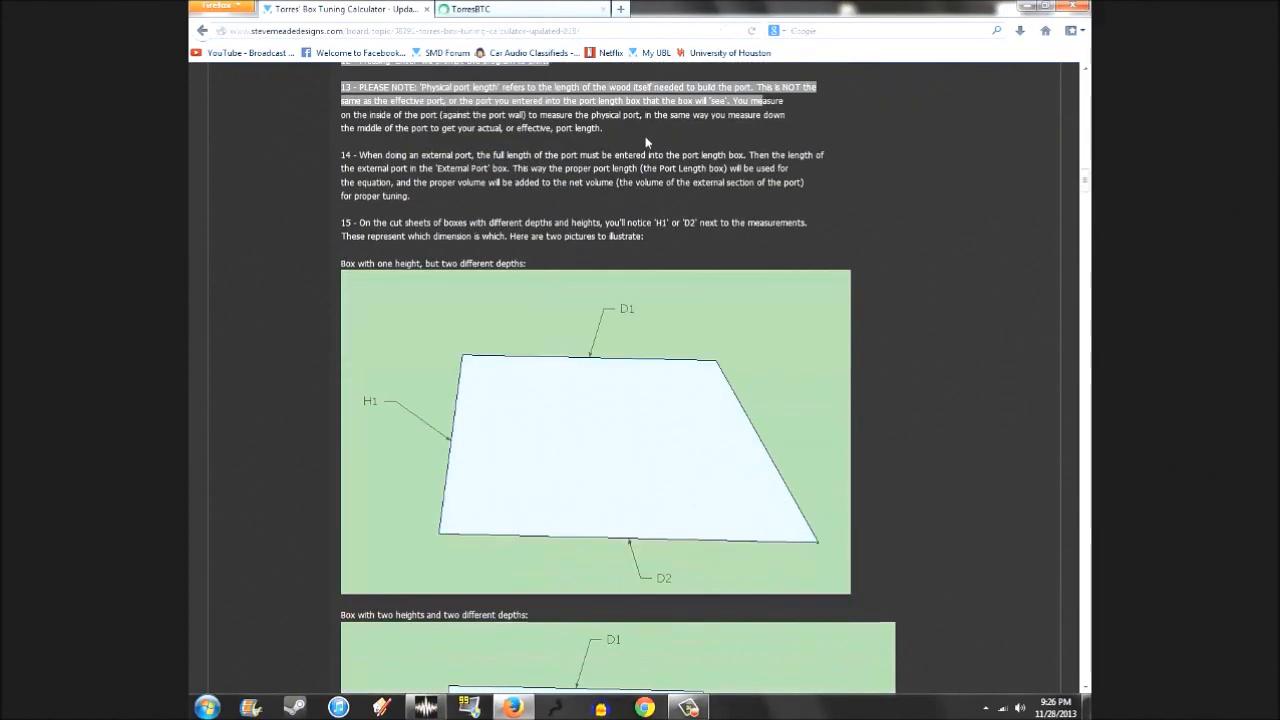
scroll(down, 3)
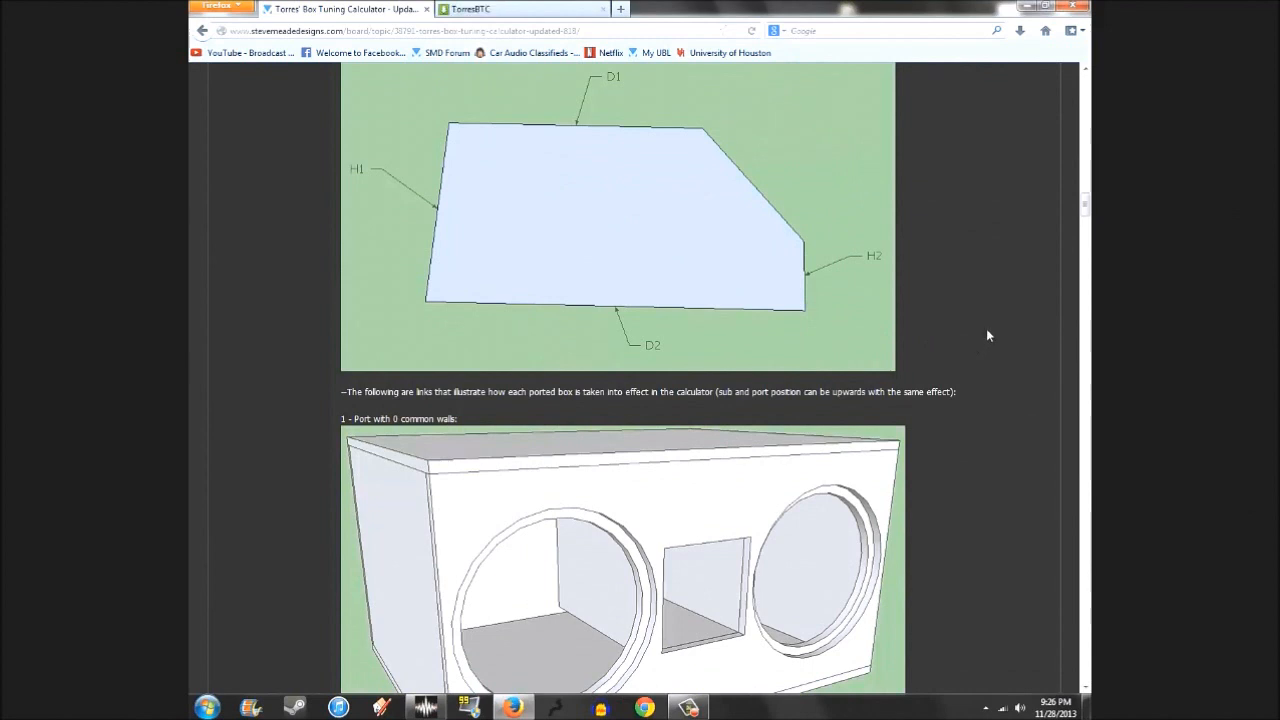
click(470, 9)
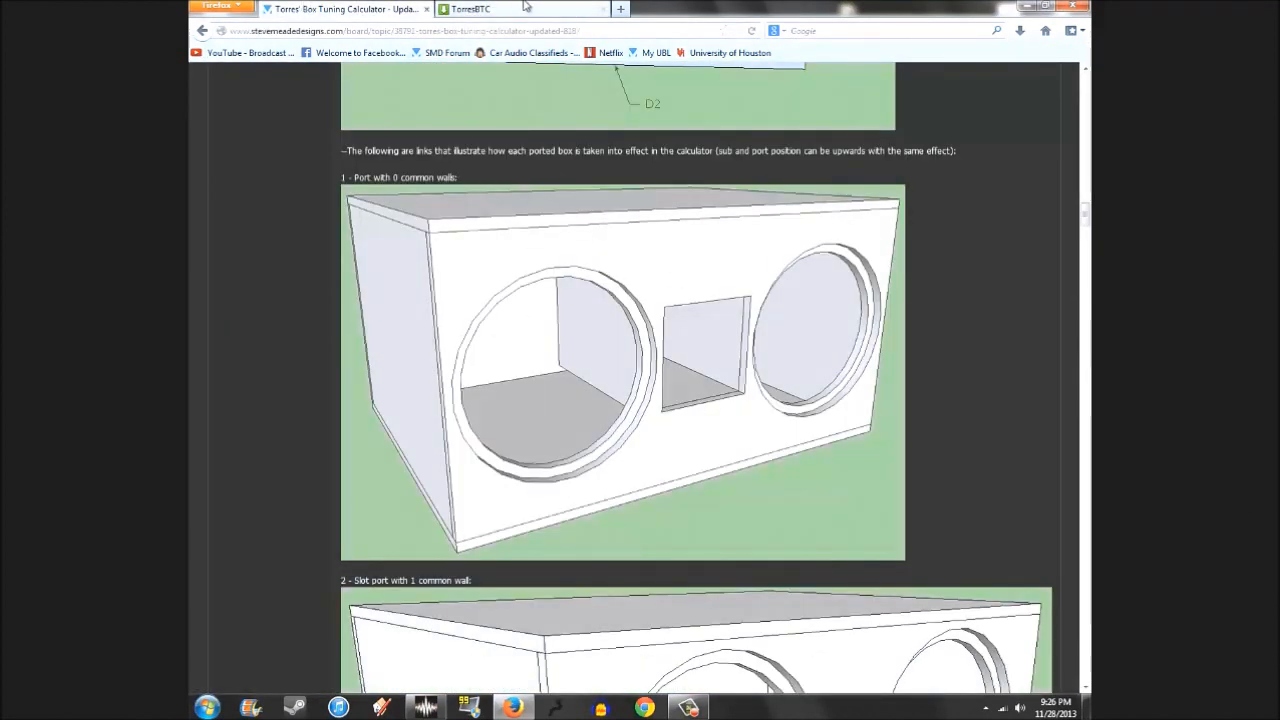
Show the MediaFire download page for the 735.36 KB TorresBTC.zip archive.
click(470, 9)
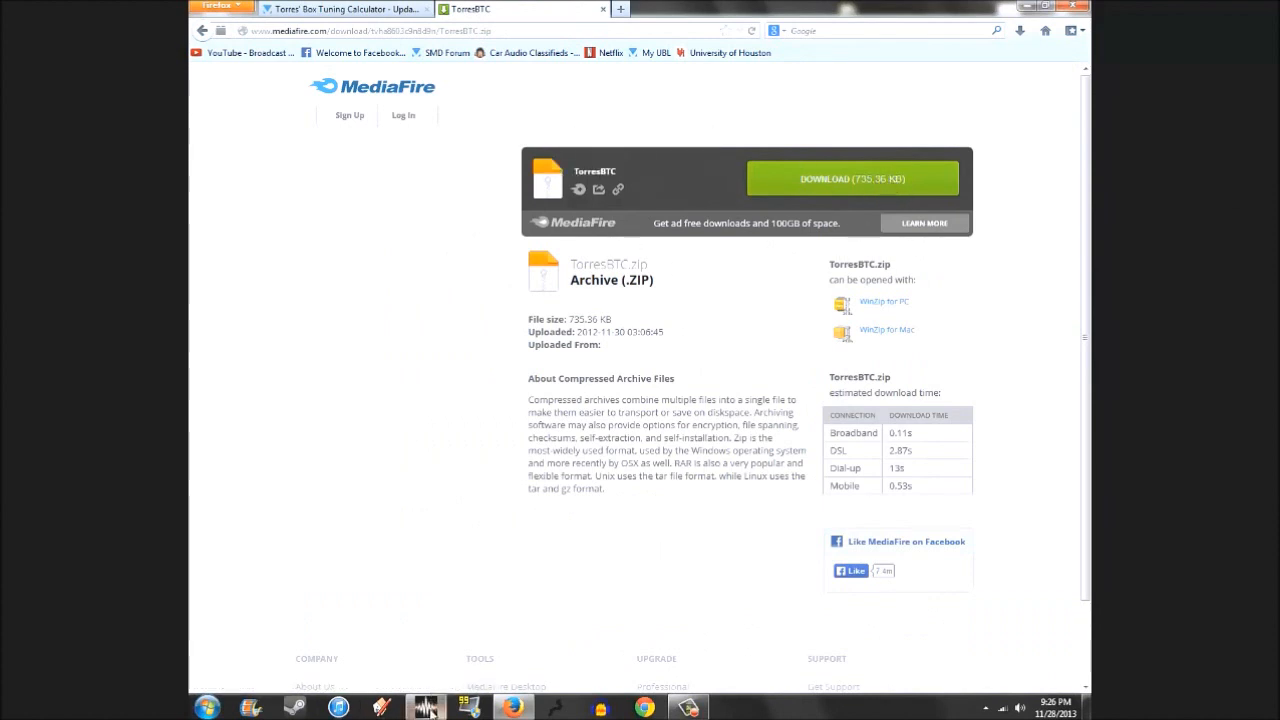
mouse_move(425, 707)
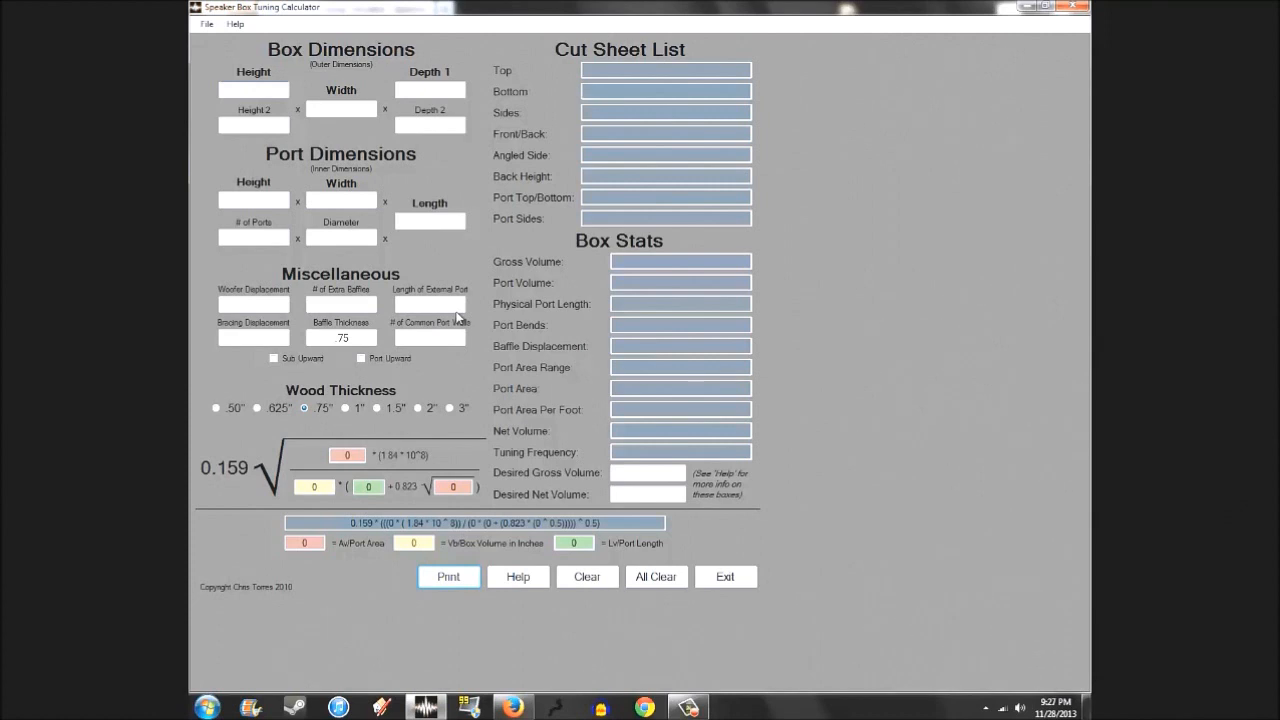
Launch Torres' Box Tuning Calculator and look over its mostly empty input fields.
click(253, 89)
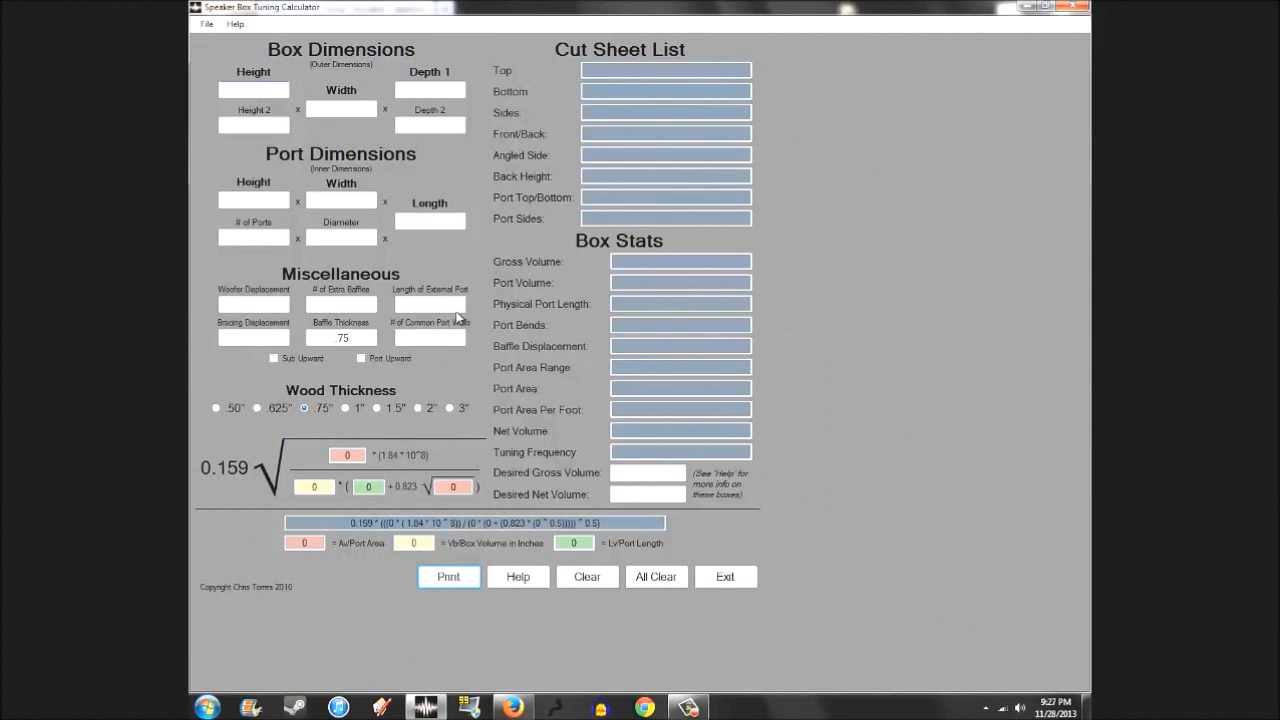
click(253, 89)
text(20)
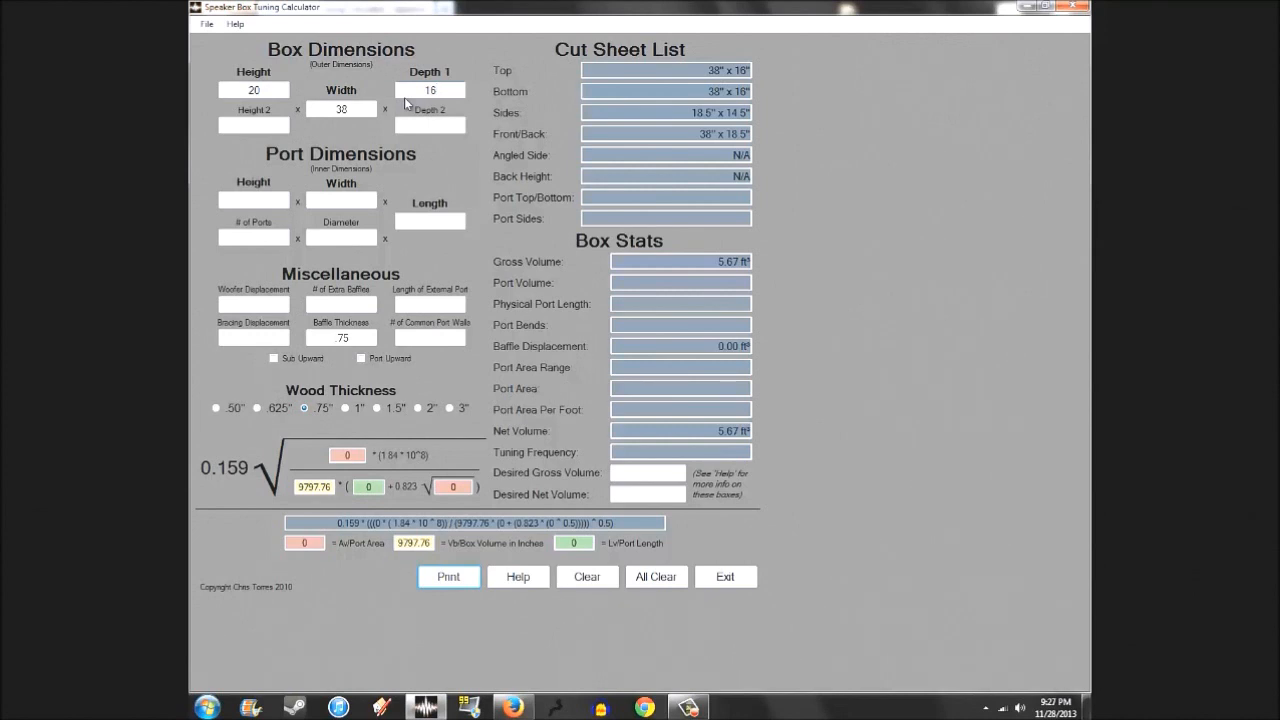
mouse_move(458, 296)
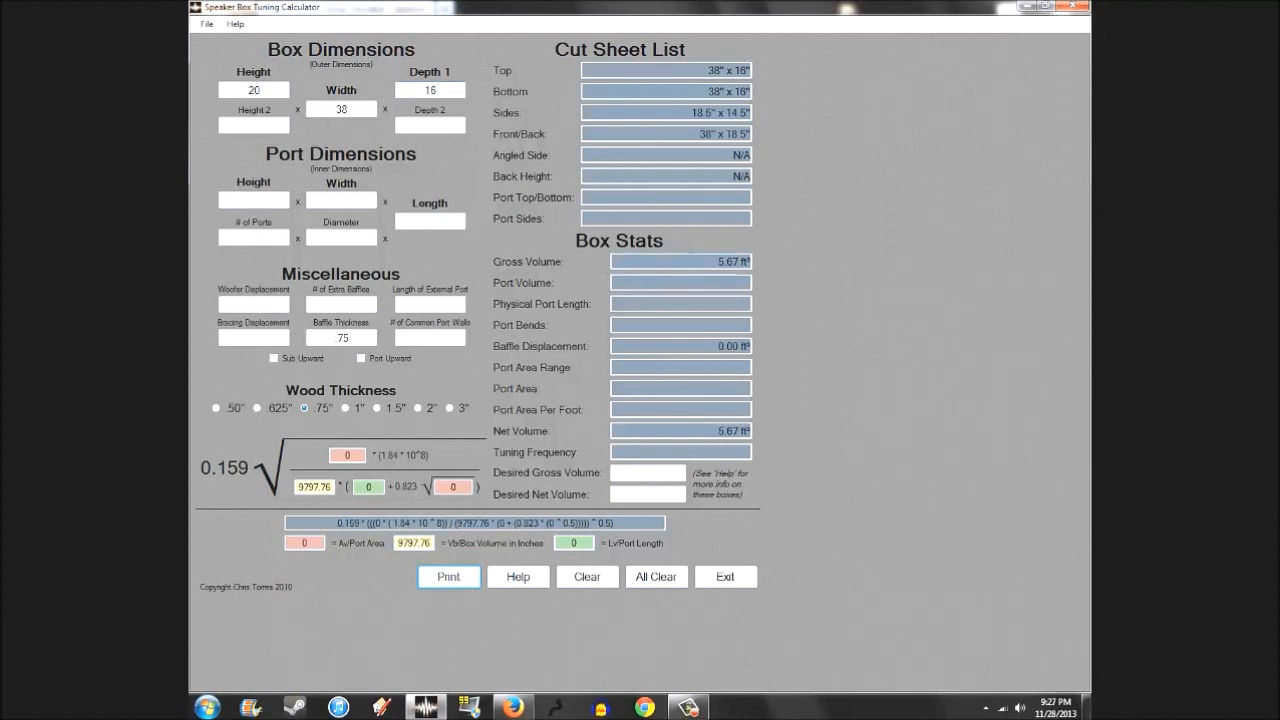
Enter Height 20, Width 38 and Depth 16 to produce the cut sheet and 5.67 ft³ volume.
click(430, 90)
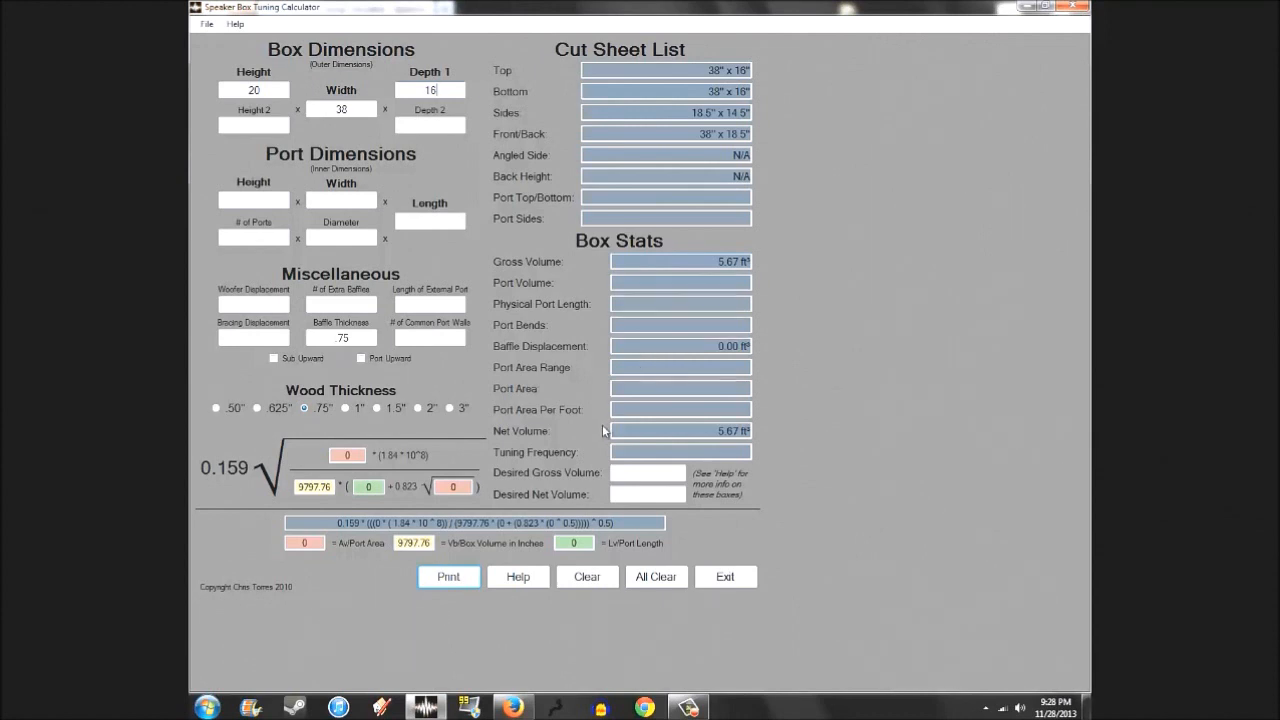
mouse_move(537, 435)
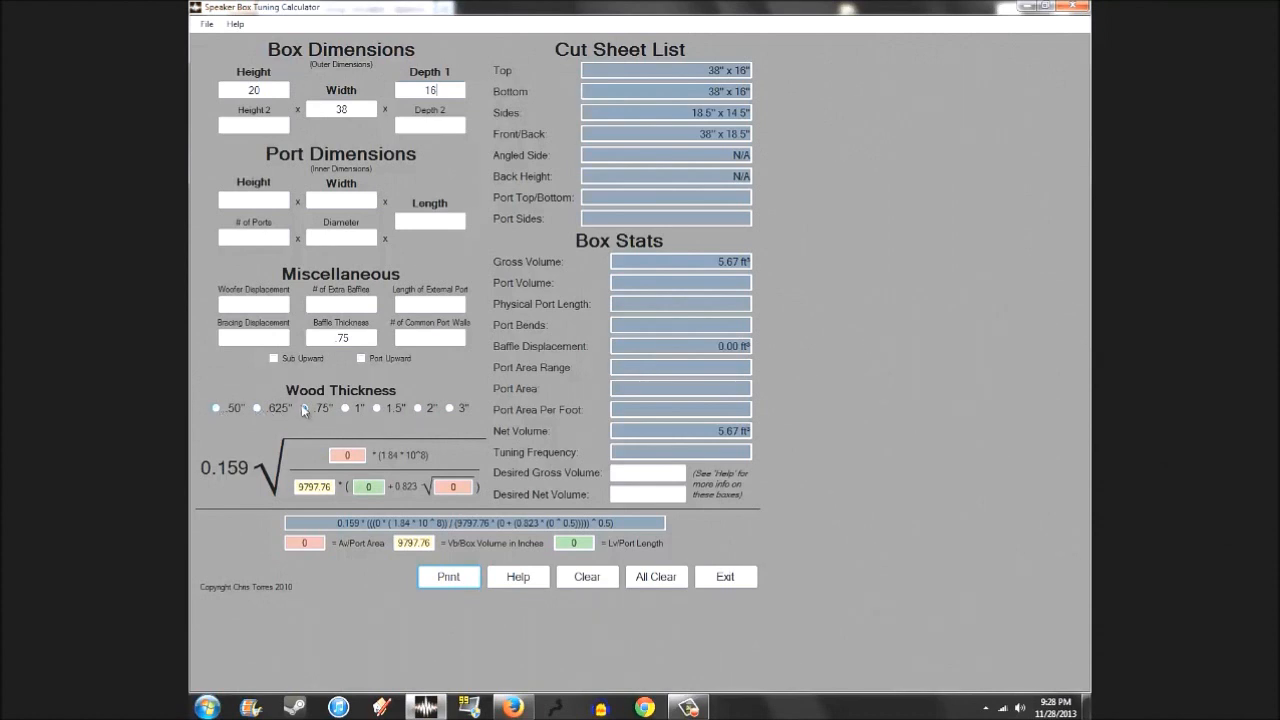
click(304, 408)
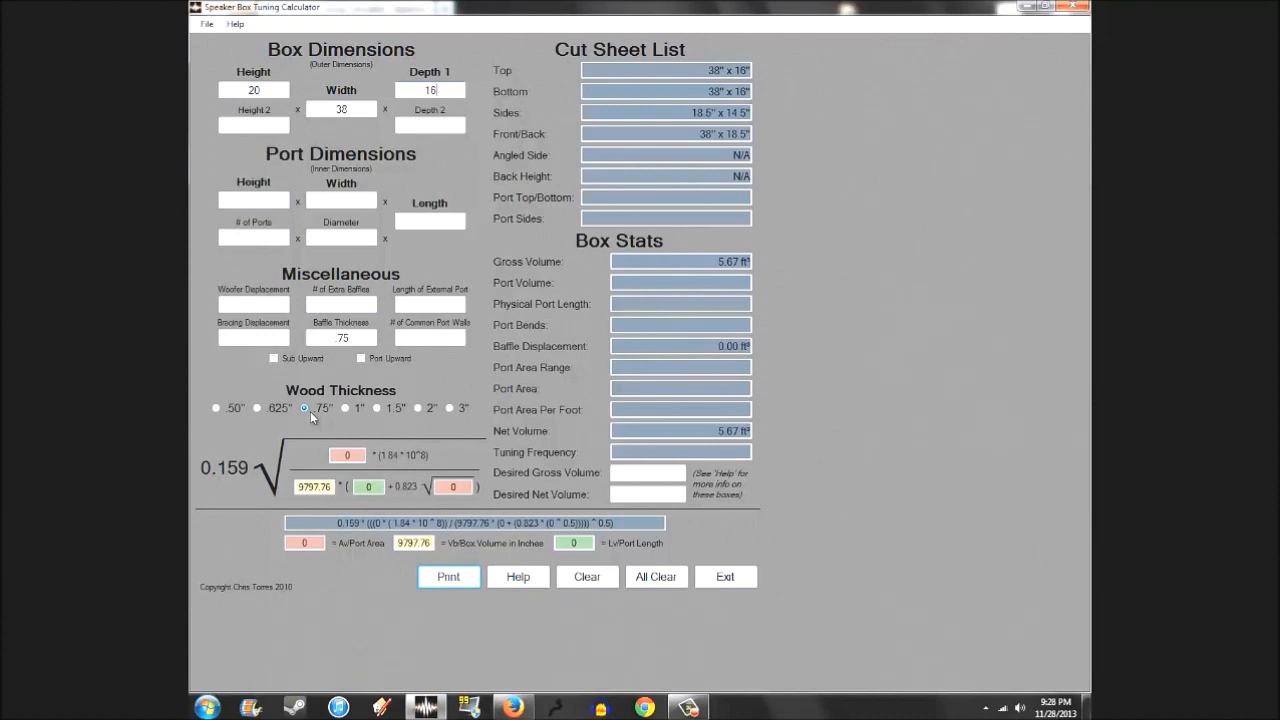
click(377, 408)
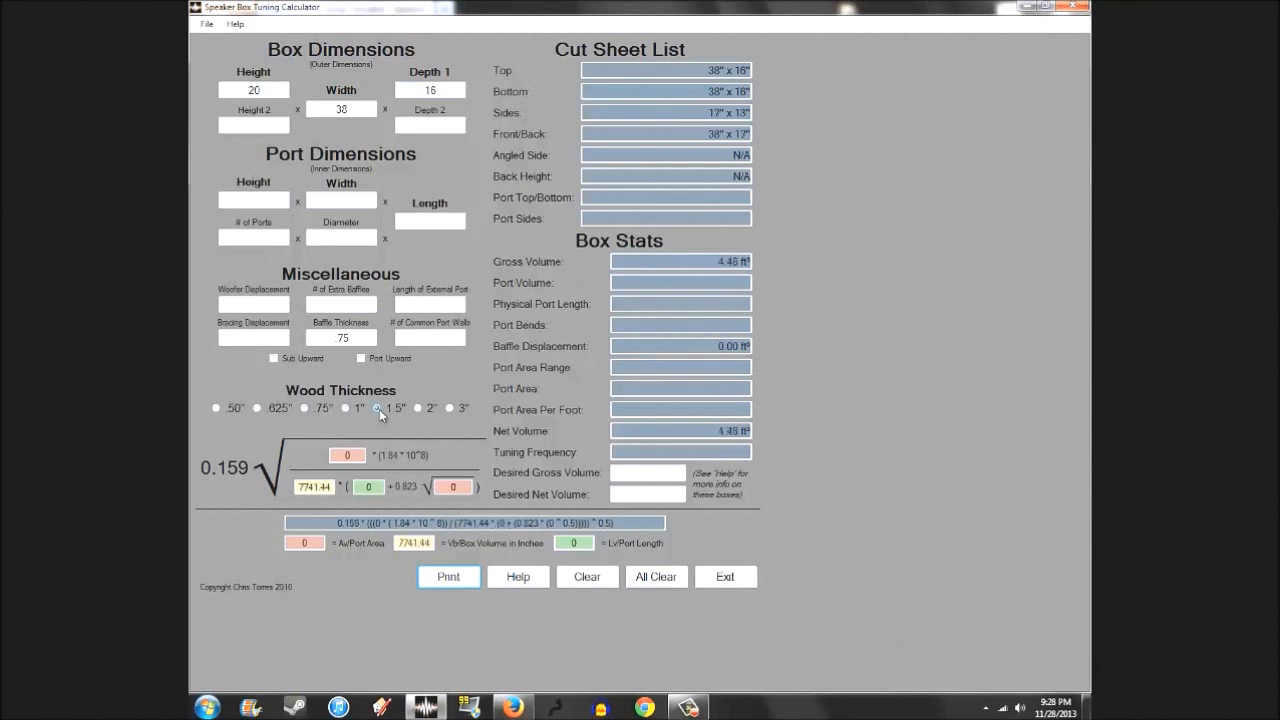
click(418, 408)
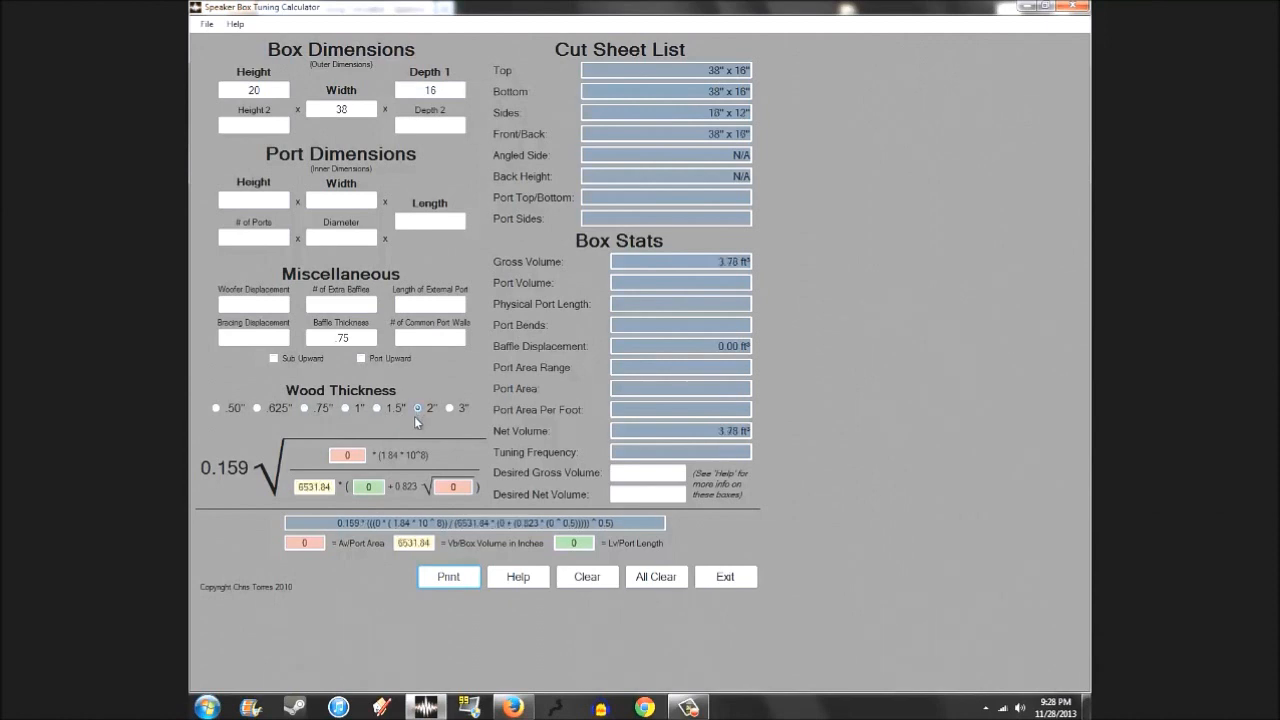
click(449, 408)
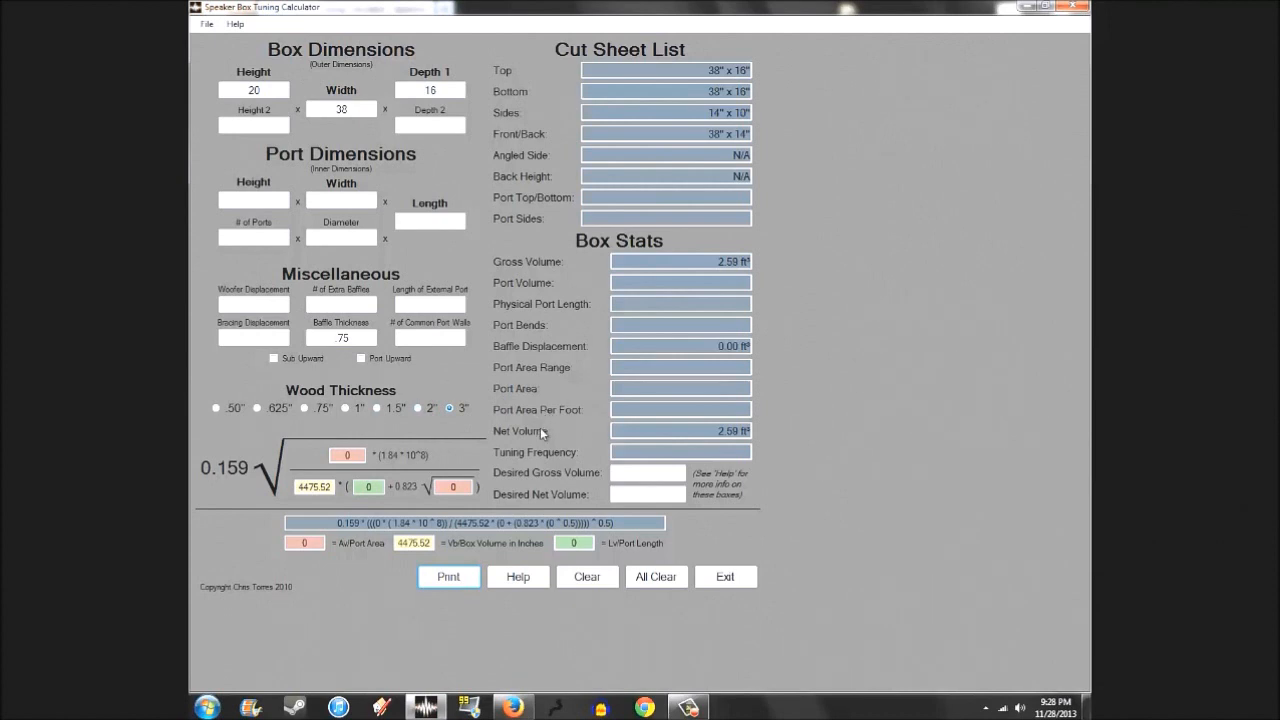
mouse_move(388, 417)
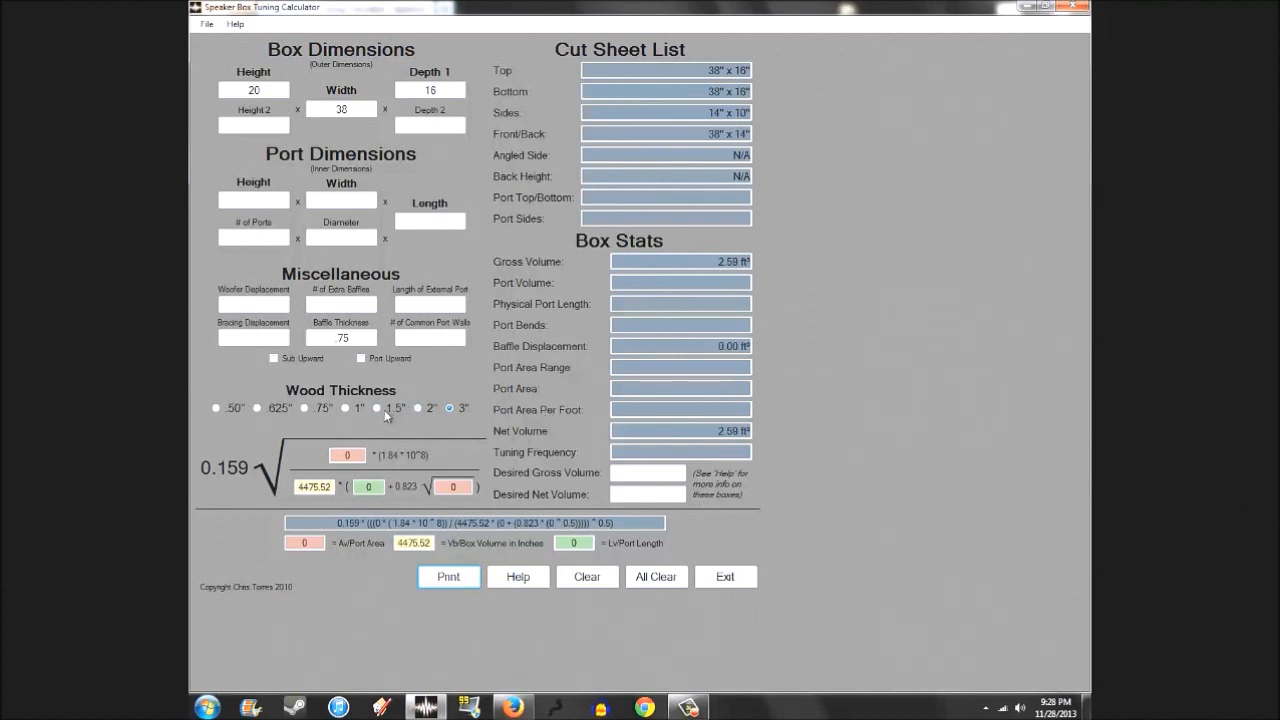
click(418, 408)
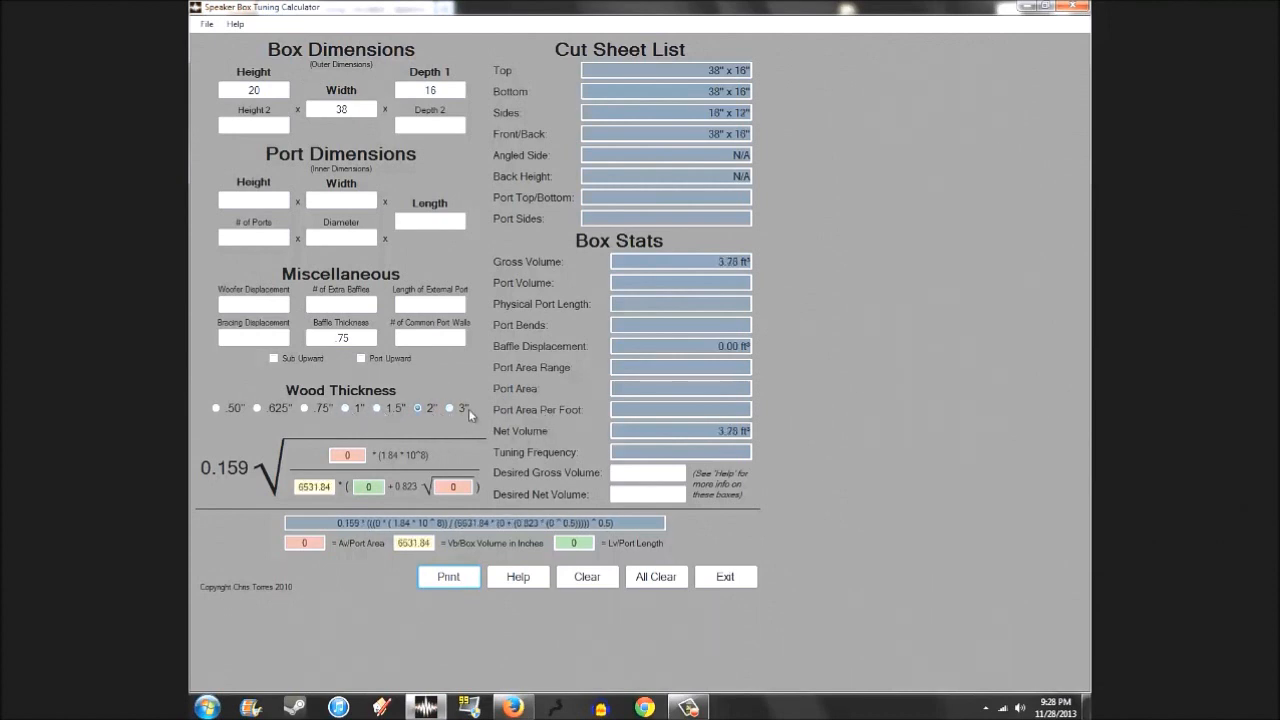
click(305, 408)
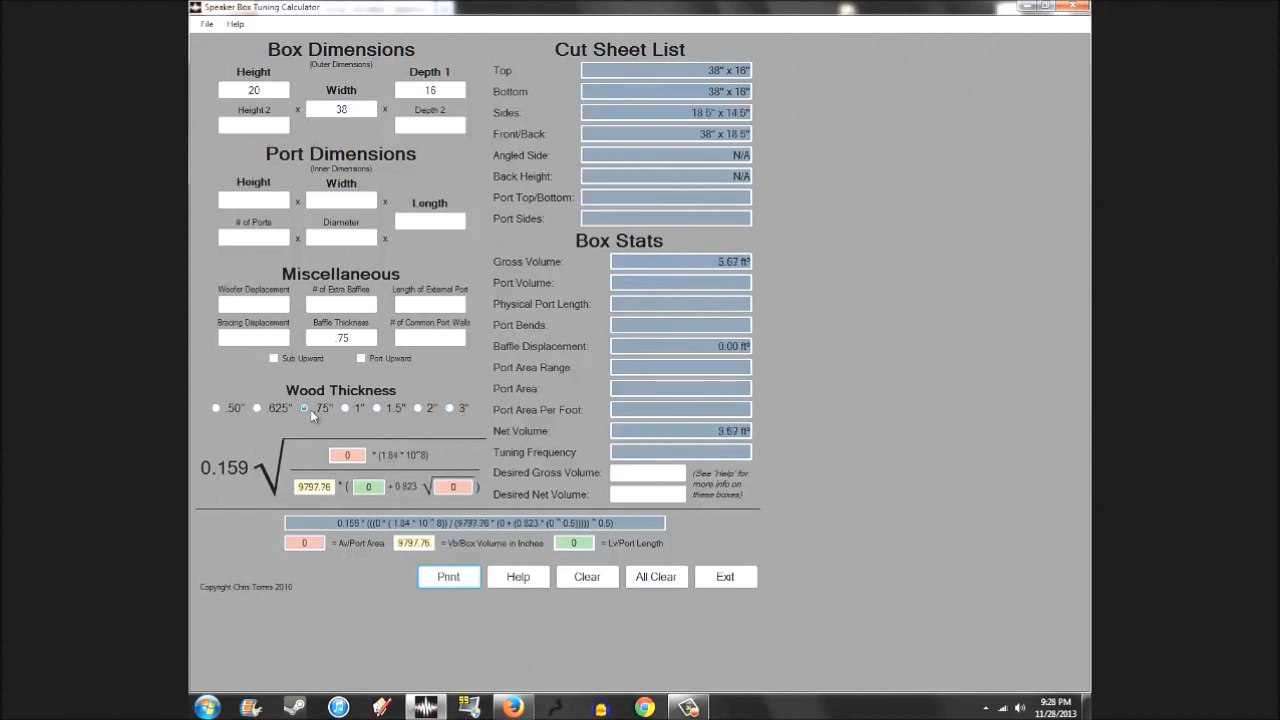
mouse_move(540, 278)
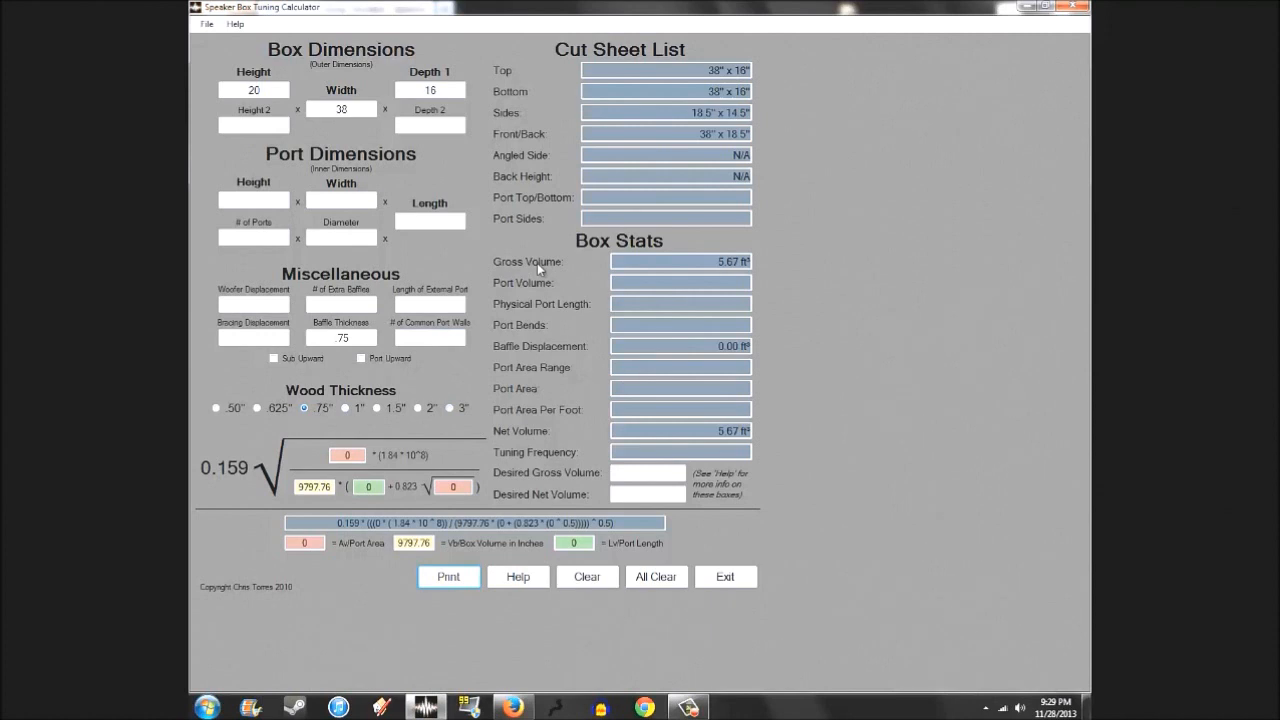
mouse_move(420, 264)
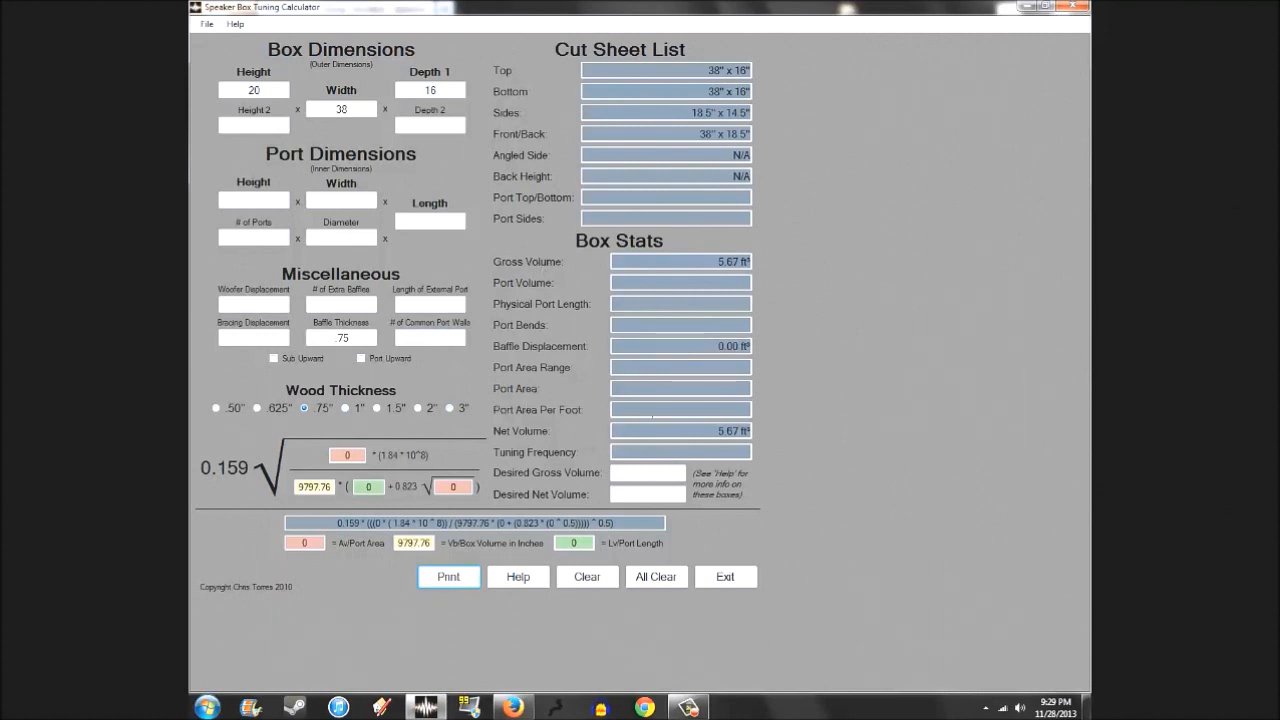
click(253, 200)
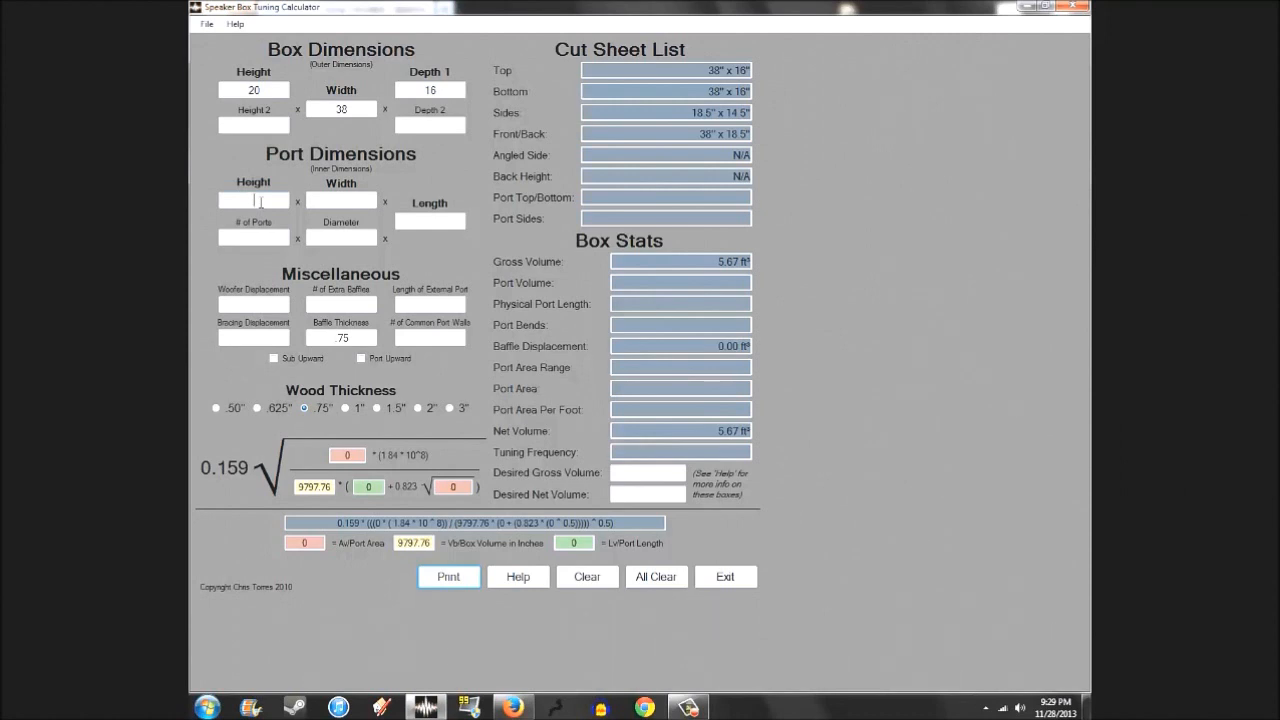
Enter an 18.5 × 3 slot port, giving 55.50 in² area and 65.56 Hz tuning.
text(18.5)
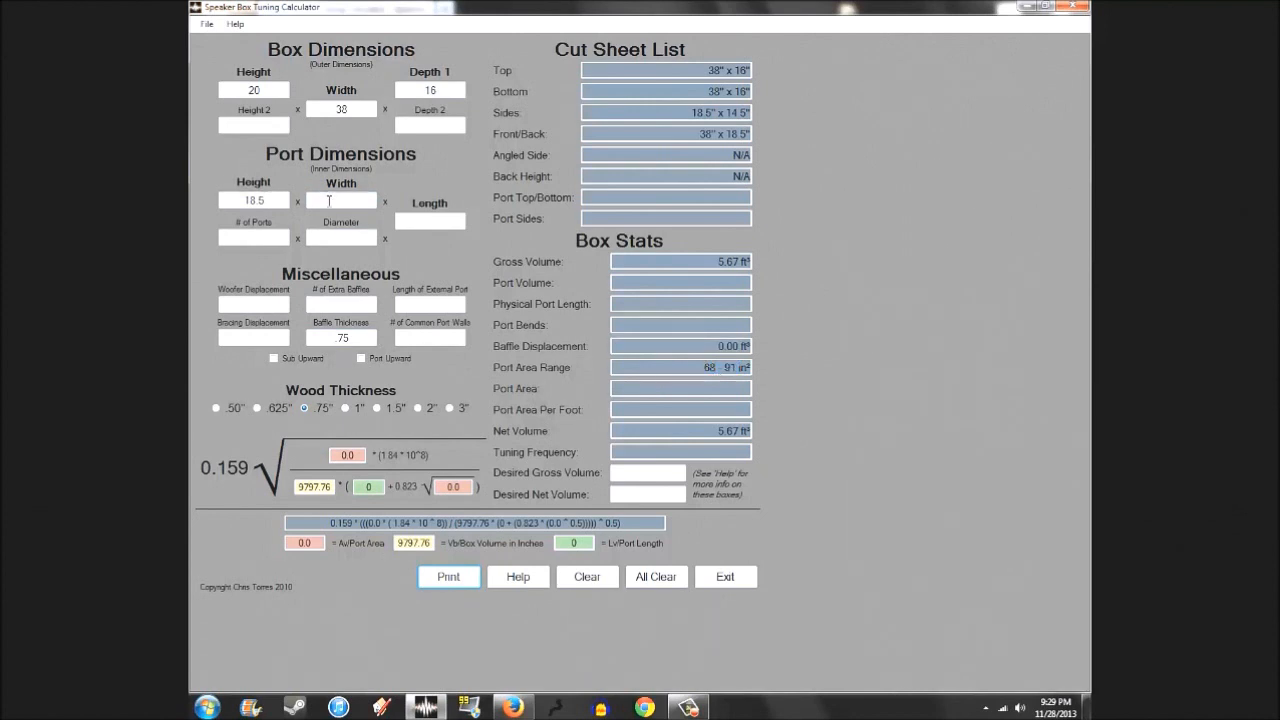
text(3)
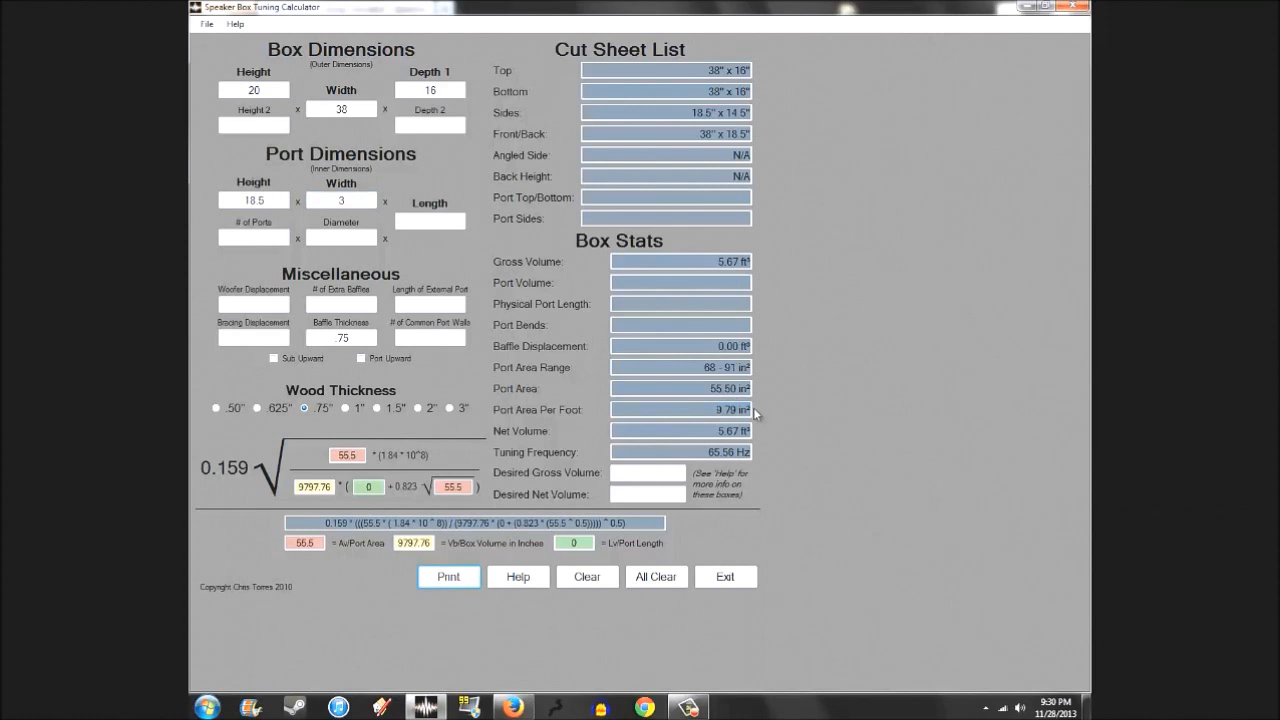
mouse_move(673, 425)
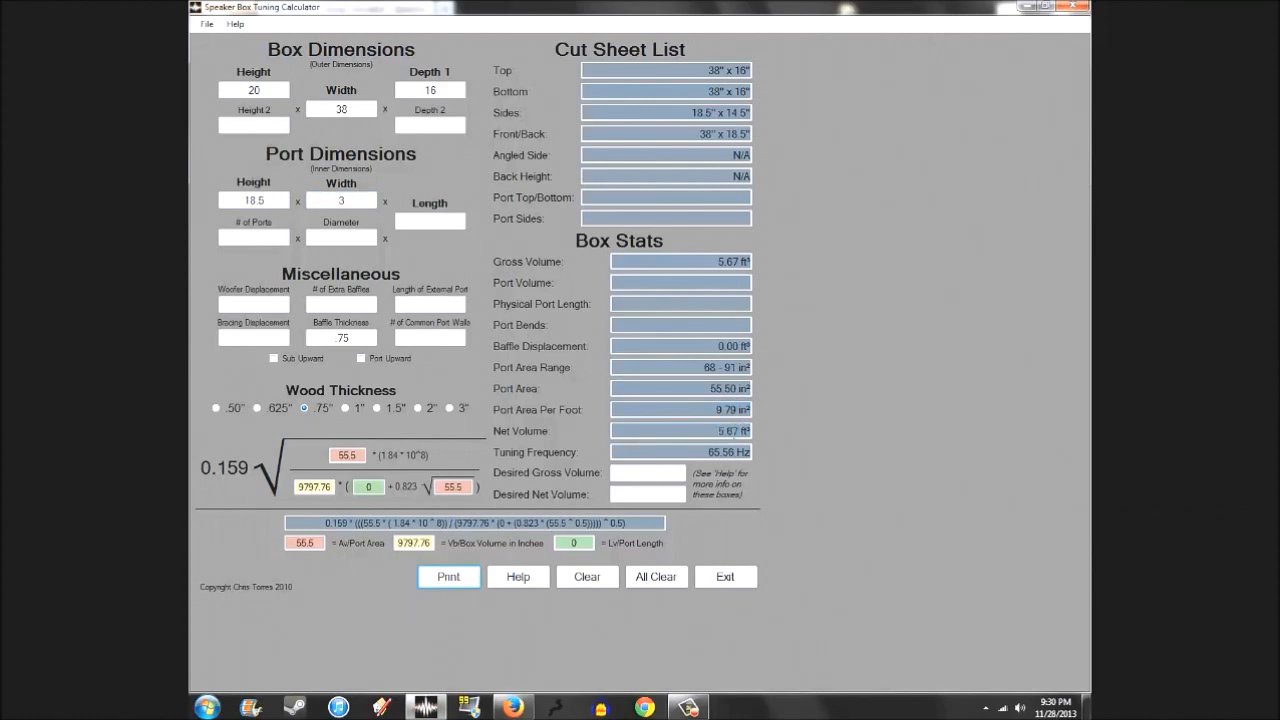
double_click(680, 452)
text(2)
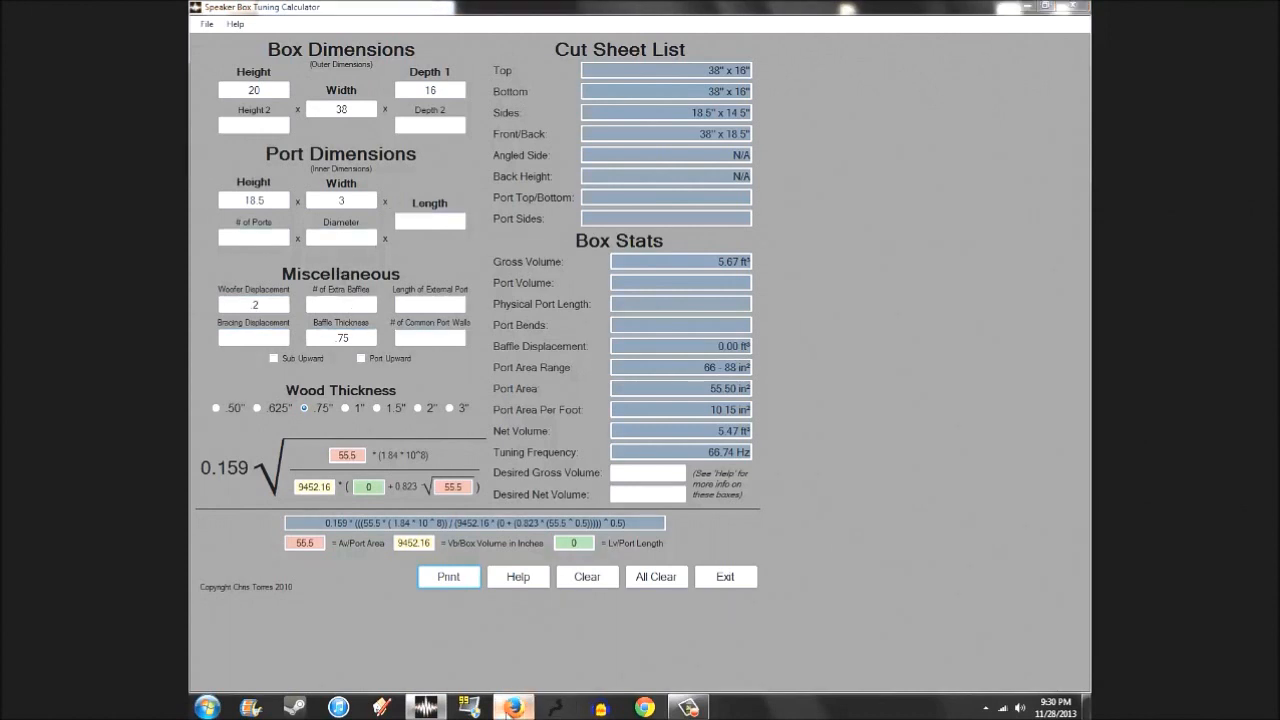
Set woofer displacement to 2, bringing net volume to 5.47 ft³ and tuning to 66.74 Hz.
click(513, 707)
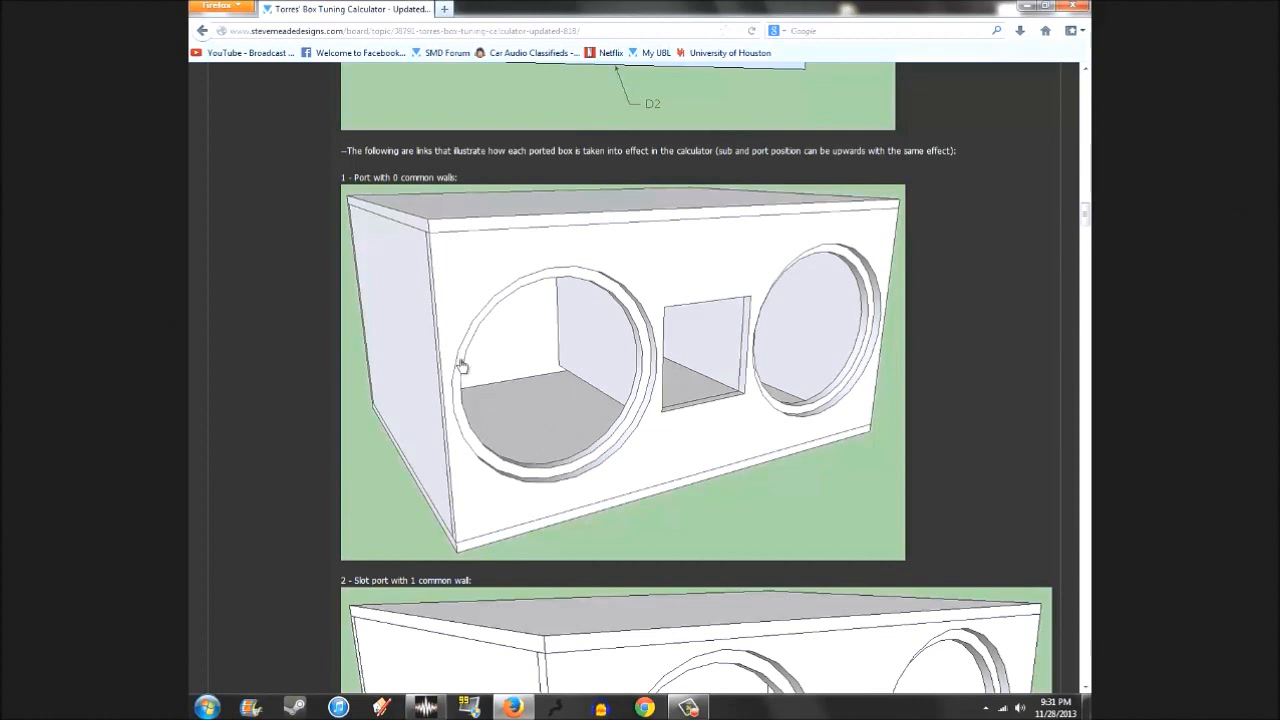
mouse_move(514, 361)
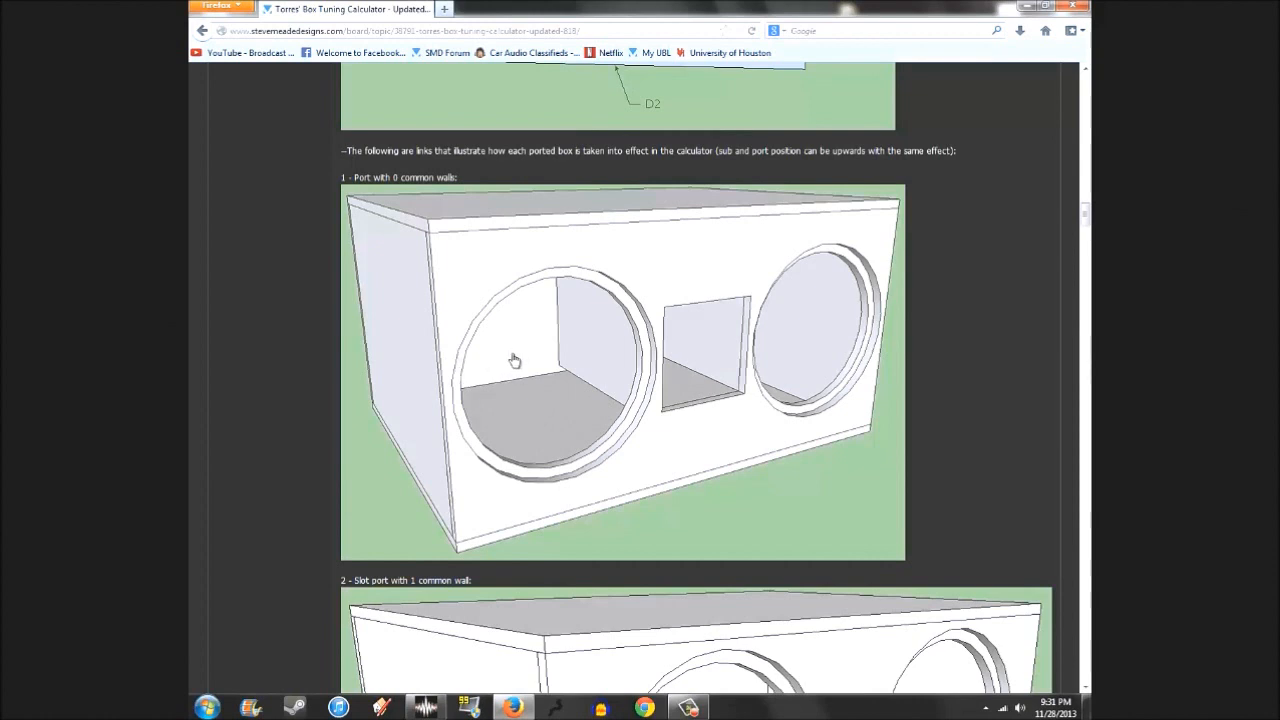
Scroll the thread past the 1- and 2-common-wall slot port diagrams to the 3-common-wall diagram.
scroll(down, 3)
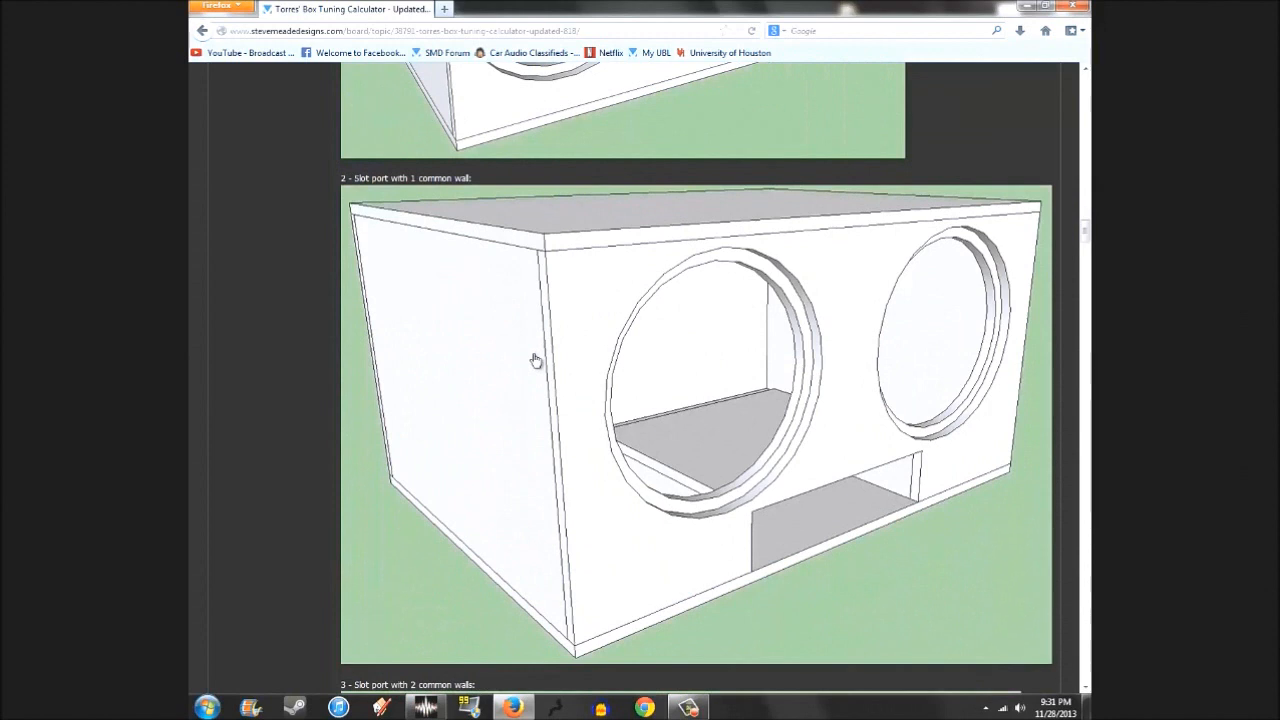
mouse_move(528, 357)
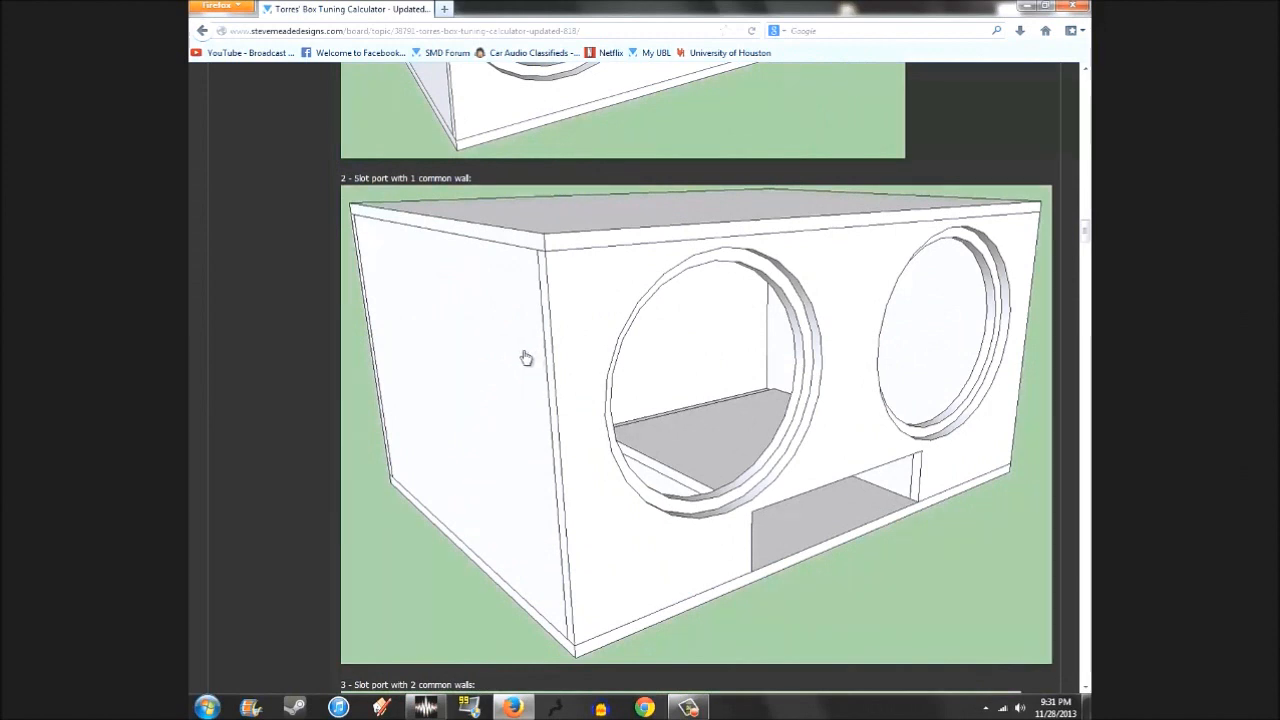
scroll(down, 3)
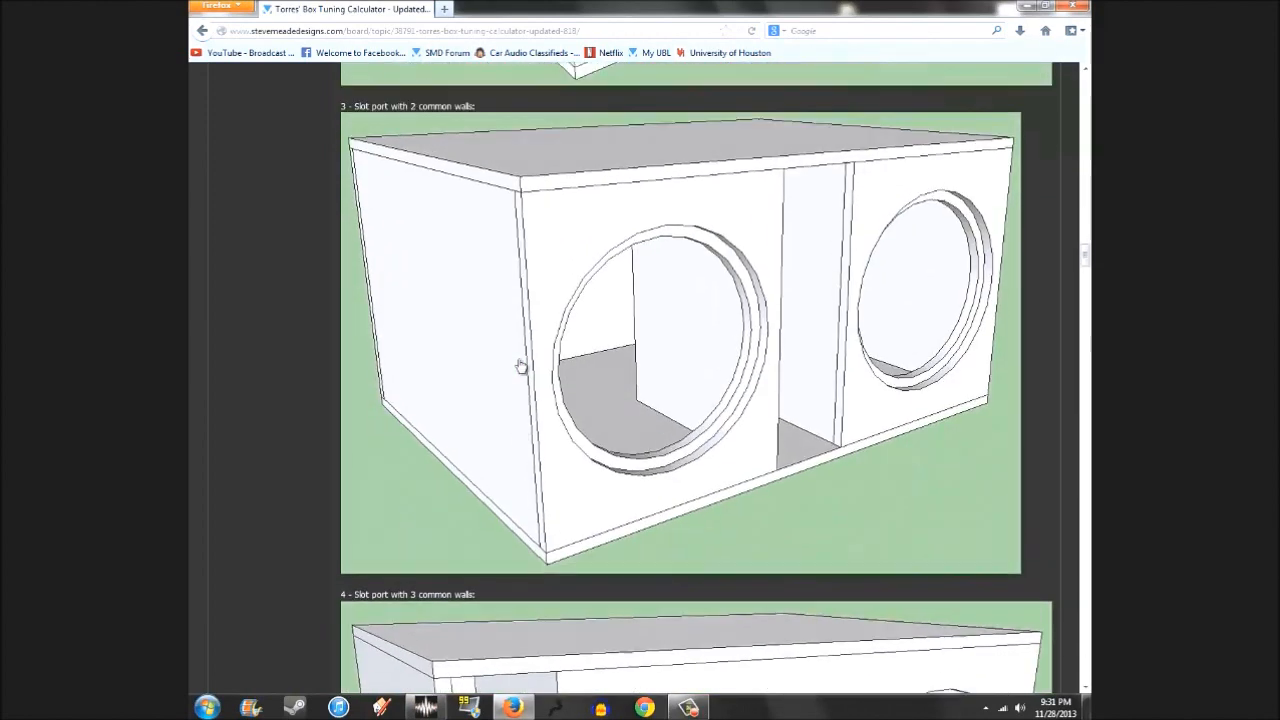
scroll(down, 3)
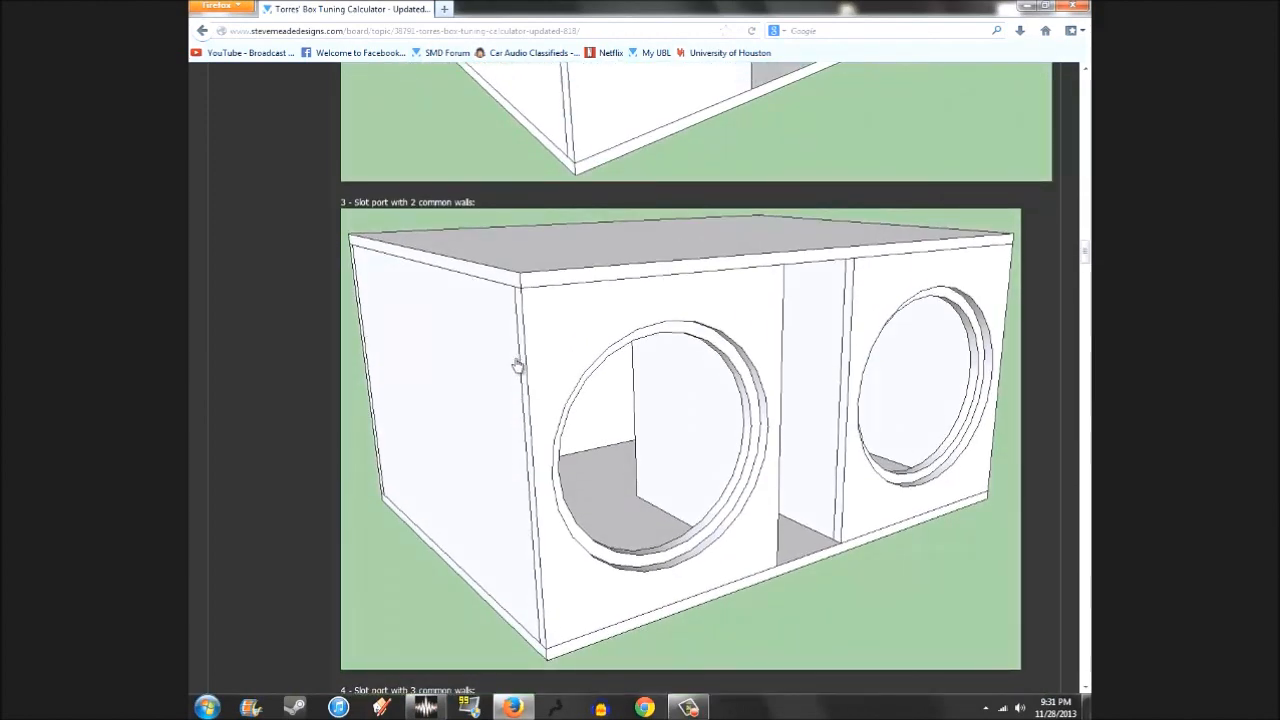
mouse_move(517, 370)
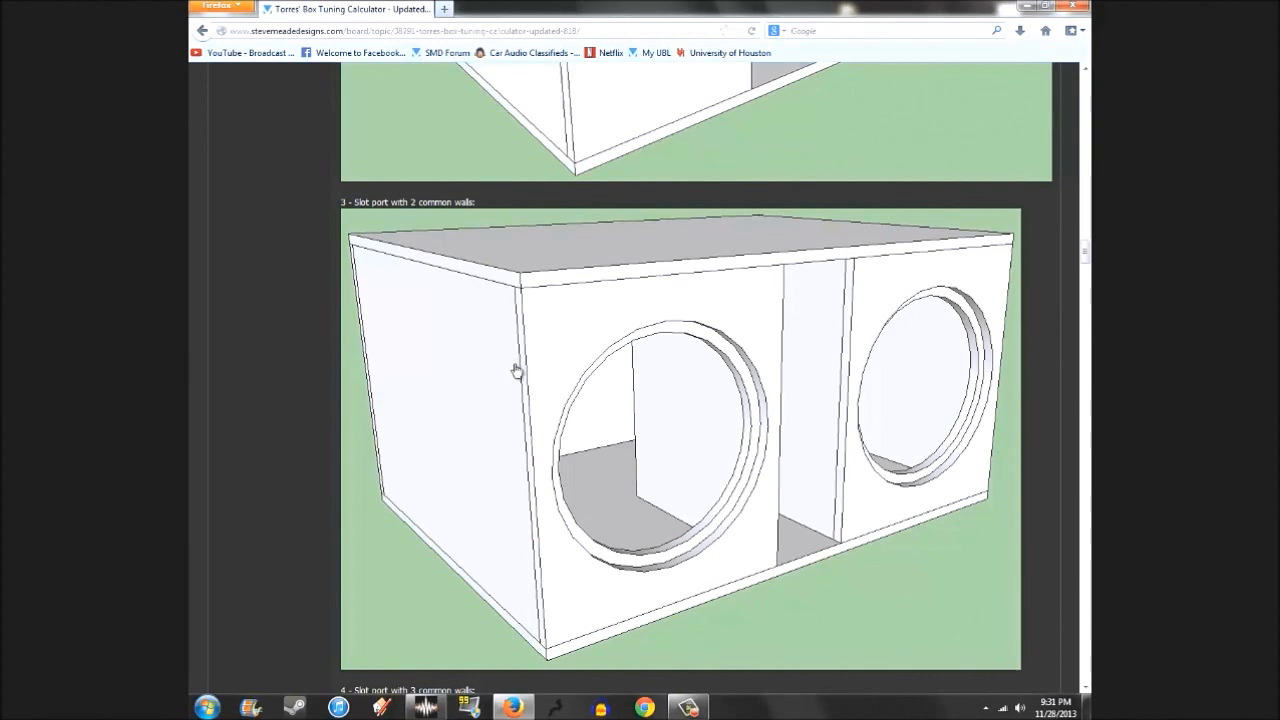
scroll(down, 3)
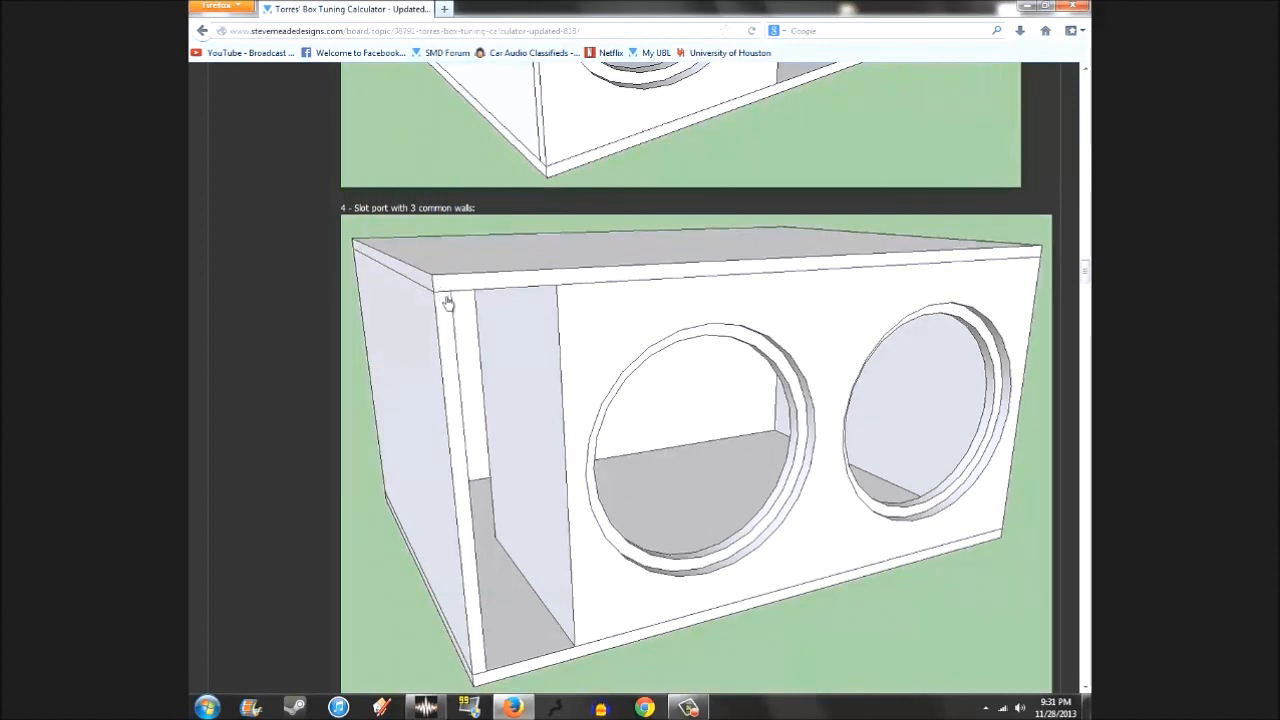
mouse_move(448, 311)
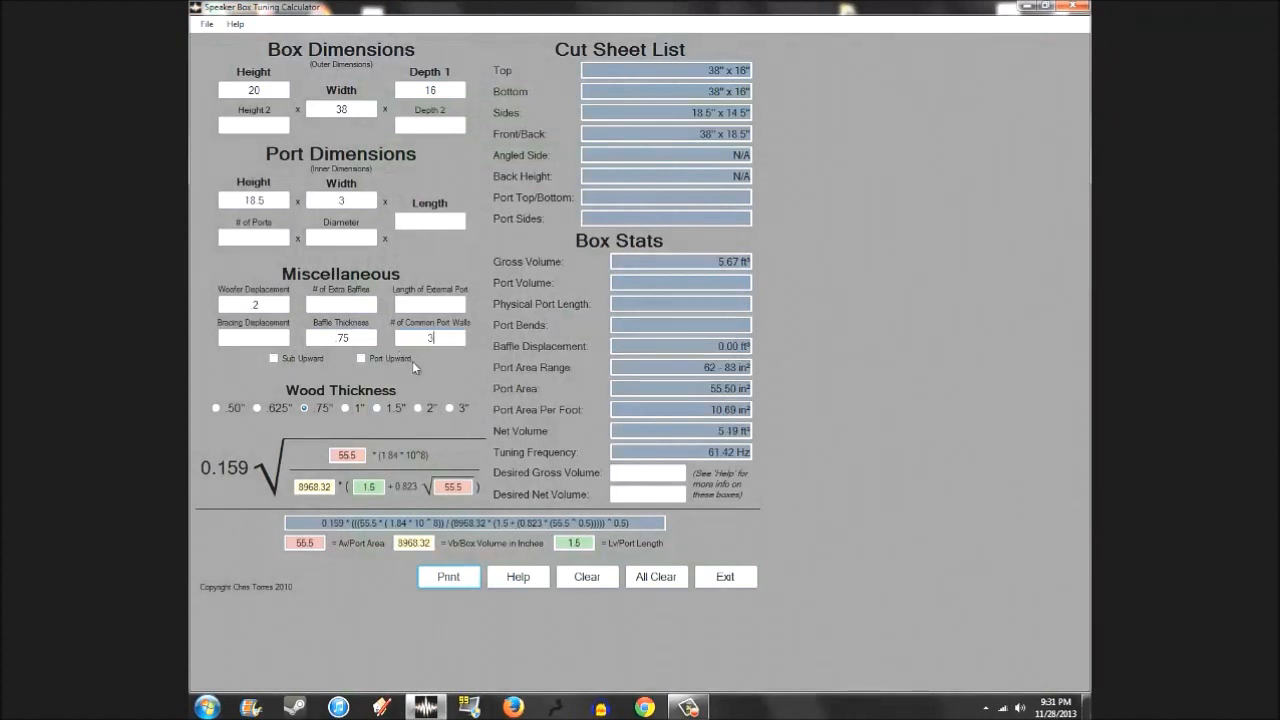
mouse_move(520, 433)
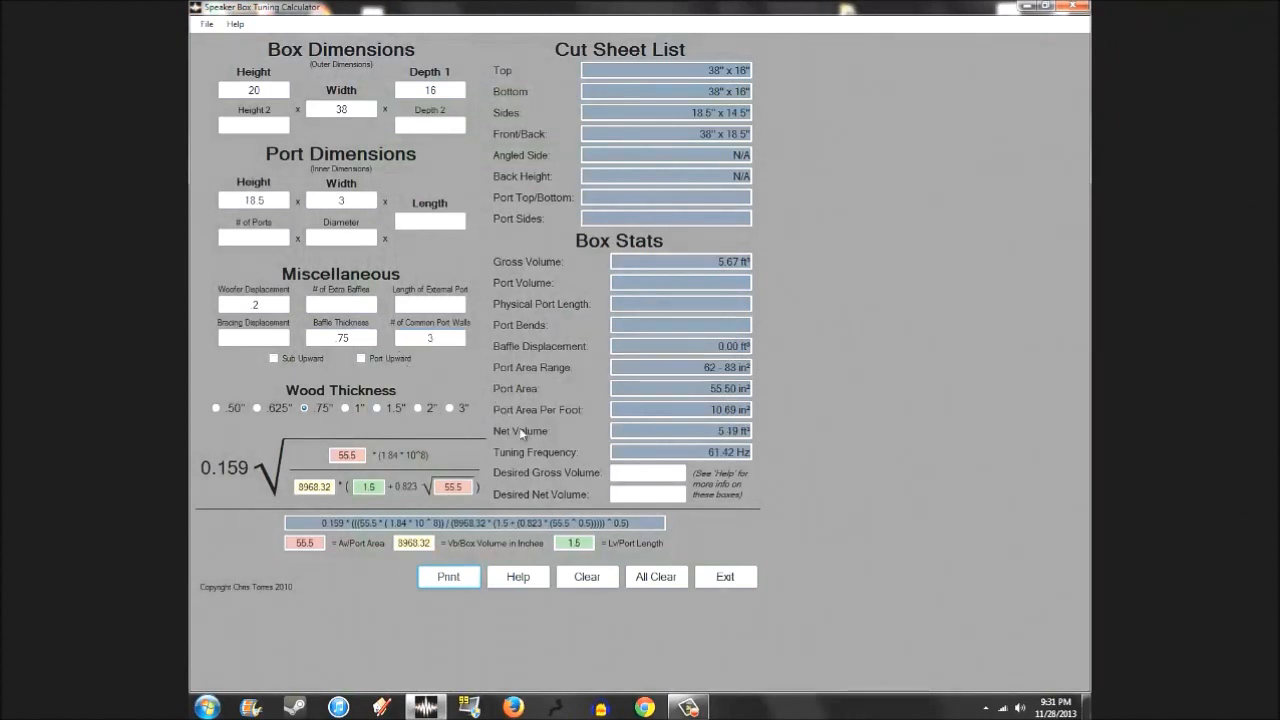
mouse_move(670, 437)
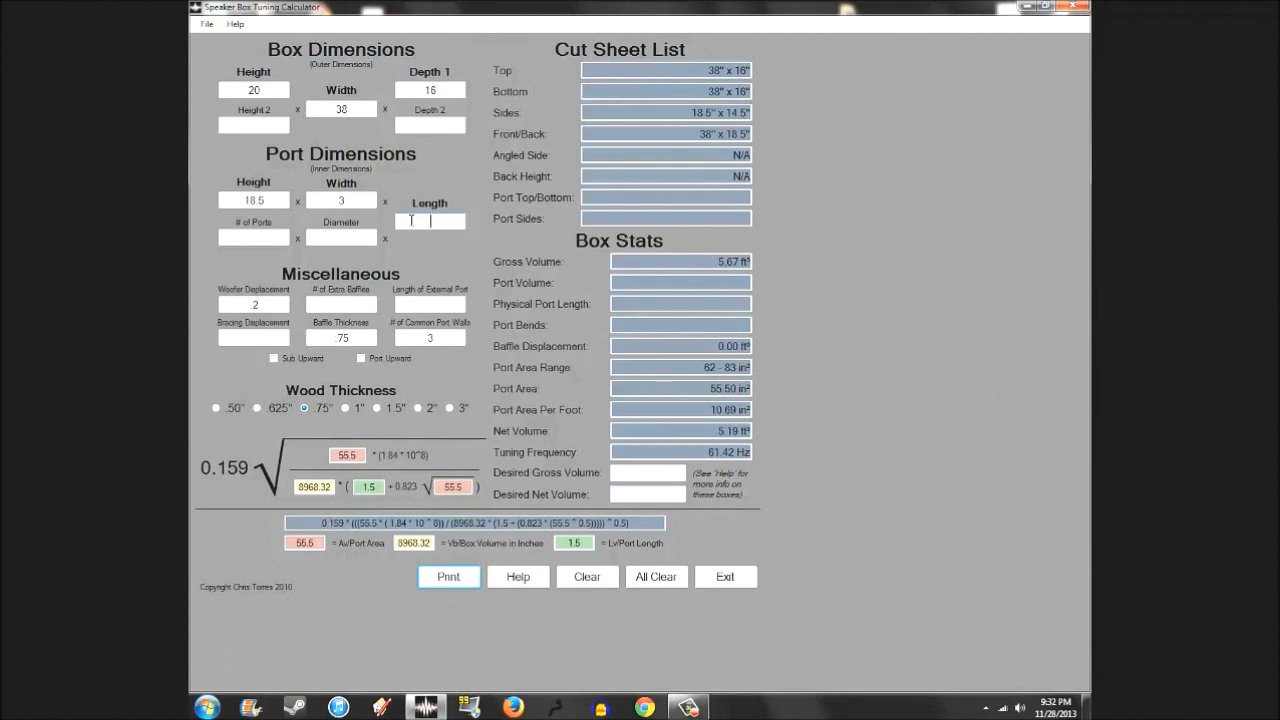
Set port length to 20 and box width to 35, yielding 38.54 Hz tuning.
text(20)
click(341, 109)
text(35)
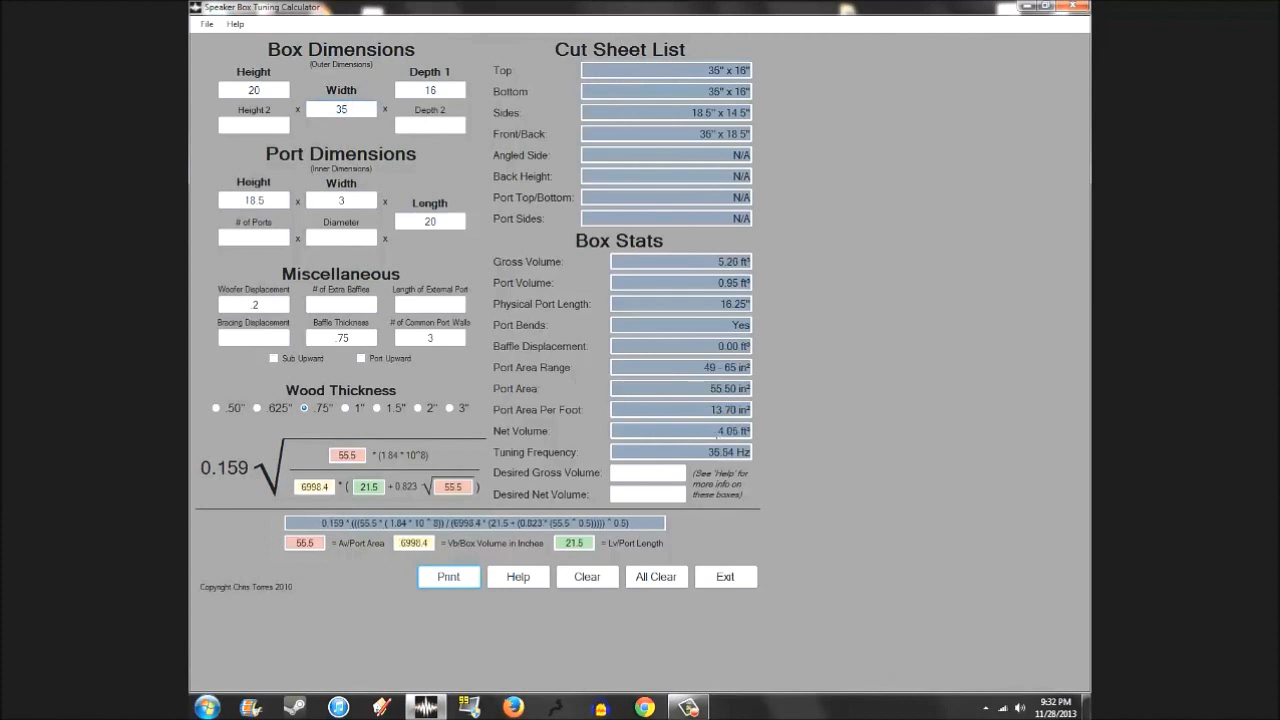
triple_click(712, 410)
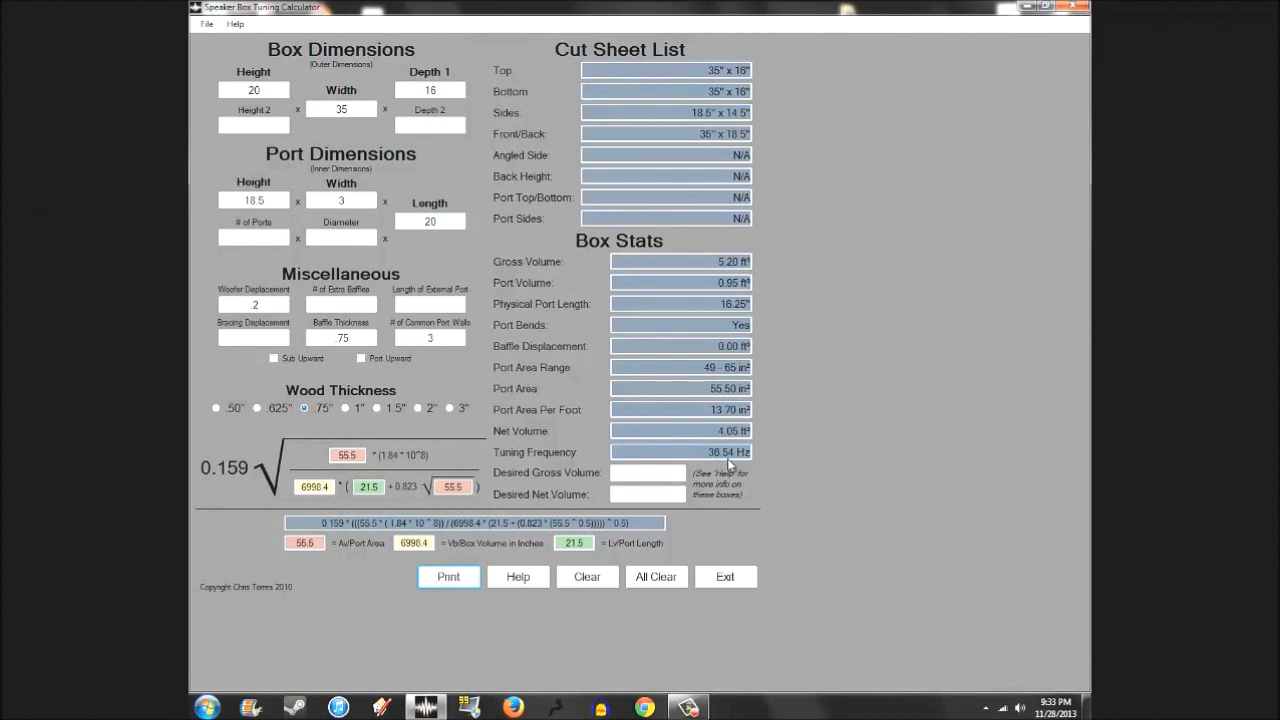
mouse_move(688, 442)
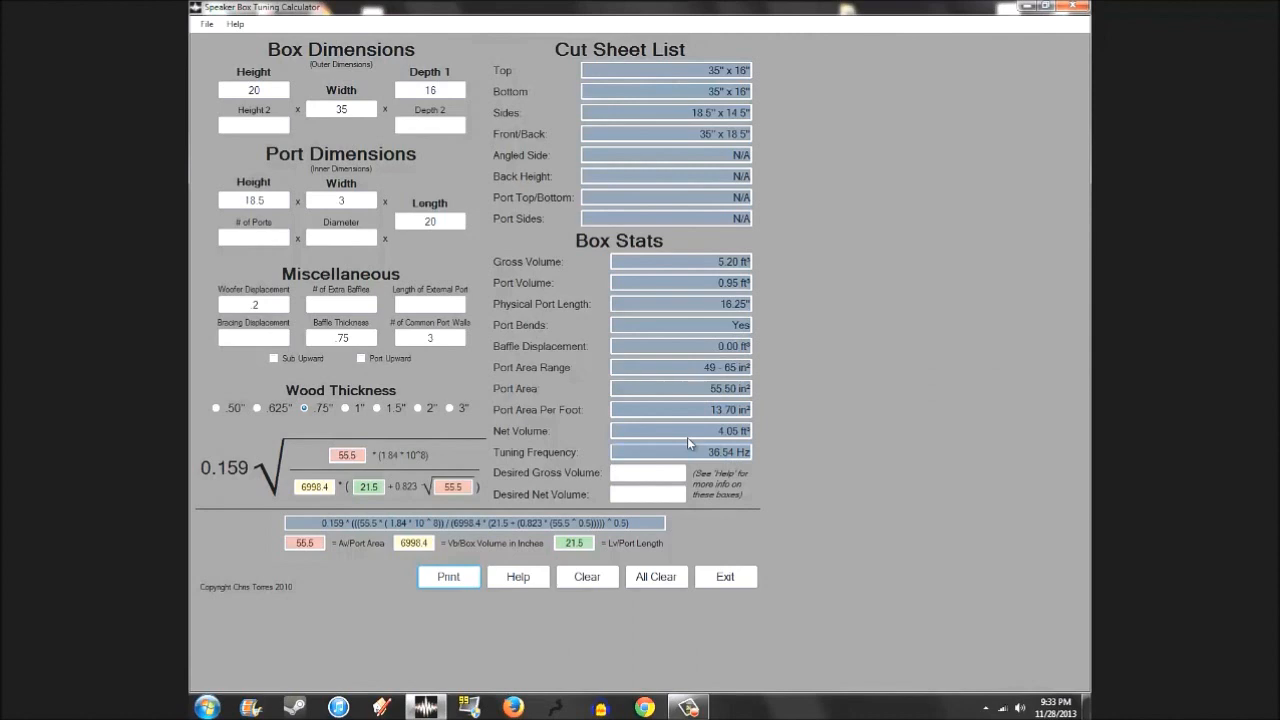
mouse_move(686, 407)
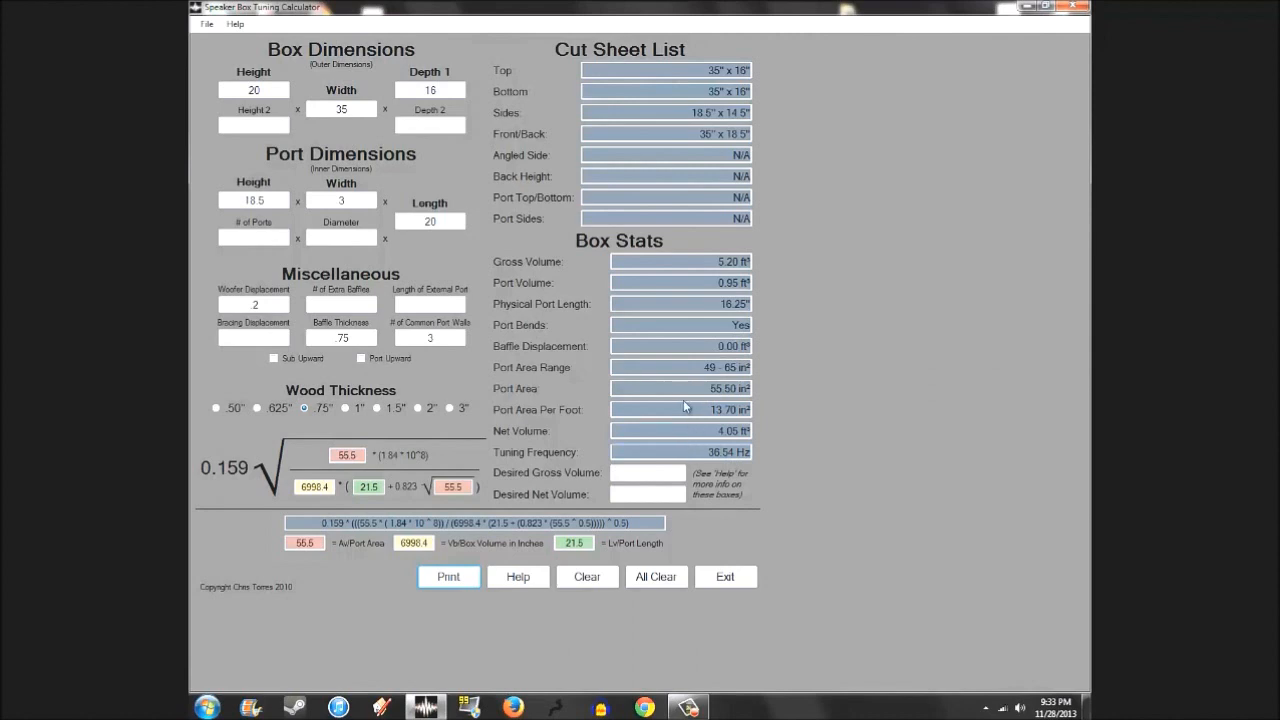
mouse_move(791, 420)
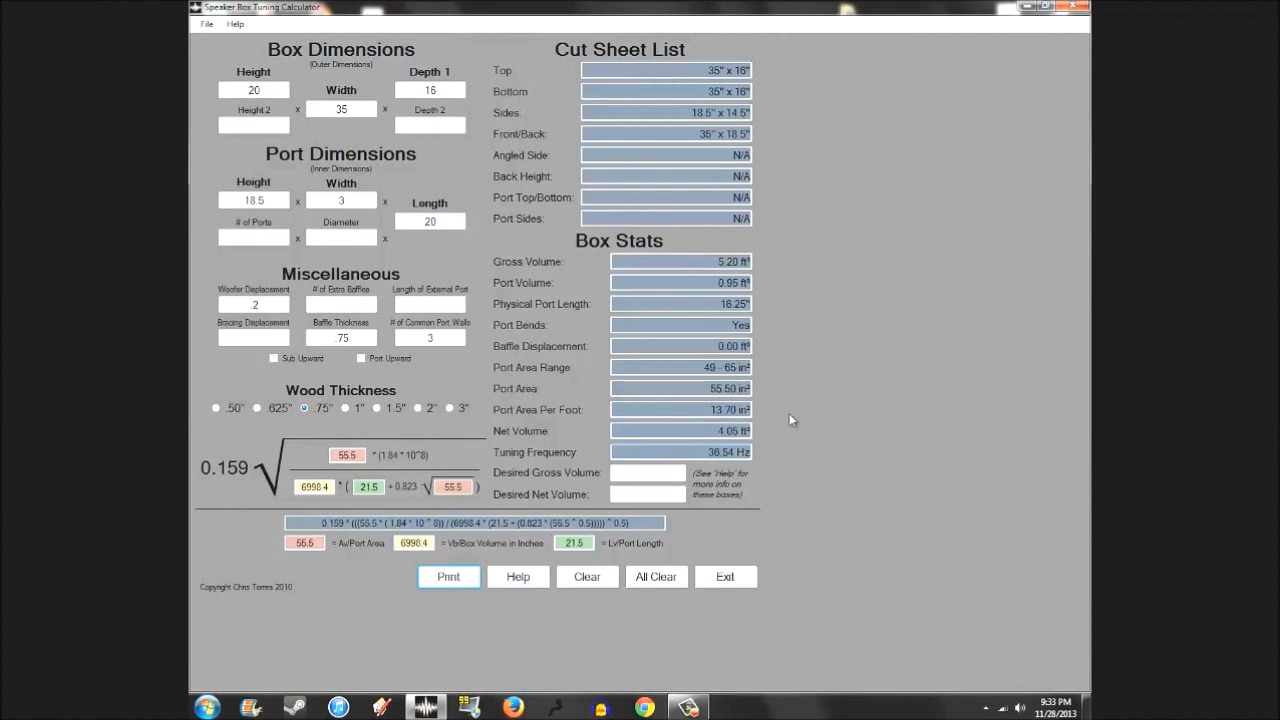
mouse_move(830, 440)
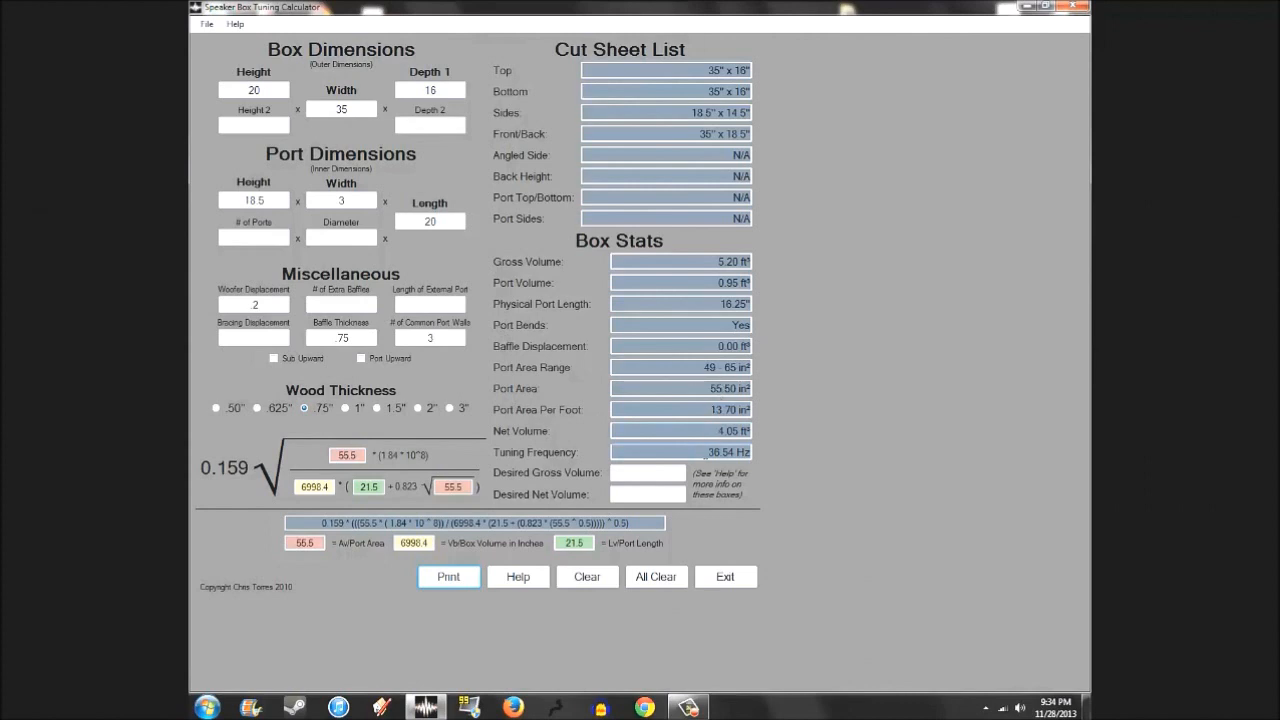
Replace the box width value with 36.
triple_click(429, 221)
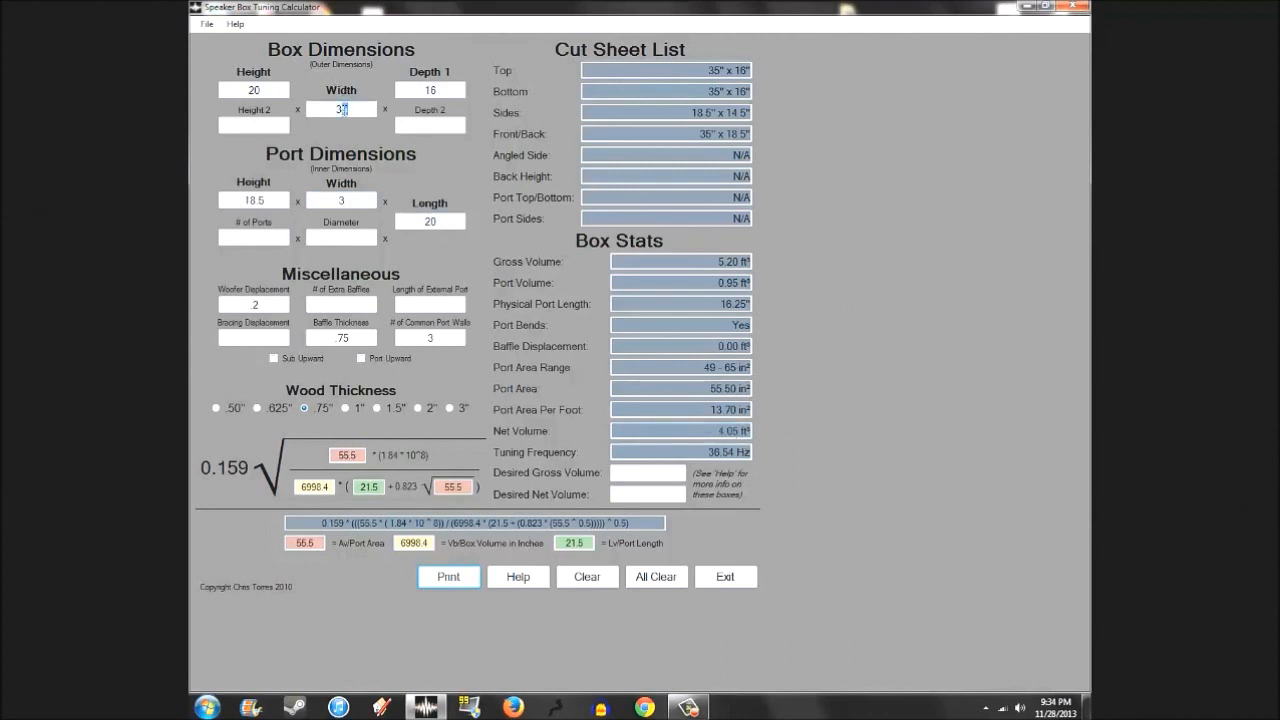
text(36)
click(430, 221)
text(22)
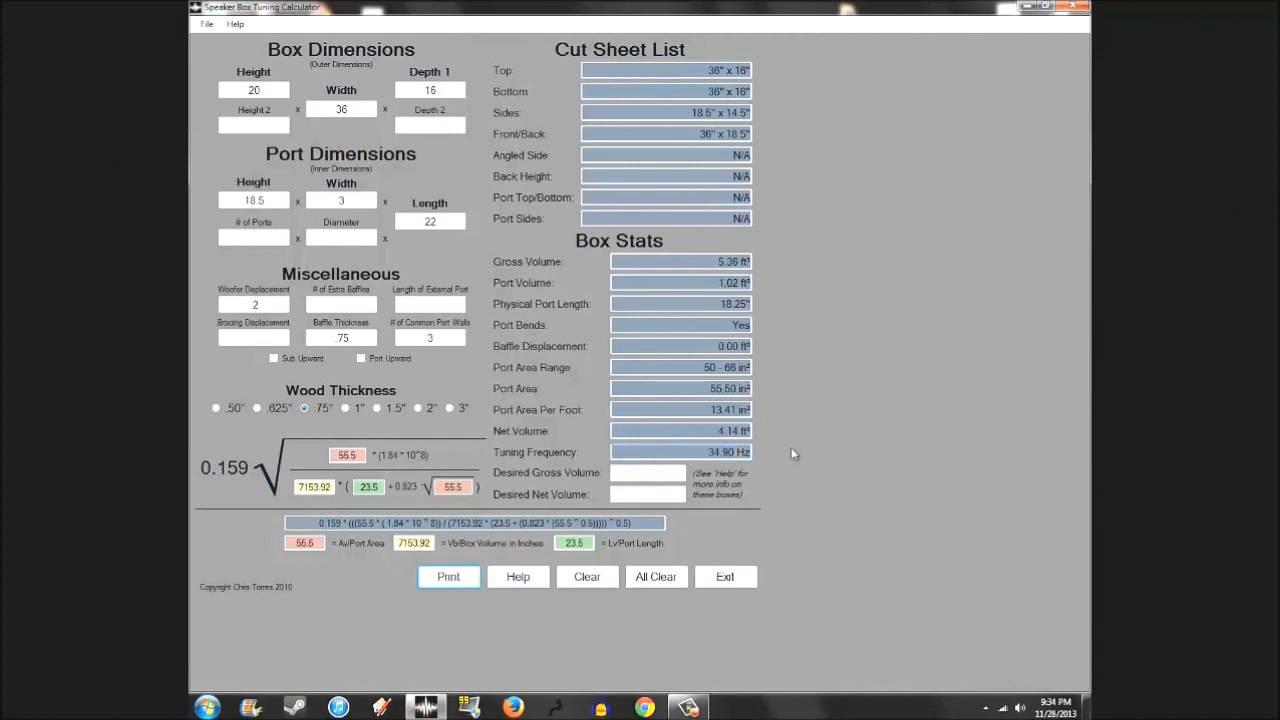
mouse_move(300, 248)
text(1)
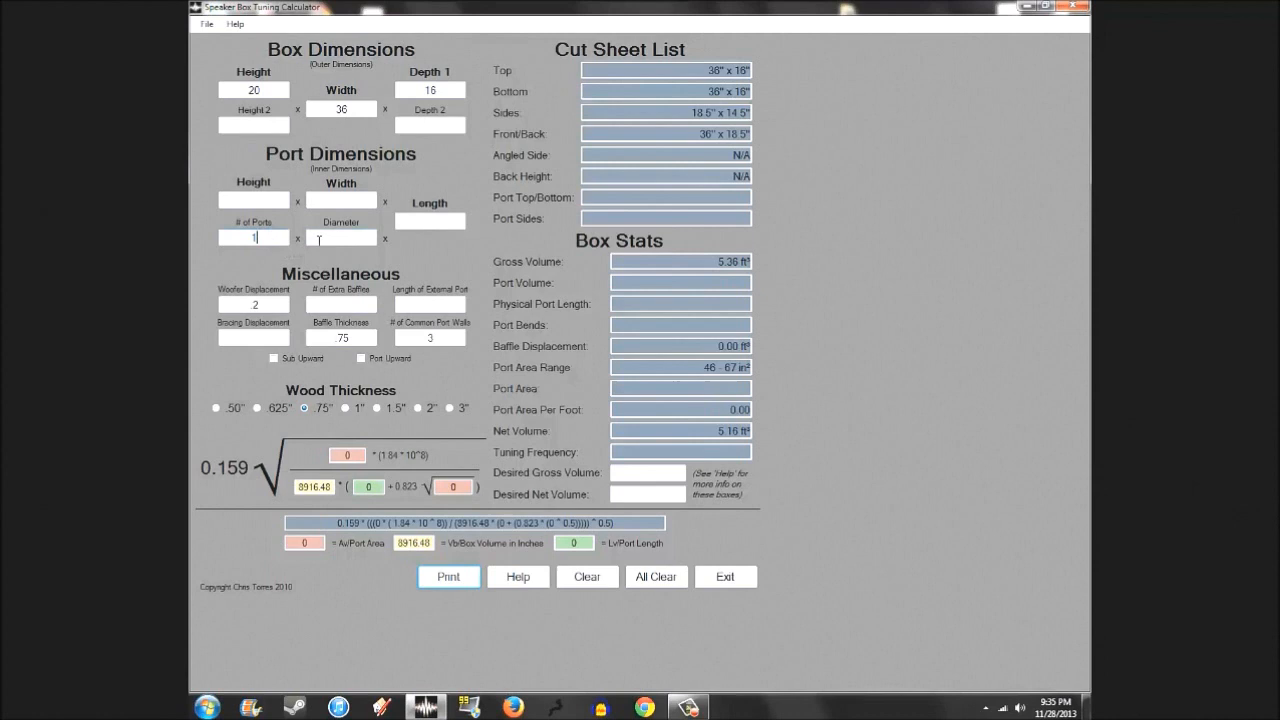
Enter a 6-inch round port diameter and a 17-inch port length.
text(6)
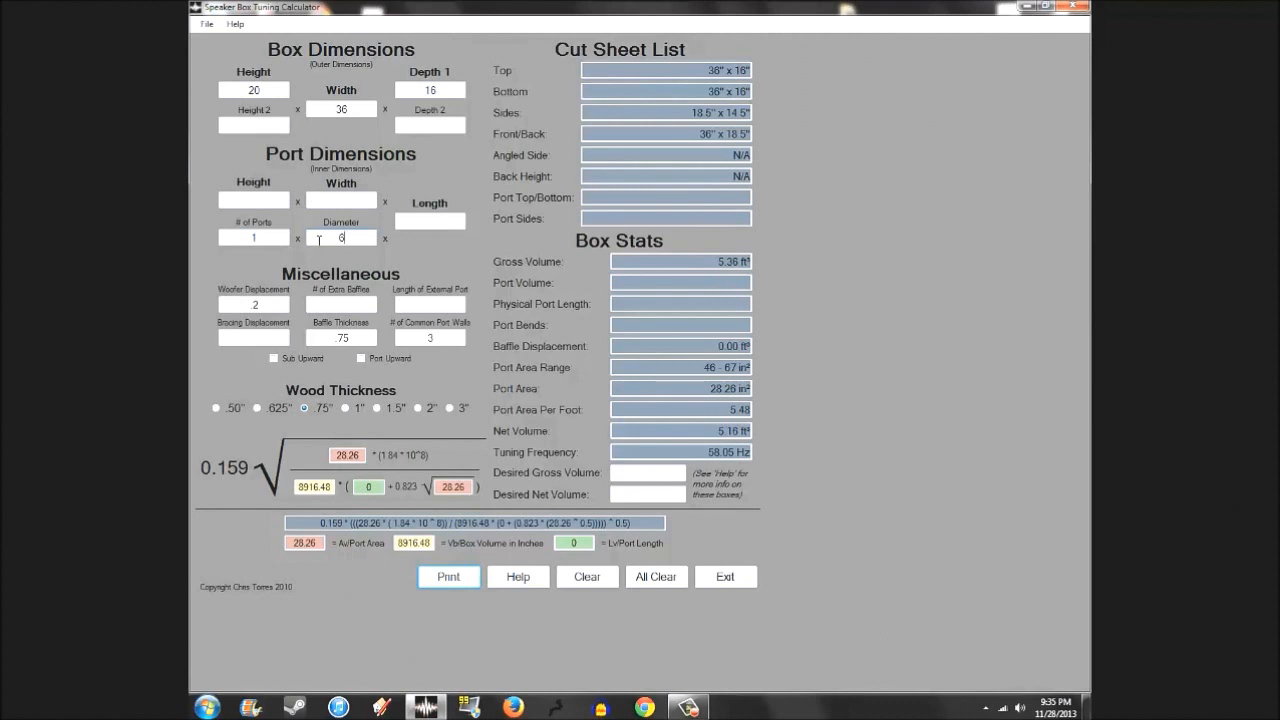
click(429, 221)
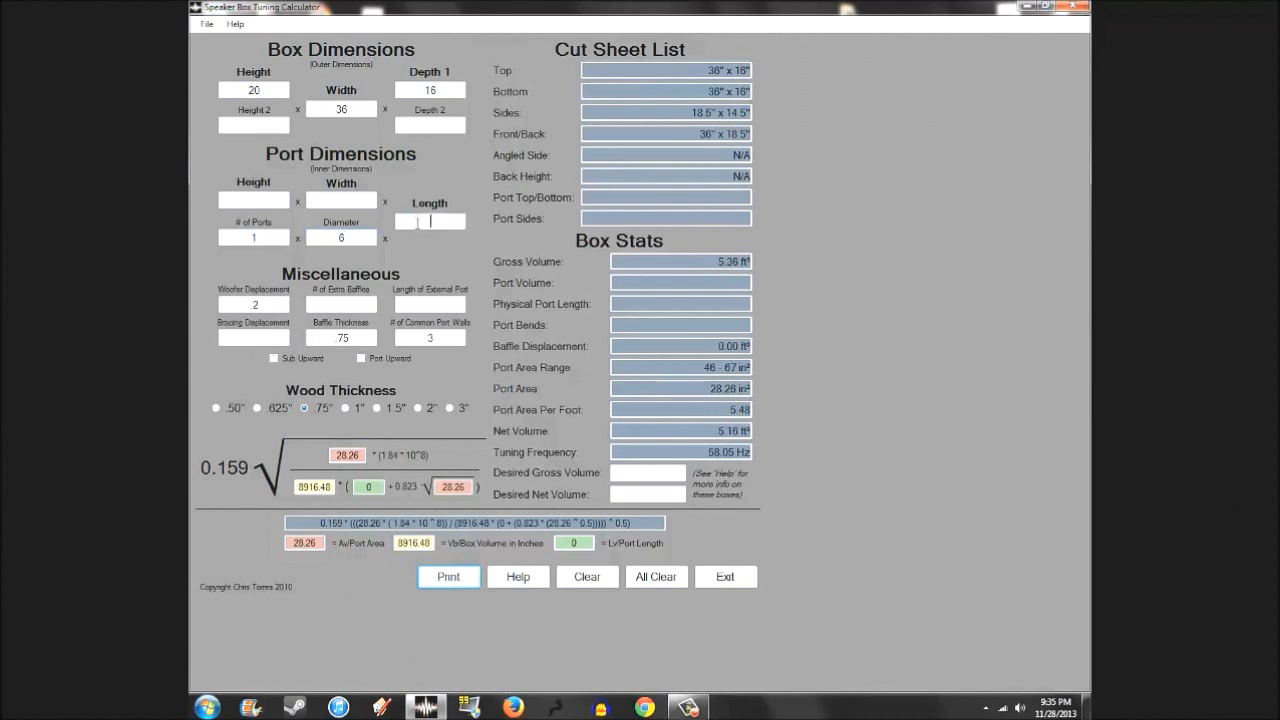
text(17)
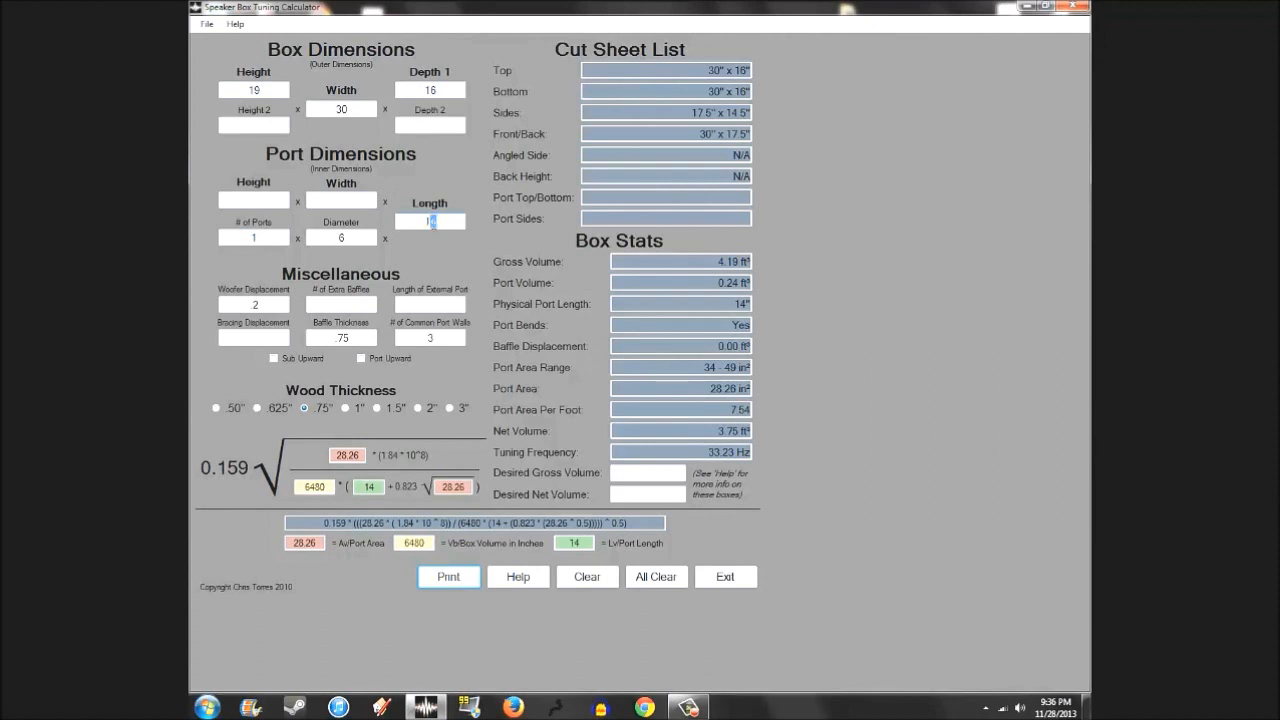
Enter 12 as the round port length.
text(12)
click(341, 109)
text(31)
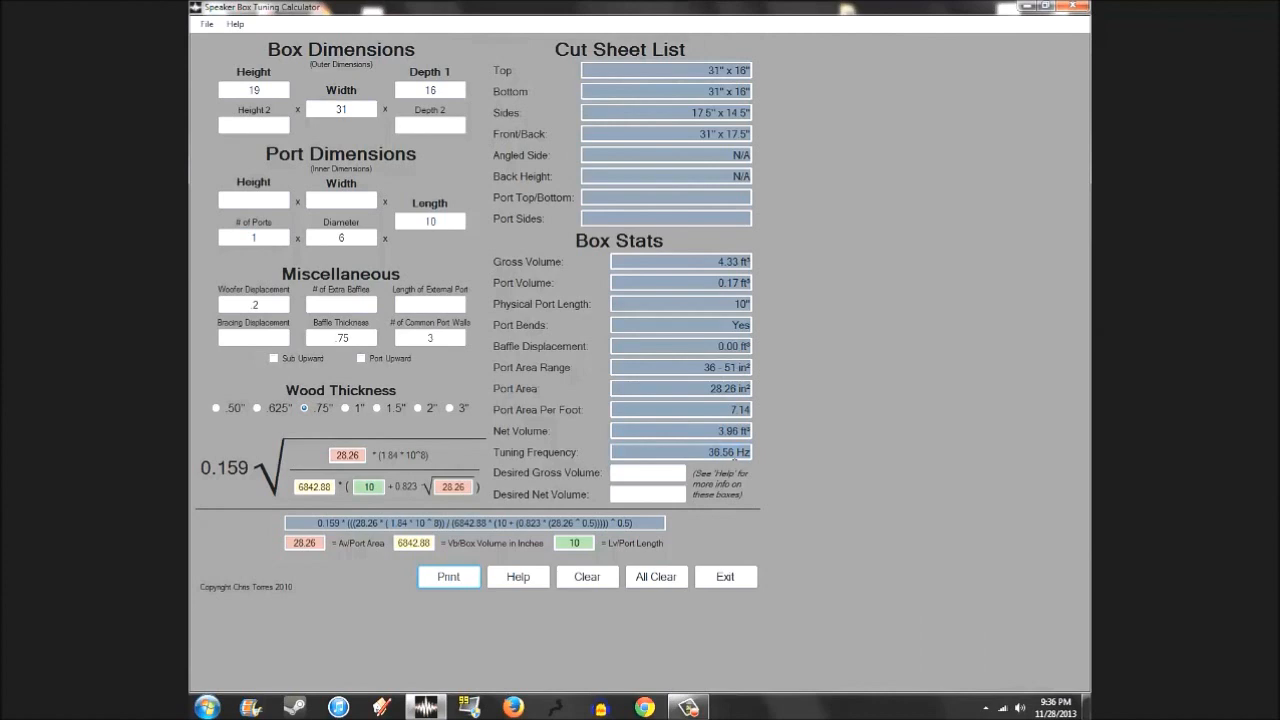
mouse_move(760, 412)
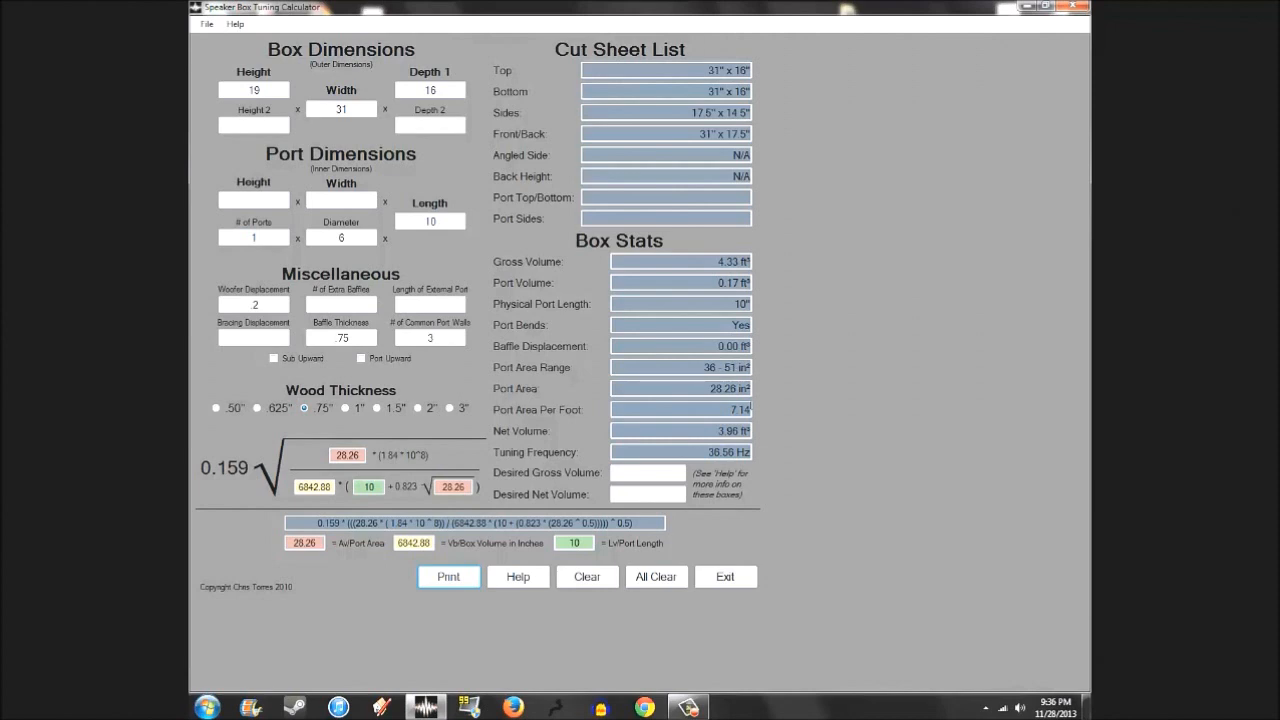
Select the number of ports, then clear the port measurements and their results.
triple_click(253, 237)
text(3)
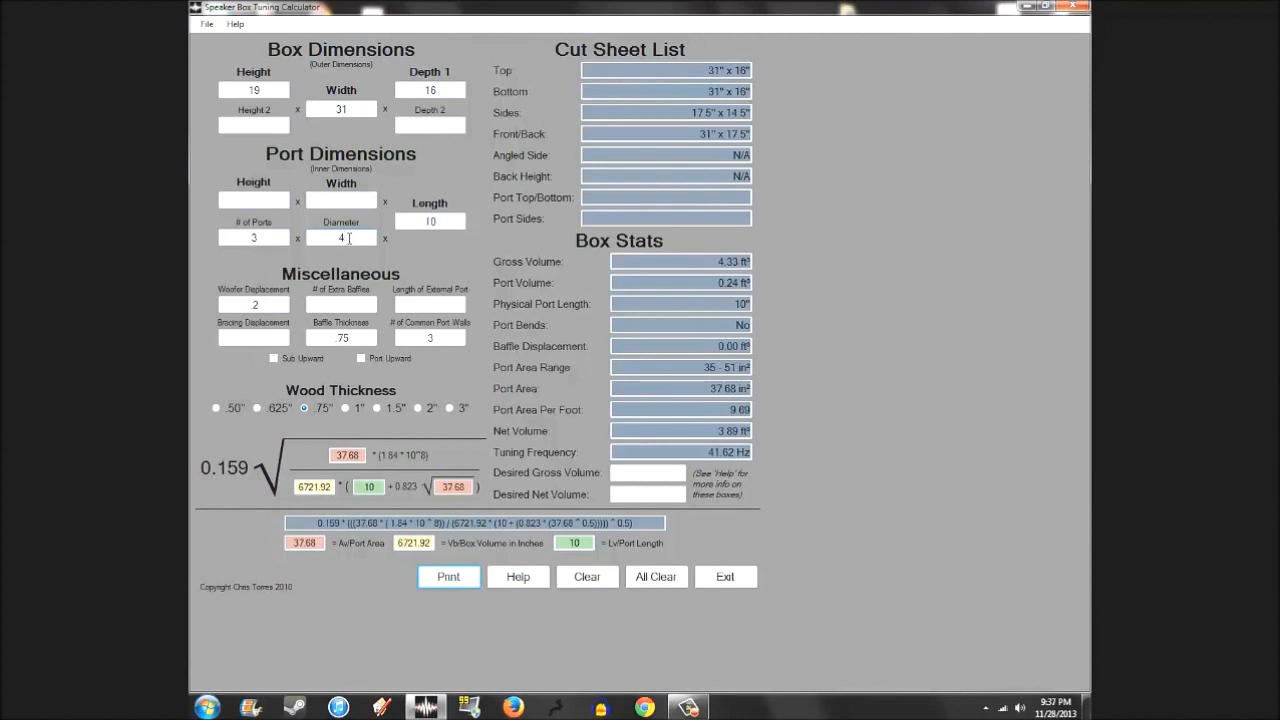
triple_click(253, 238)
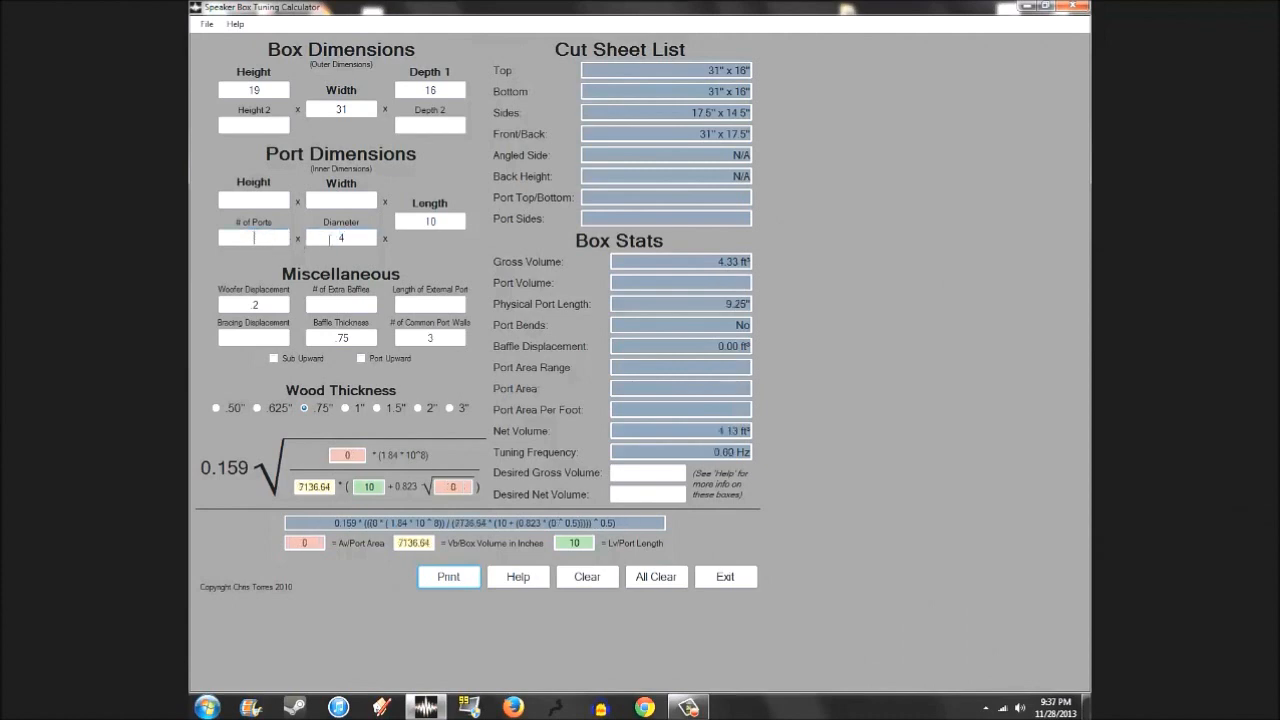
click(656, 576)
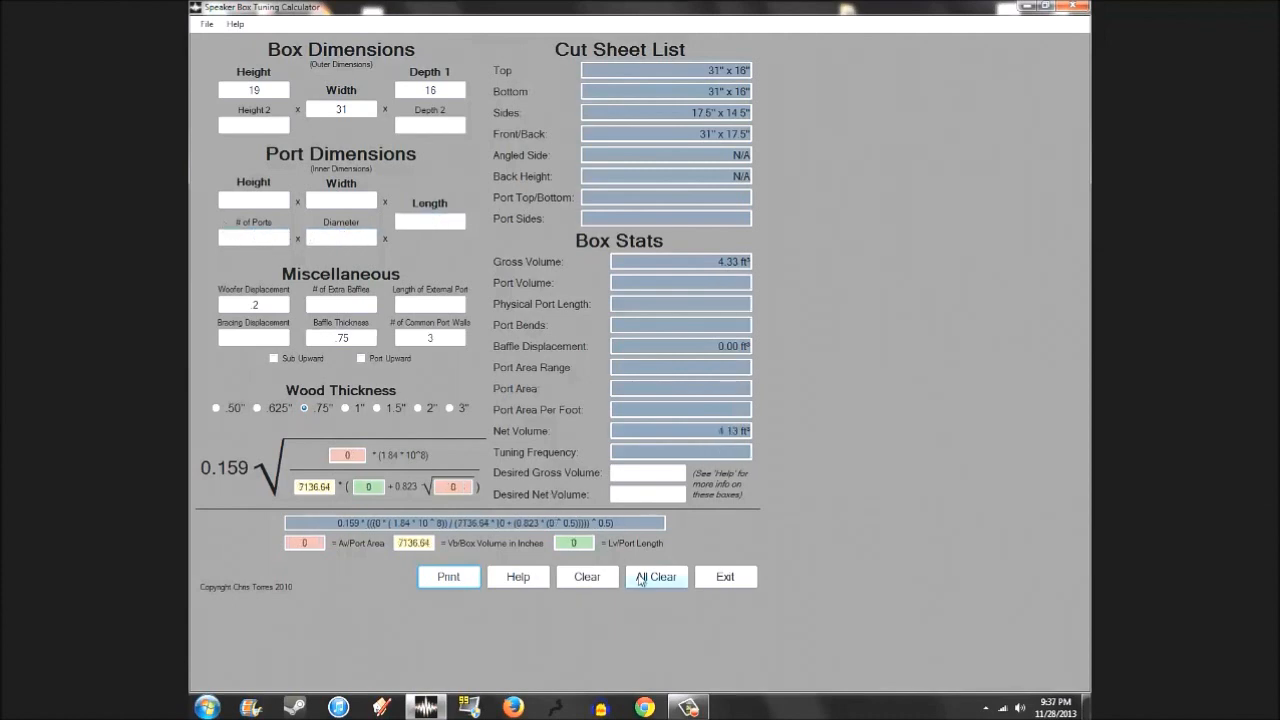
Reset the entire form with All Clear and put the cursor in the Height field.
click(656, 576)
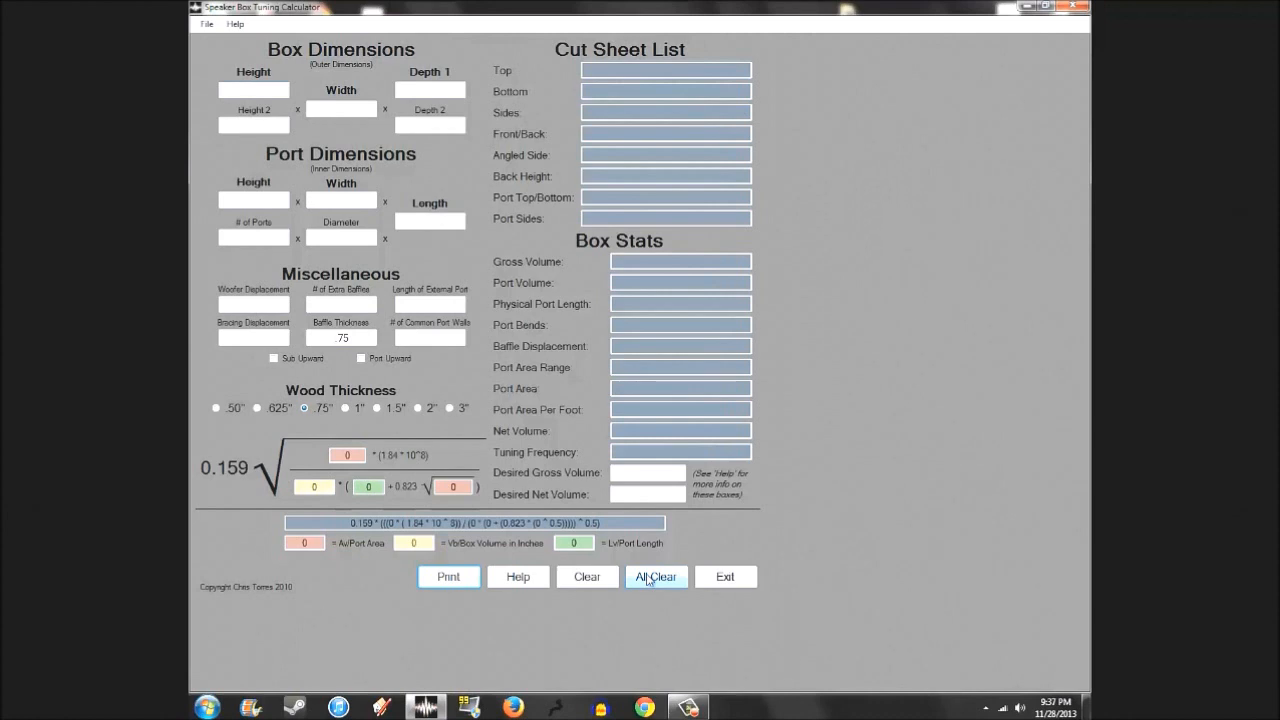
click(253, 89)
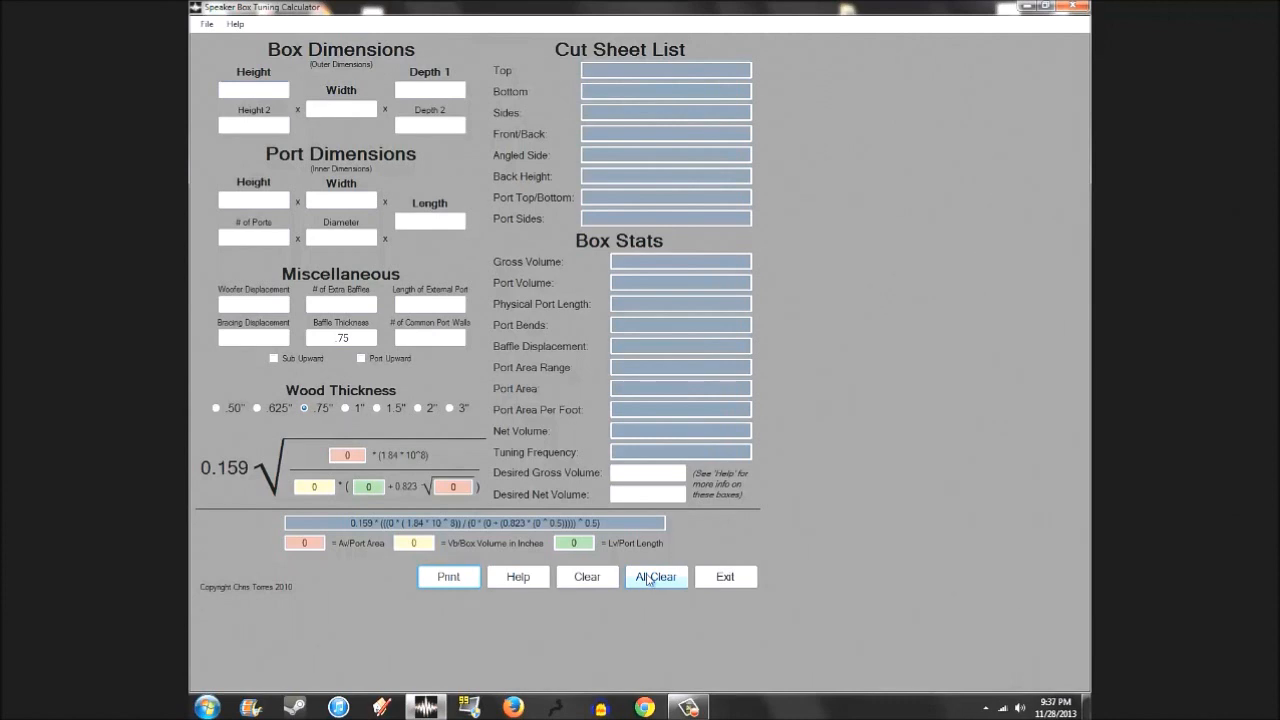
click(253, 89)
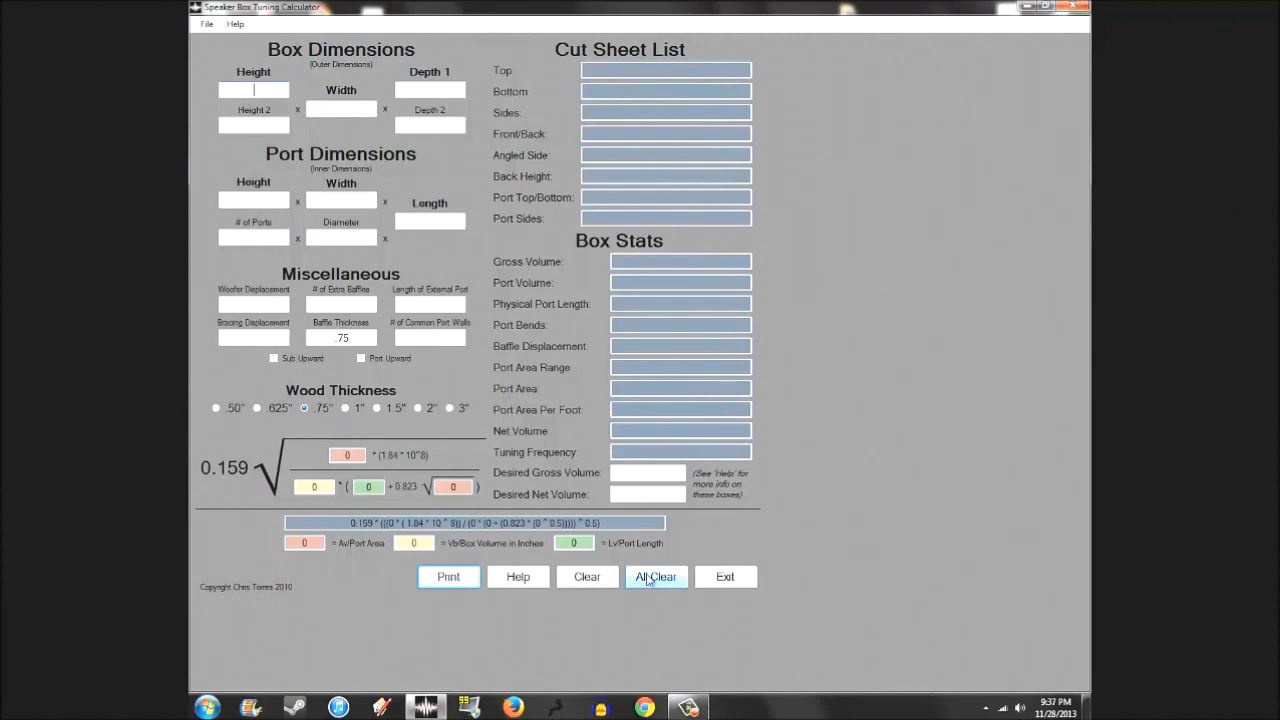